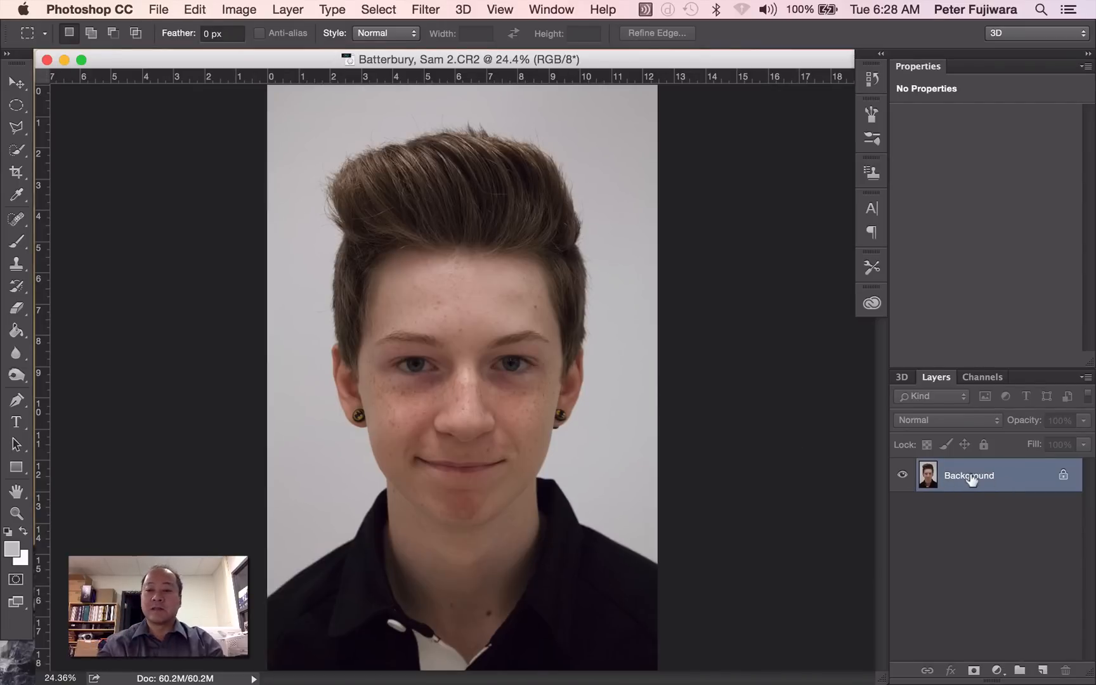
mouse_move(968, 475)
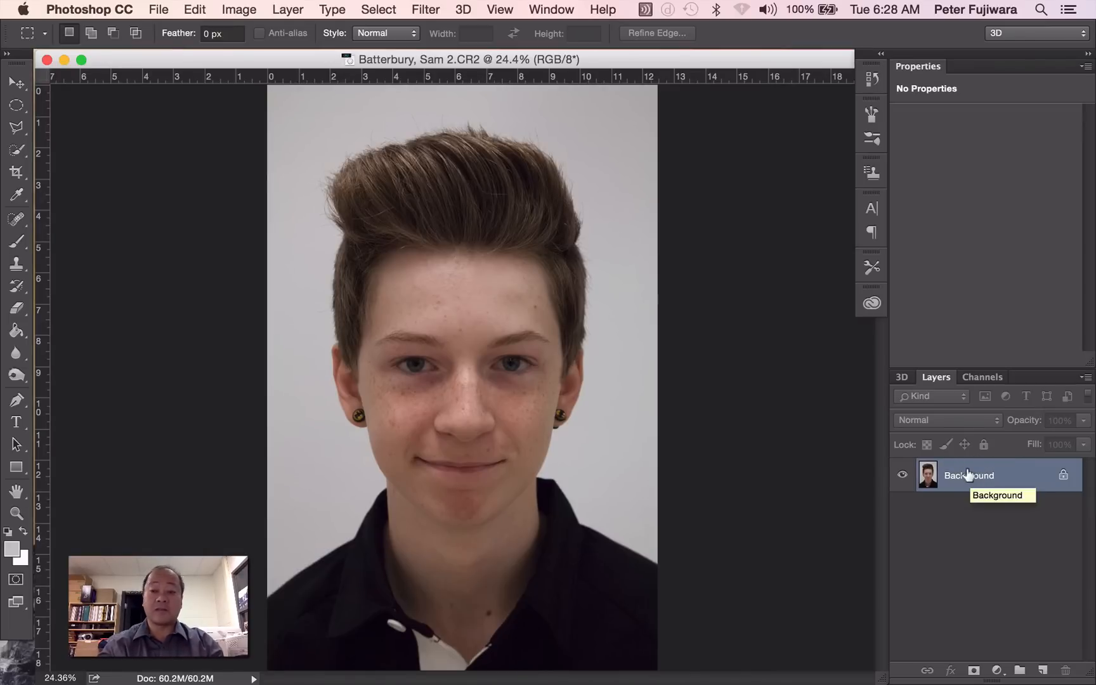
Duplicate the Background layer as a new layer named 'Blemishes'
right_click(968, 475)
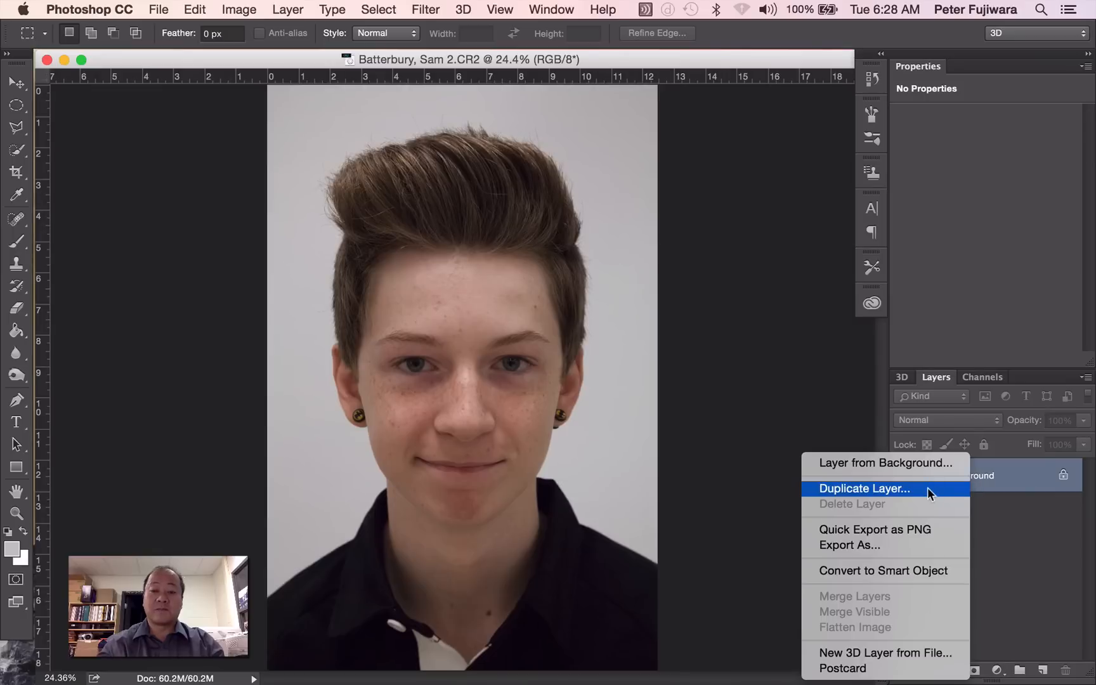
click(864, 488)
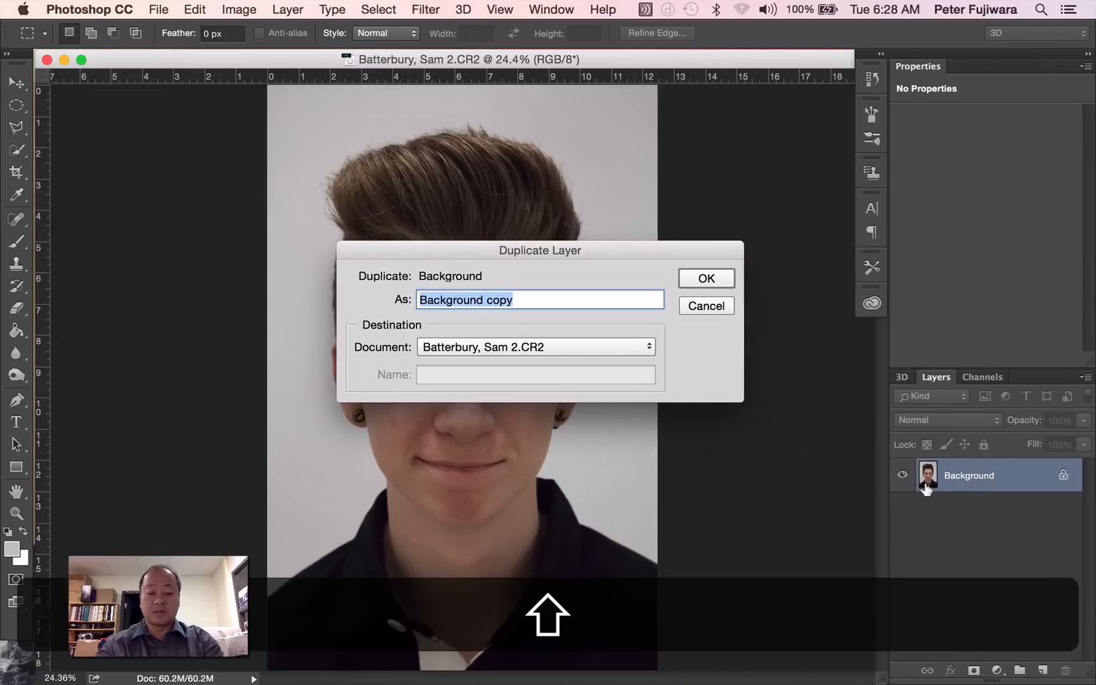
text(Blem)
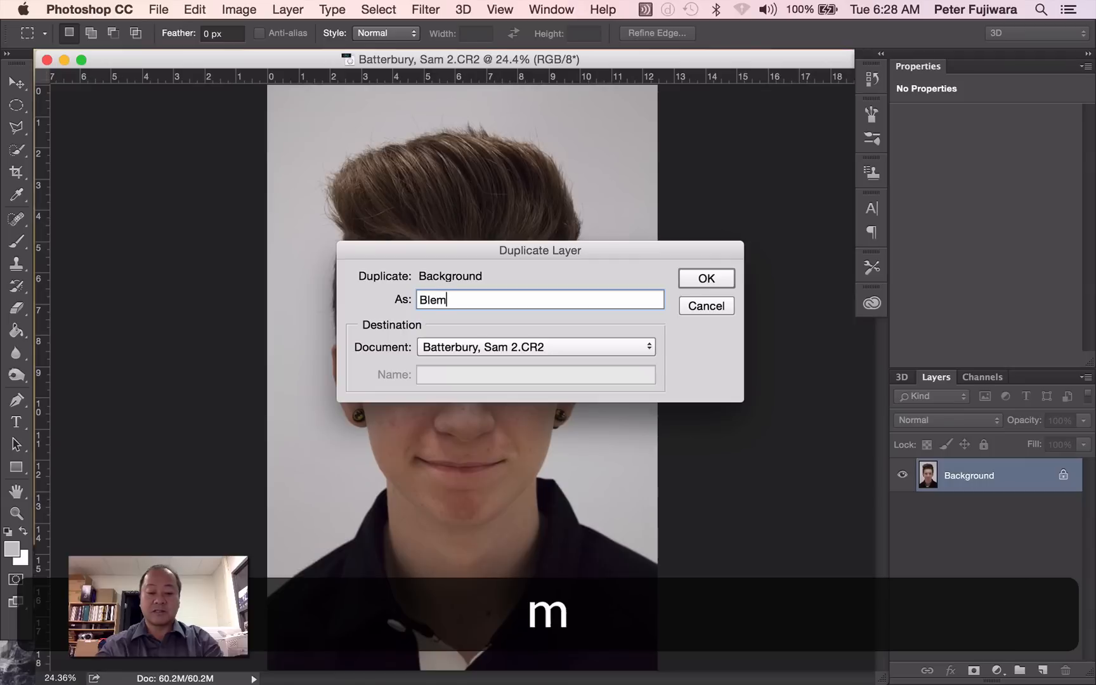
text(ishes)
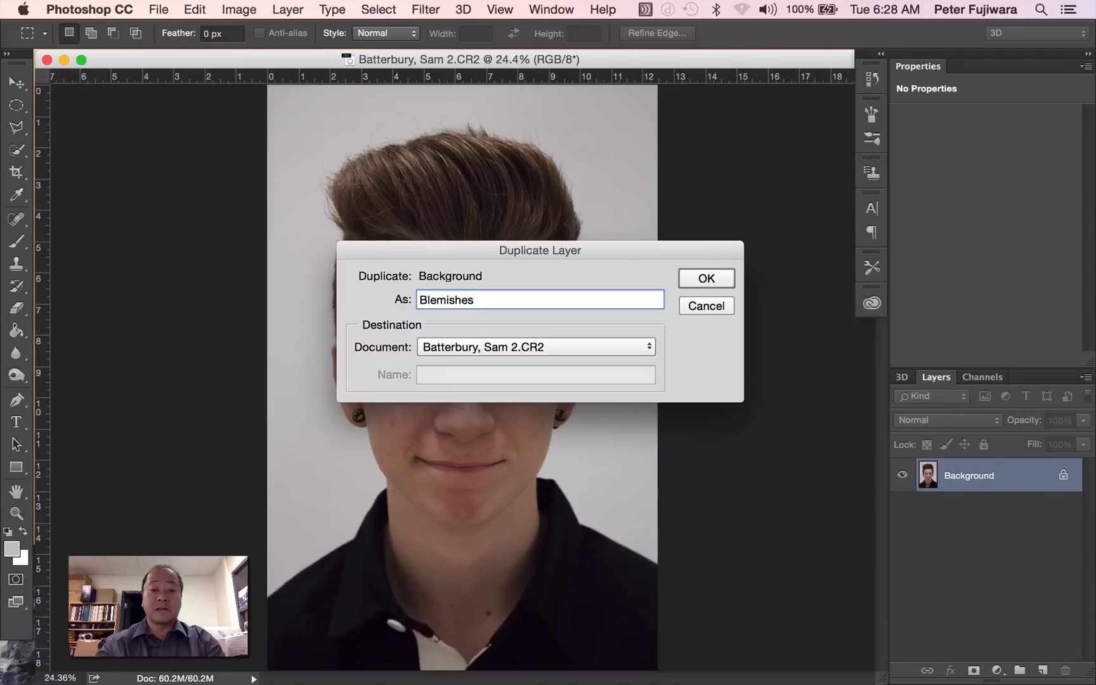
click(705, 279)
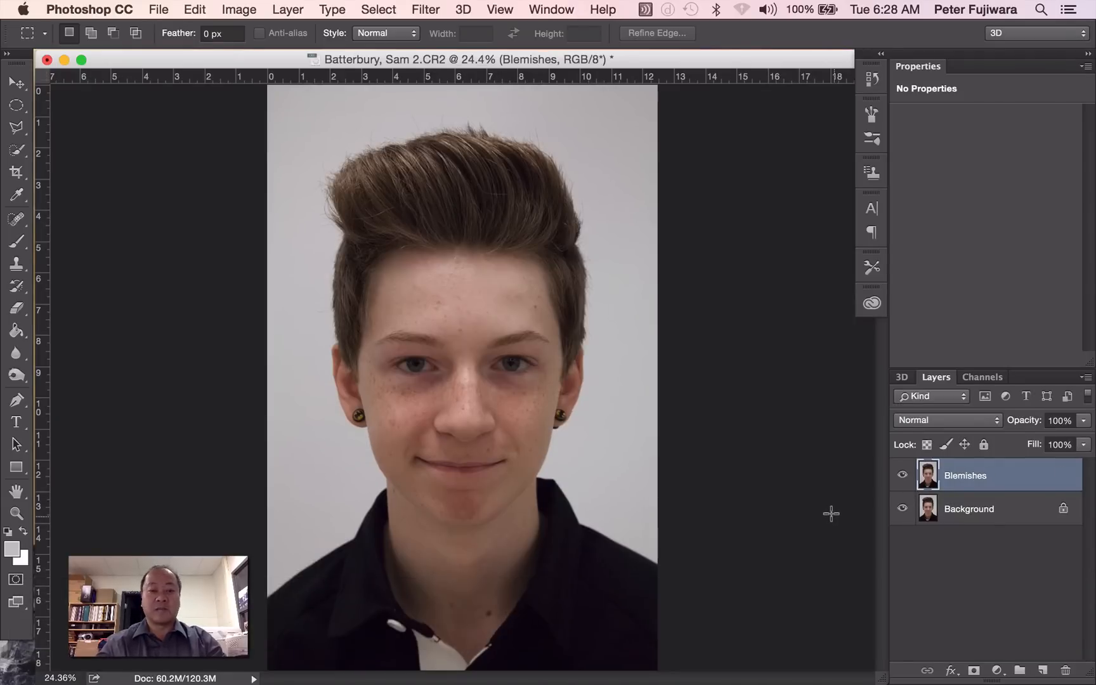
mouse_move(355, 253)
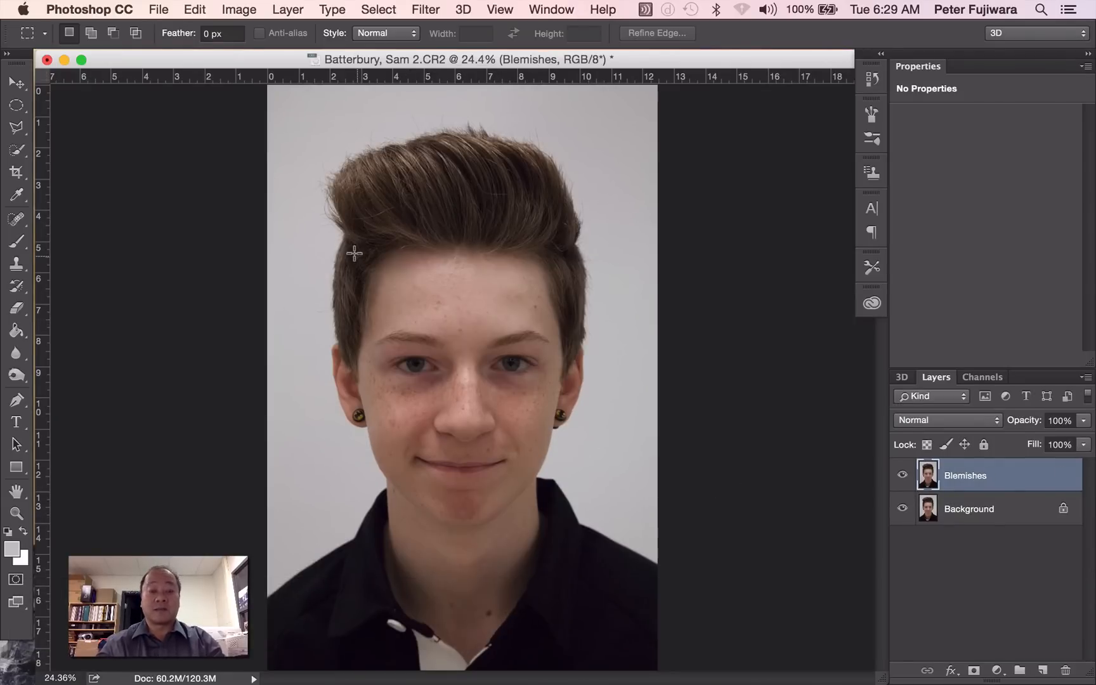
Zoom in on the forehead to about 94% so the red spots are clearly visible
drag(357, 273, 433, 353)
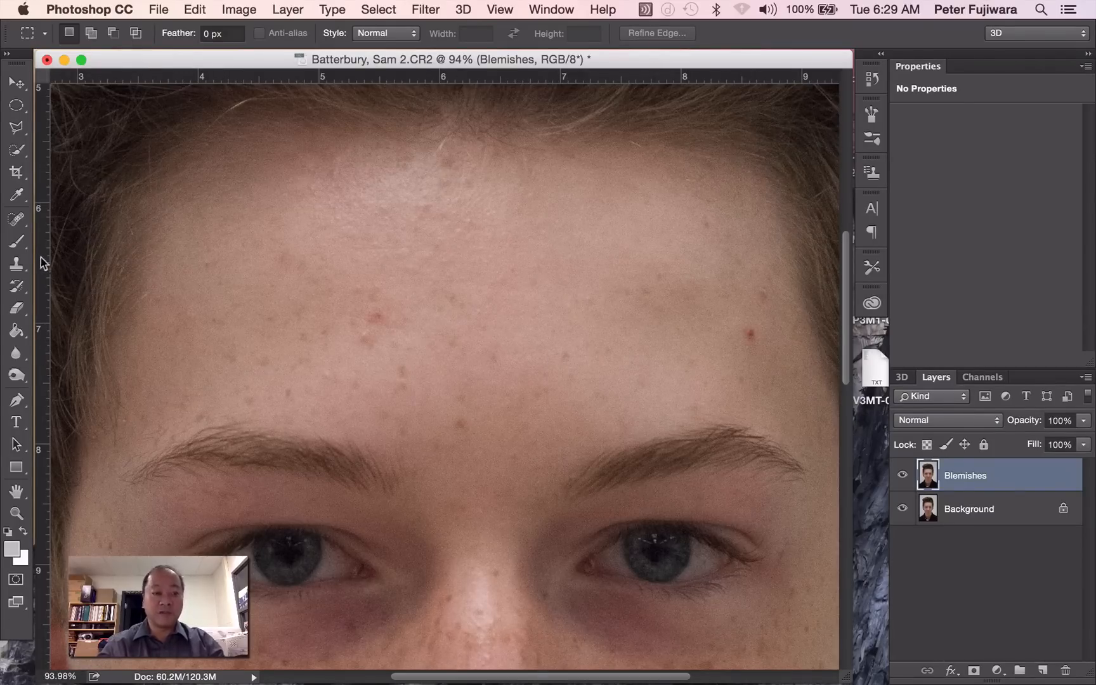
mouse_move(16, 263)
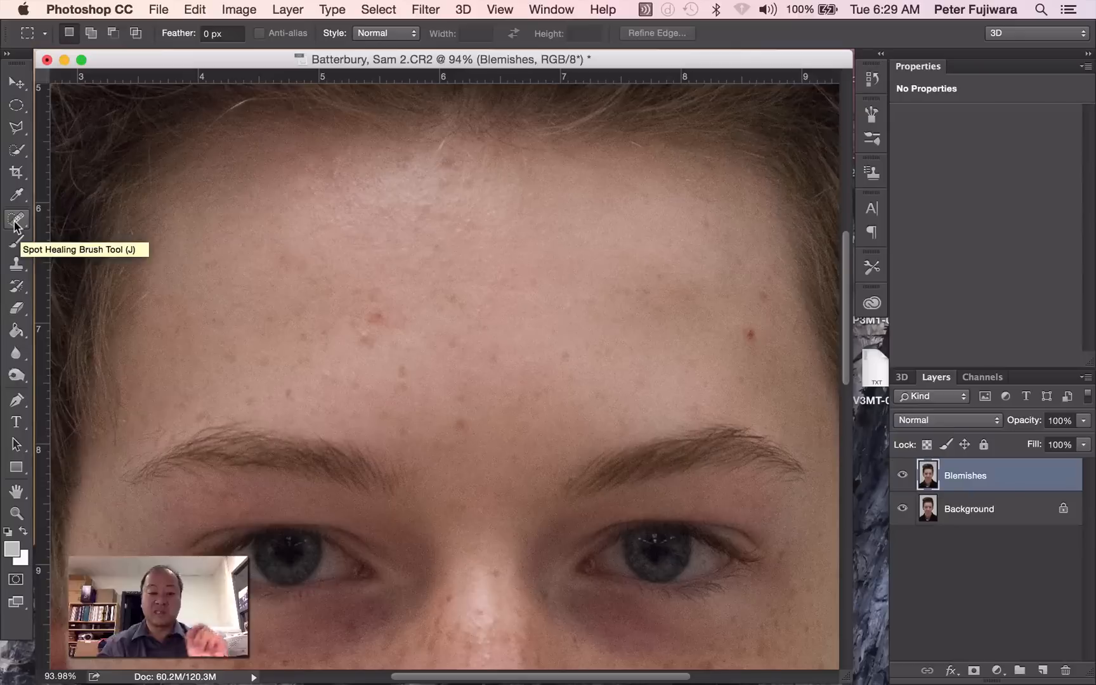
Select the Spot Healing Brush in Content-Aware mode and enlarge it to about 70 px
click(15, 217)
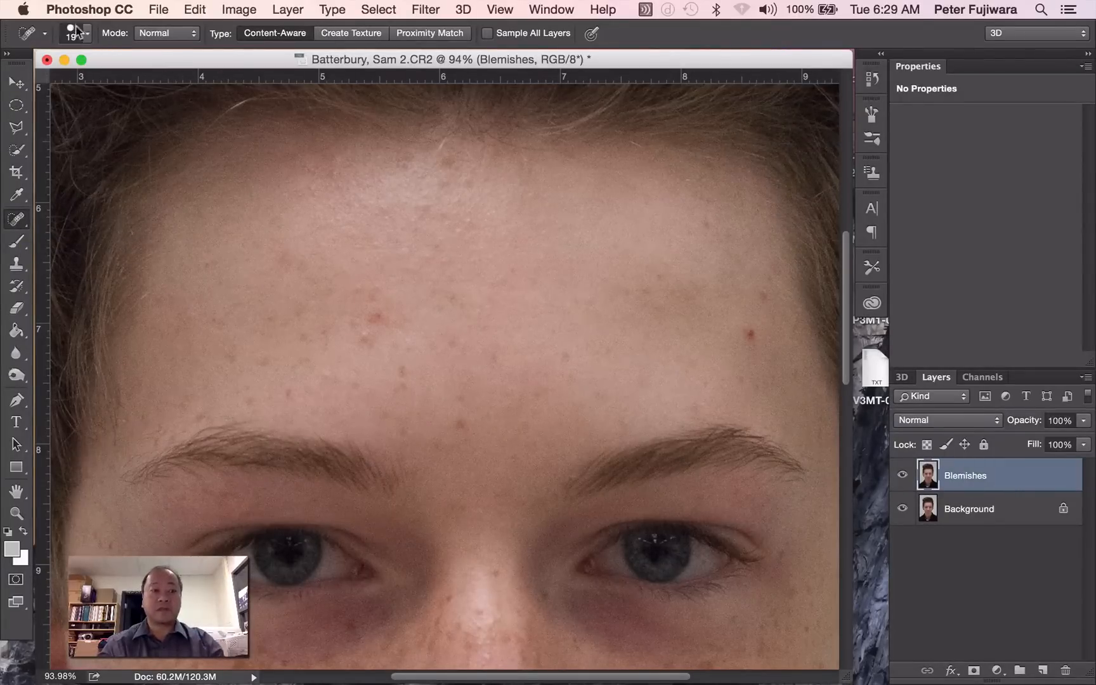
click(70, 33)
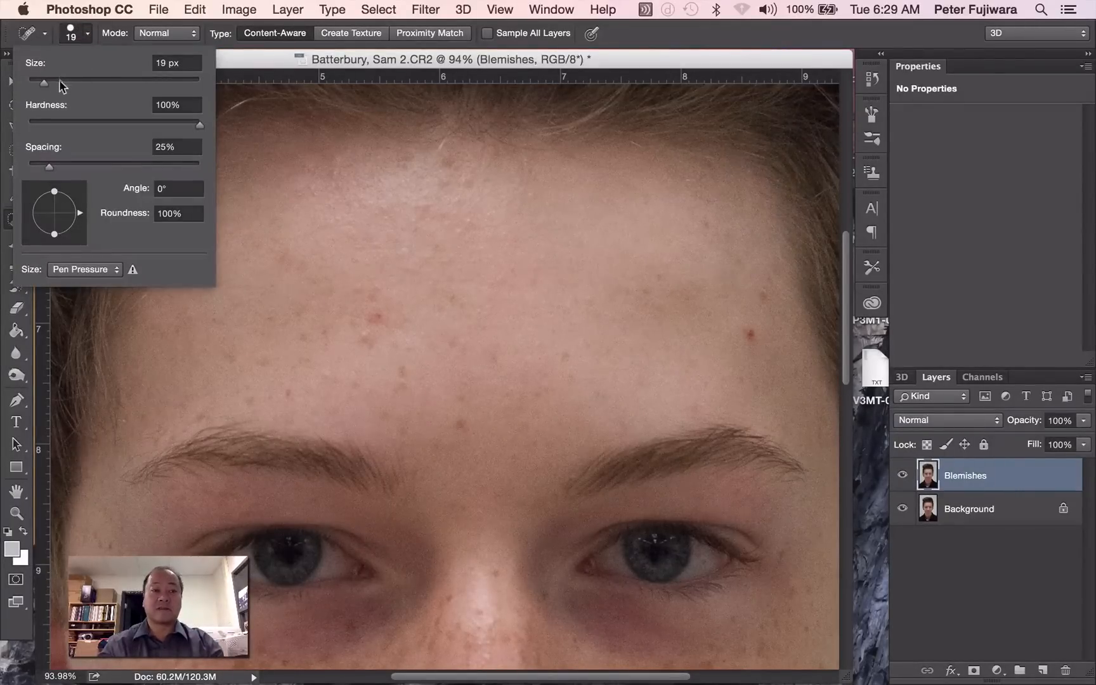
drag(46, 79, 76, 79)
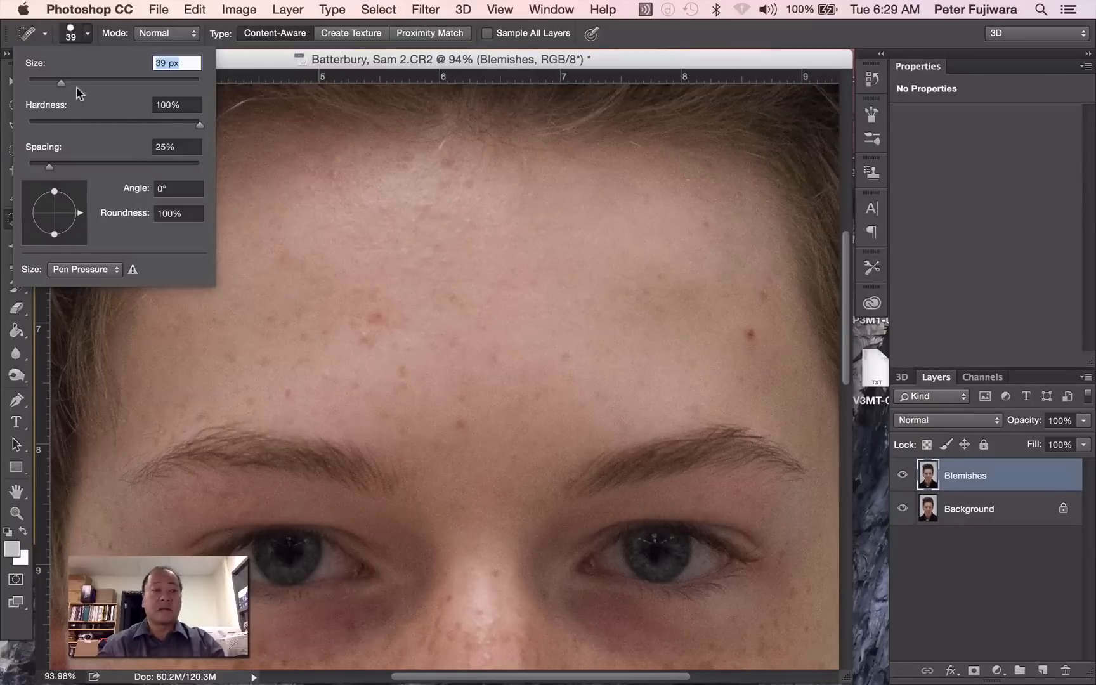
drag(61, 82, 78, 83)
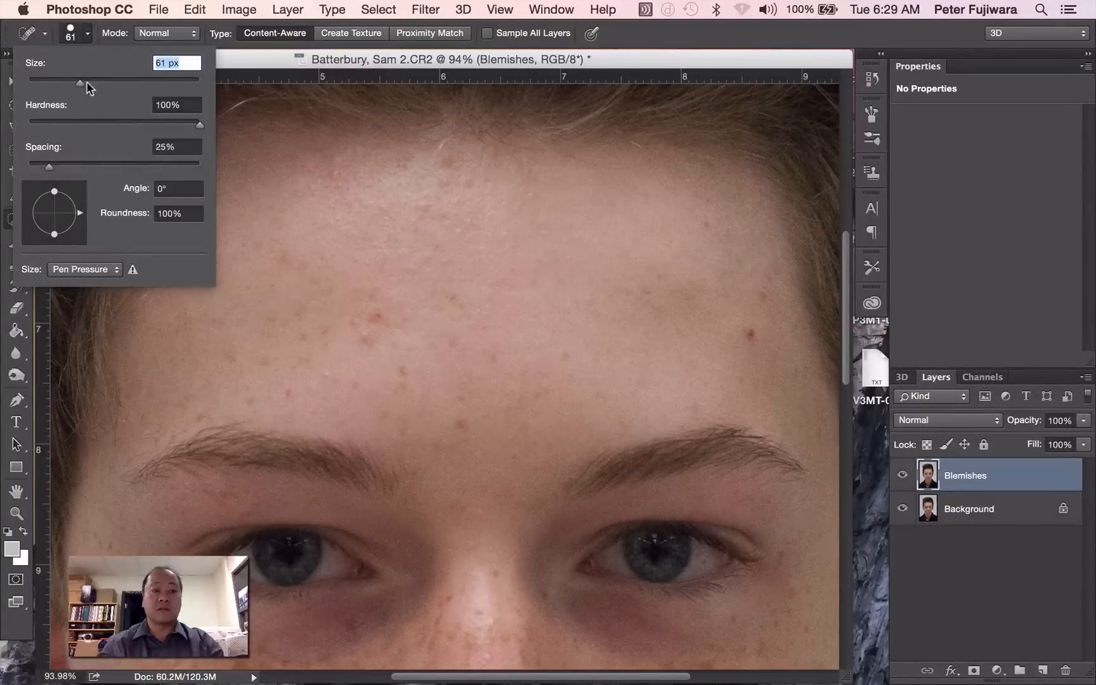
drag(79, 82, 87, 82)
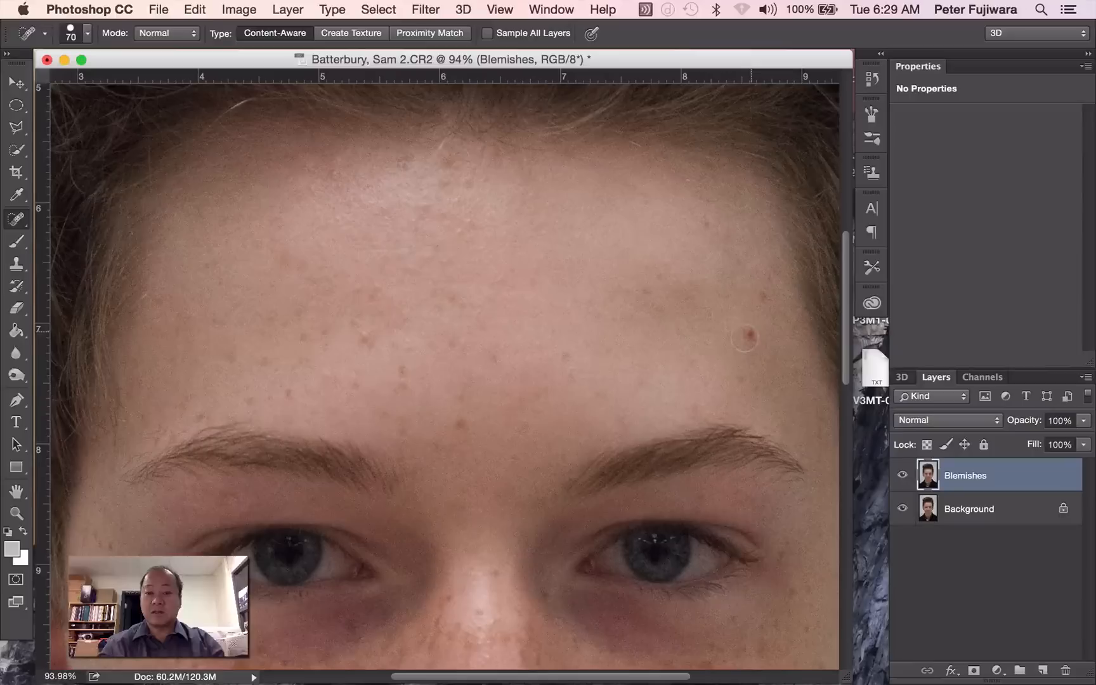
Heal the forehead red spot and check the face down to the chin for blemishes
click(744, 341)
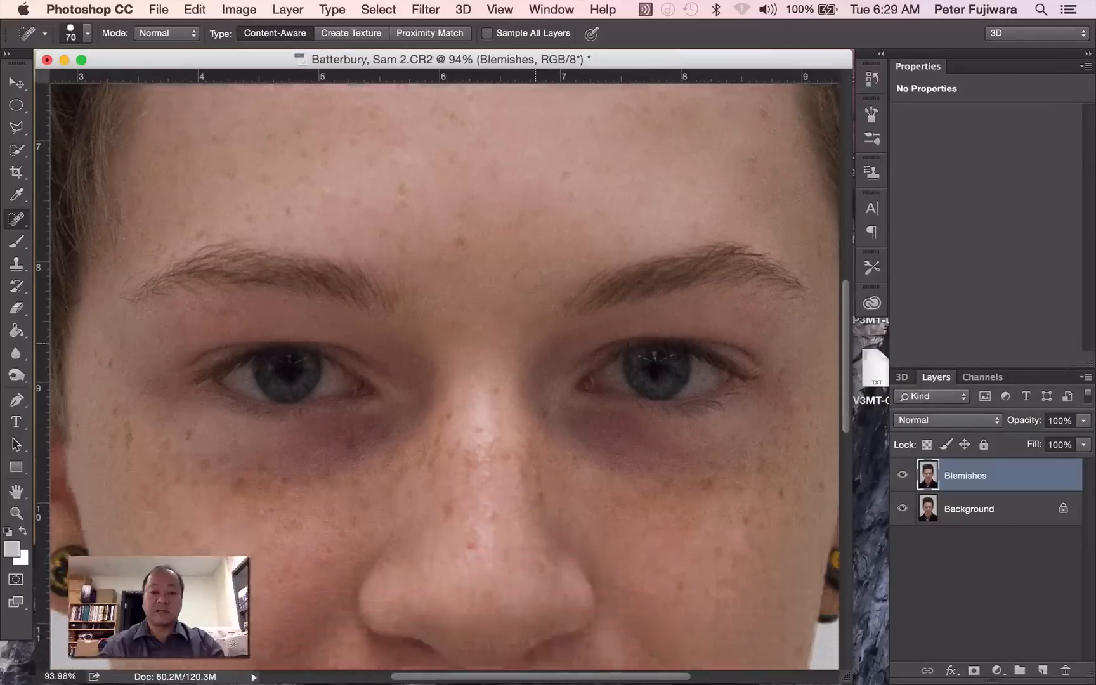
scroll(down, 3)
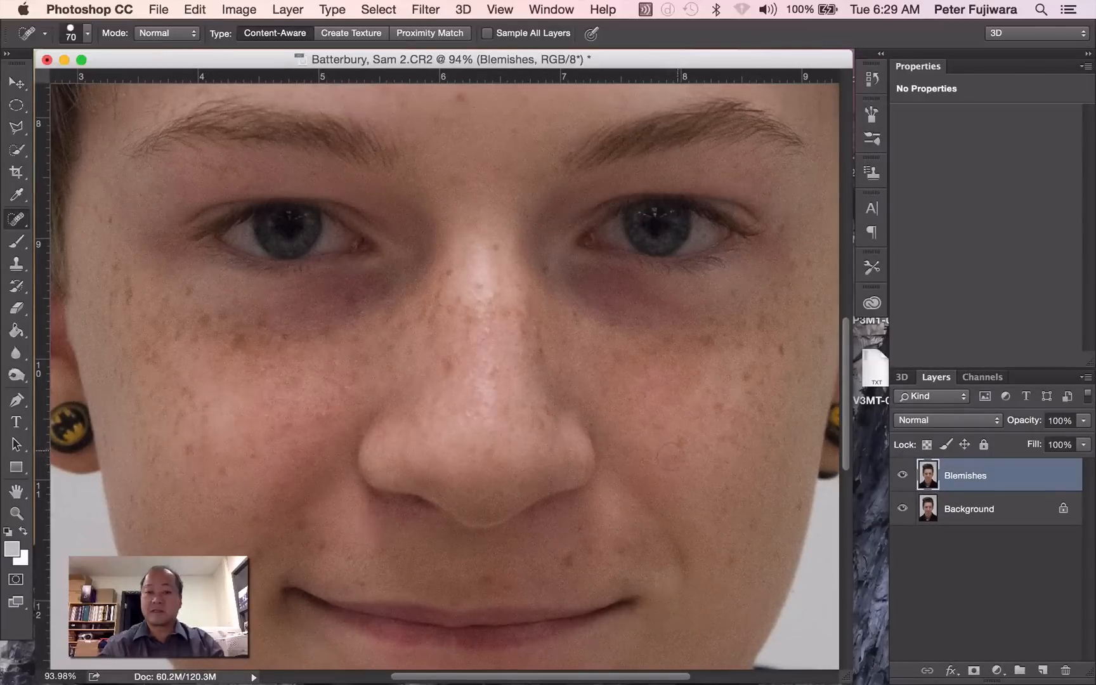
scroll(down, 3)
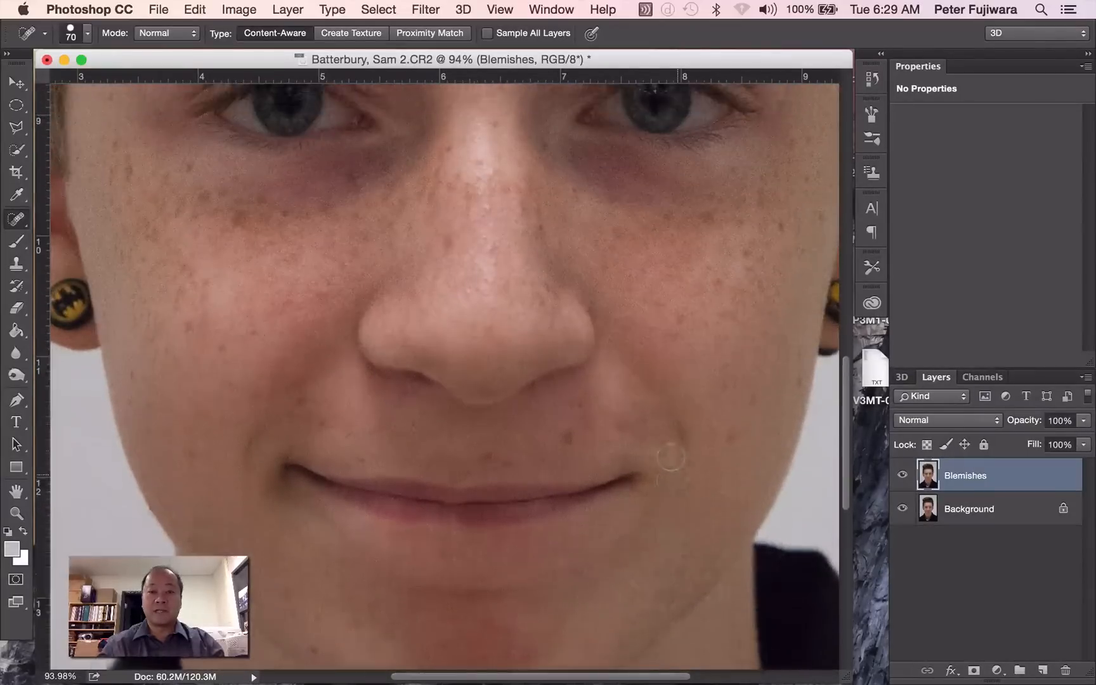
scroll(up, 3)
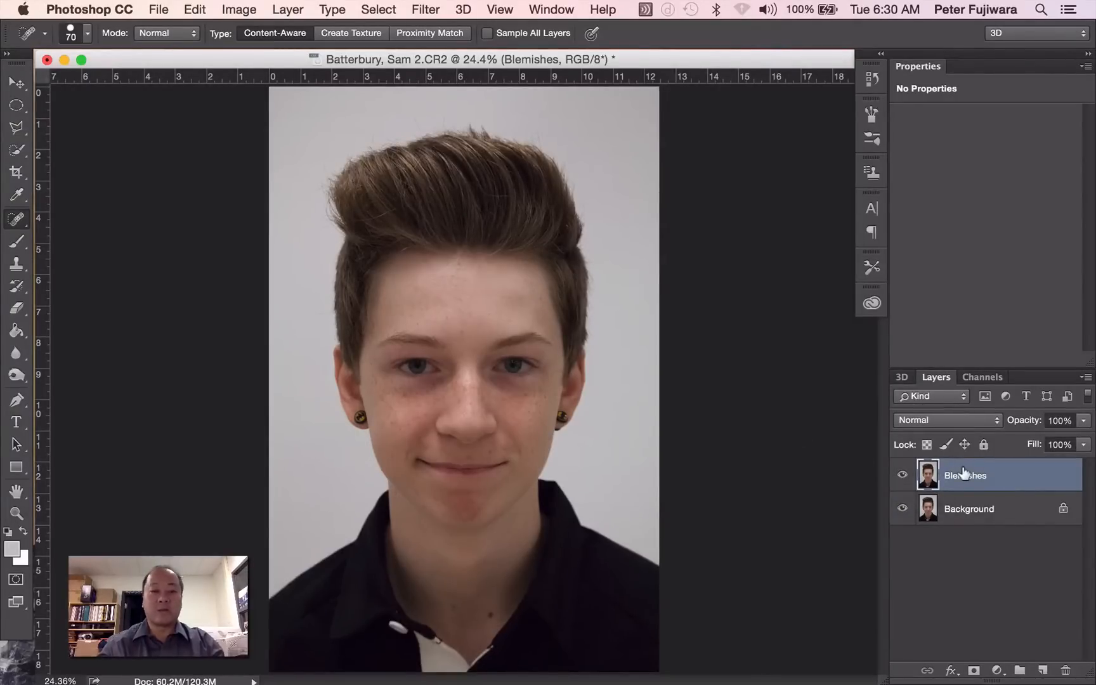
Duplicate the Blemishes layer as a new layer named 'Whites of eyes'
right_click(964, 474)
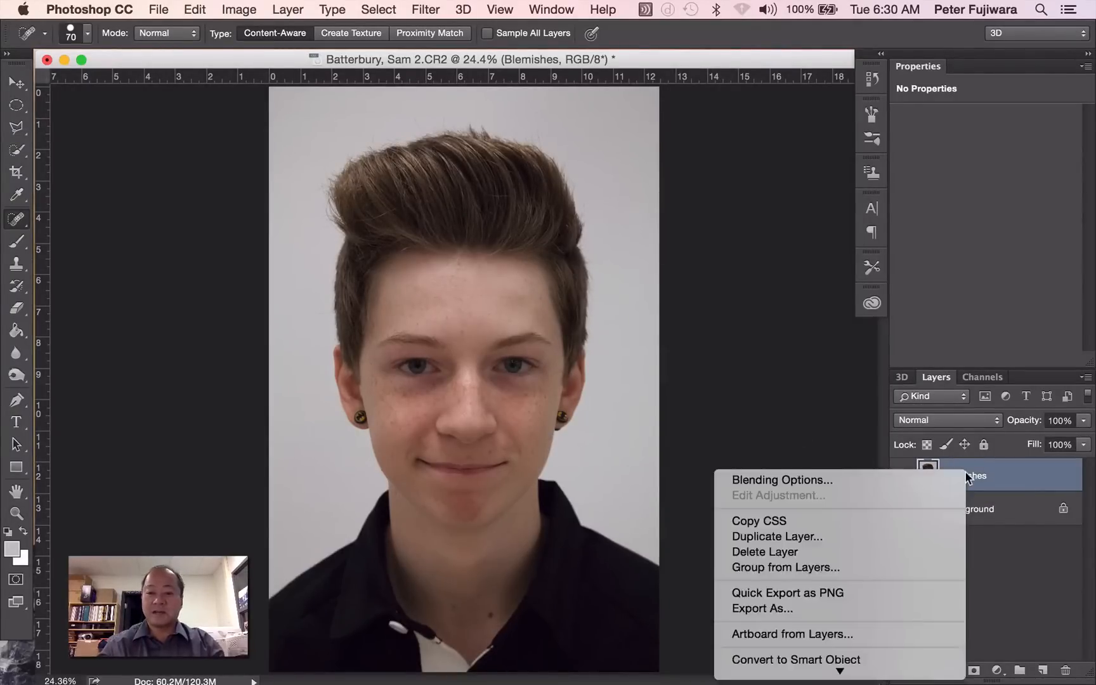
click(775, 536)
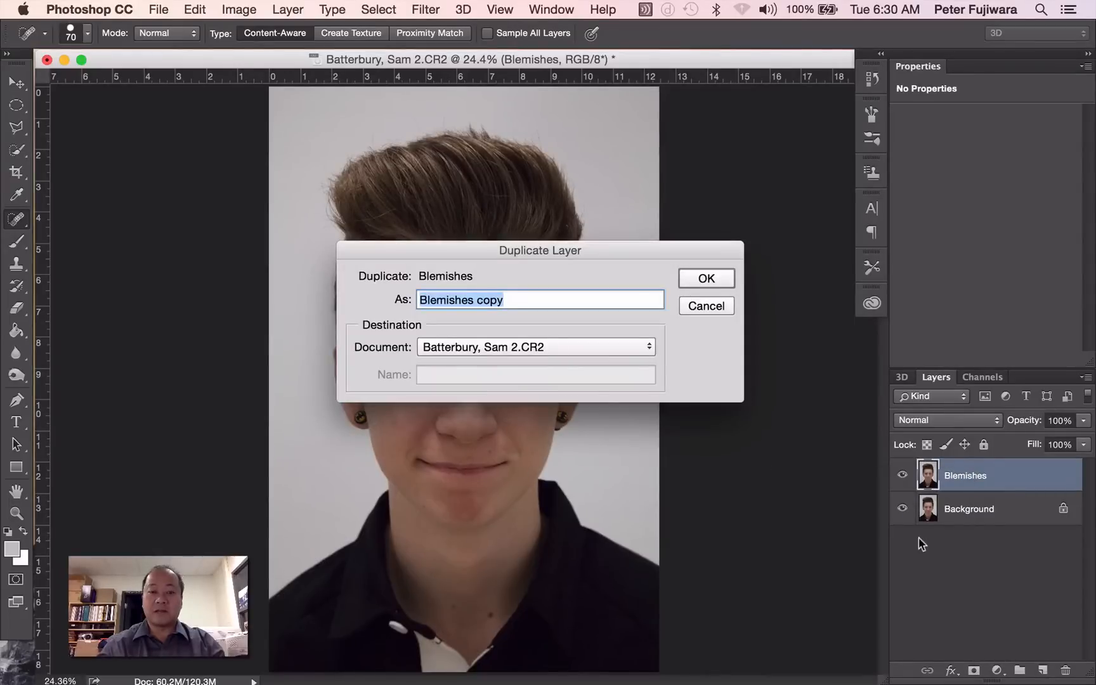
mouse_move(723, 436)
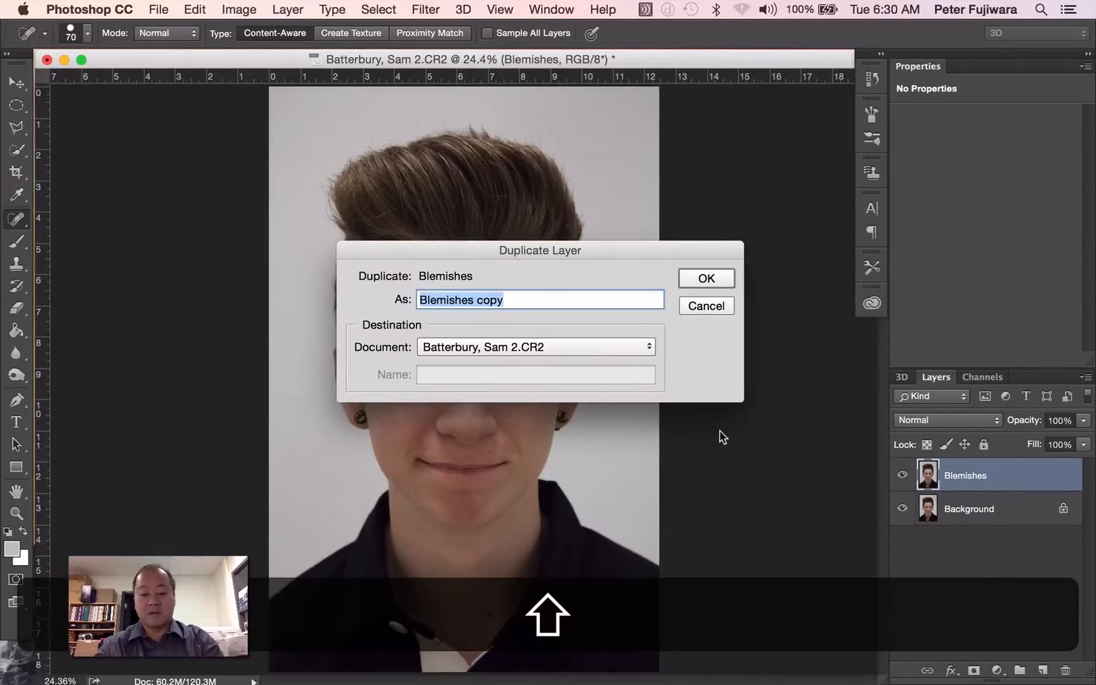
text(Whites of)
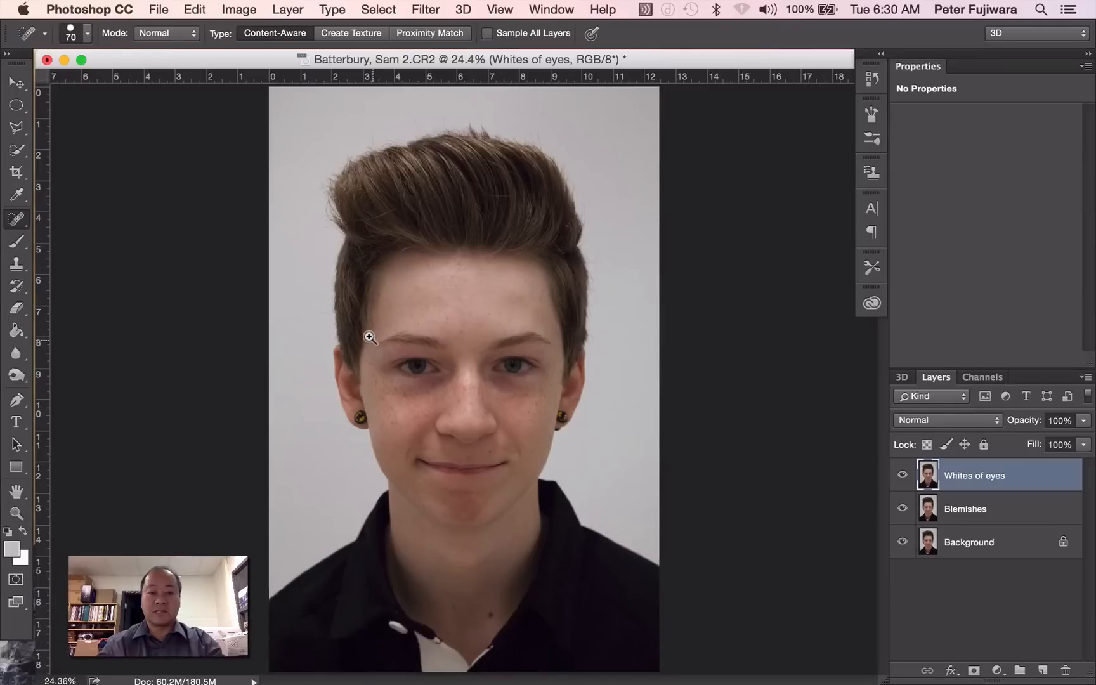
Zoom in on one eye and lasso the white on the right side of the iris
drag(368, 335, 492, 392)
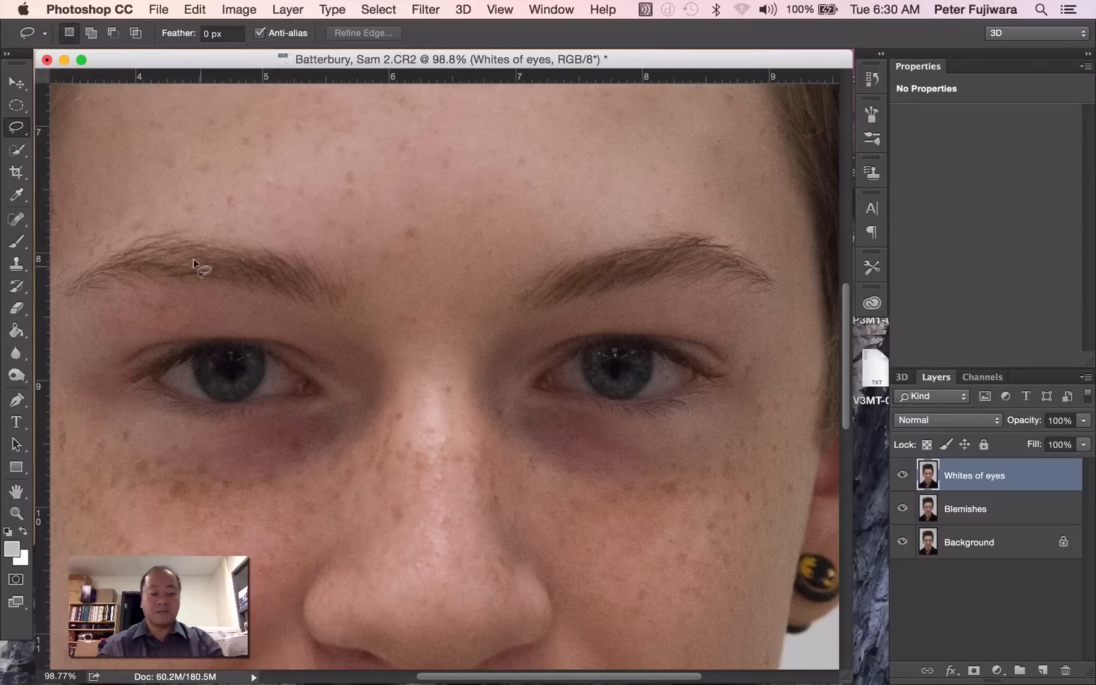
drag(202, 272, 168, 391)
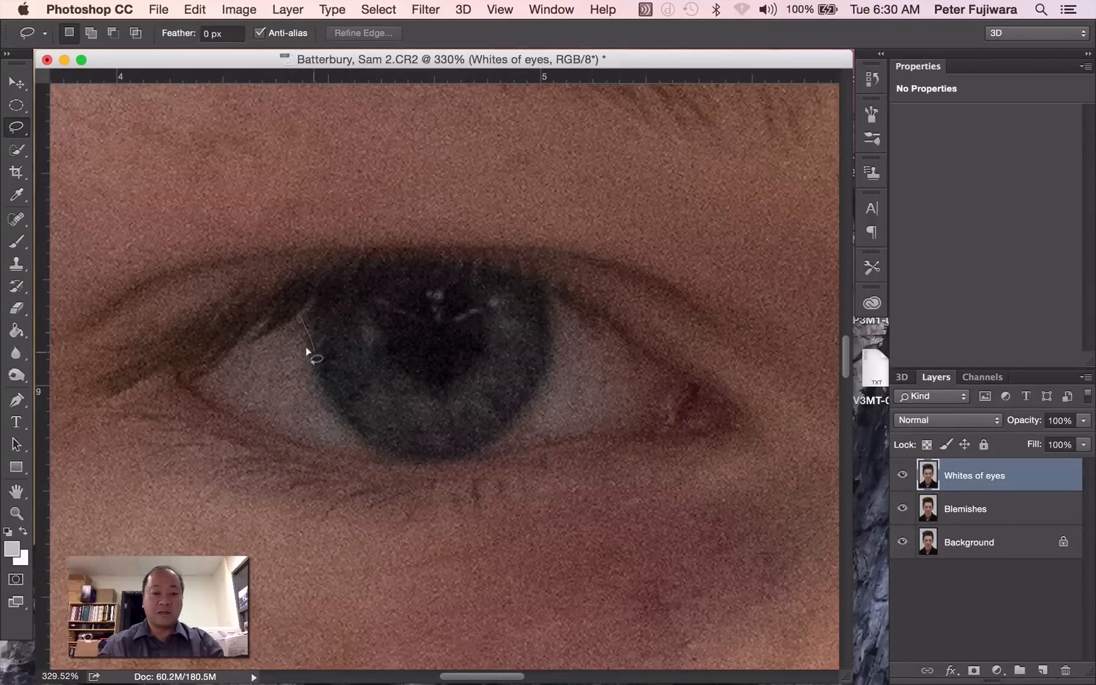
drag(307, 349, 367, 458)
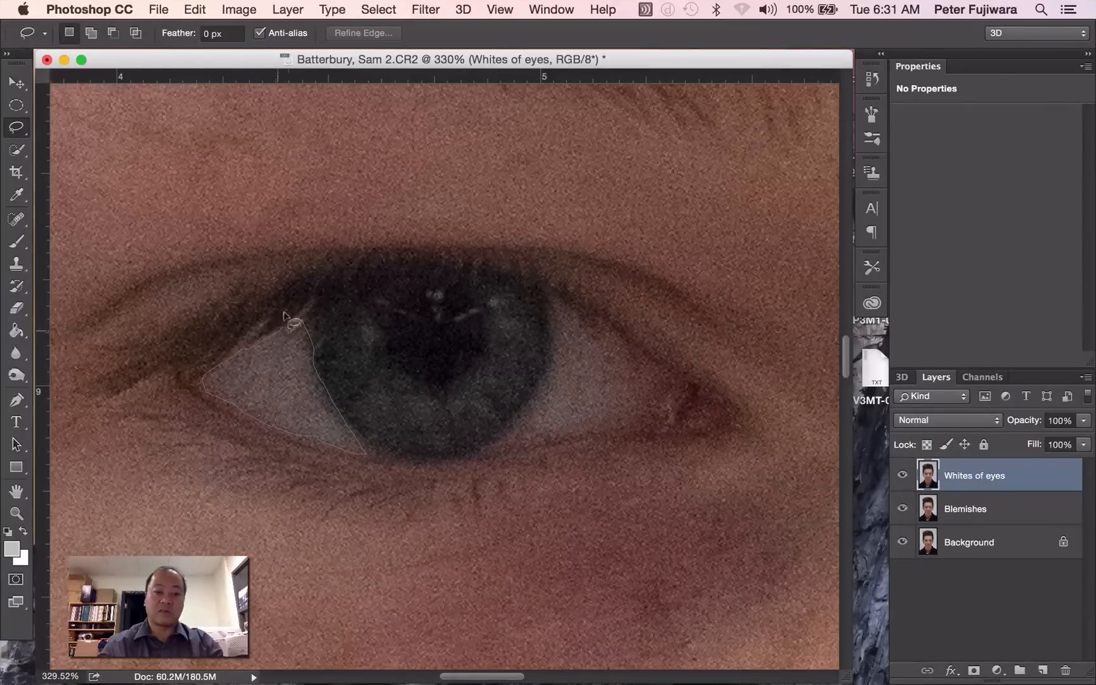
click(287, 318)
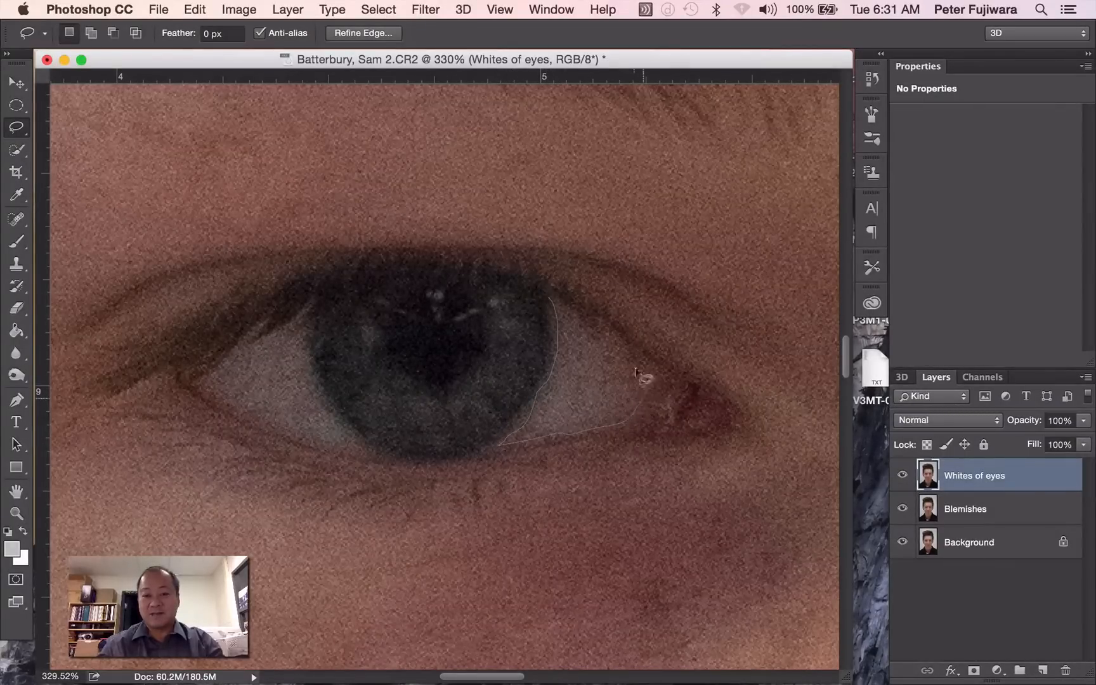
click(549, 306)
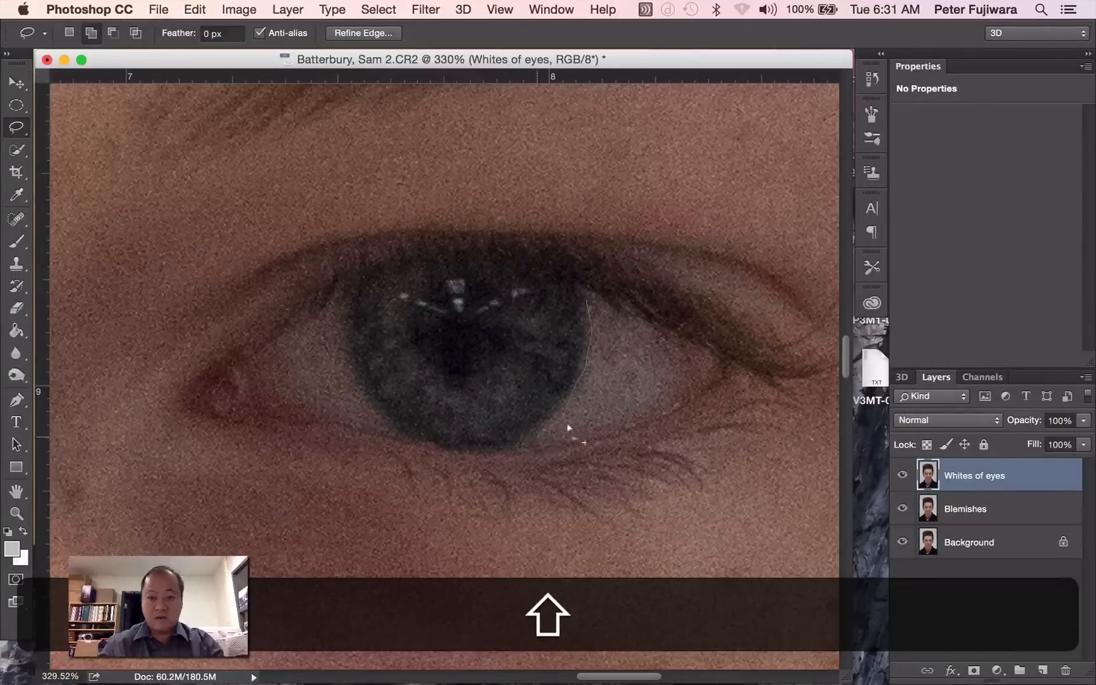
Shift-lasso the white left of the iris into one combined eye-white selection
drag(584, 440, 643, 328)
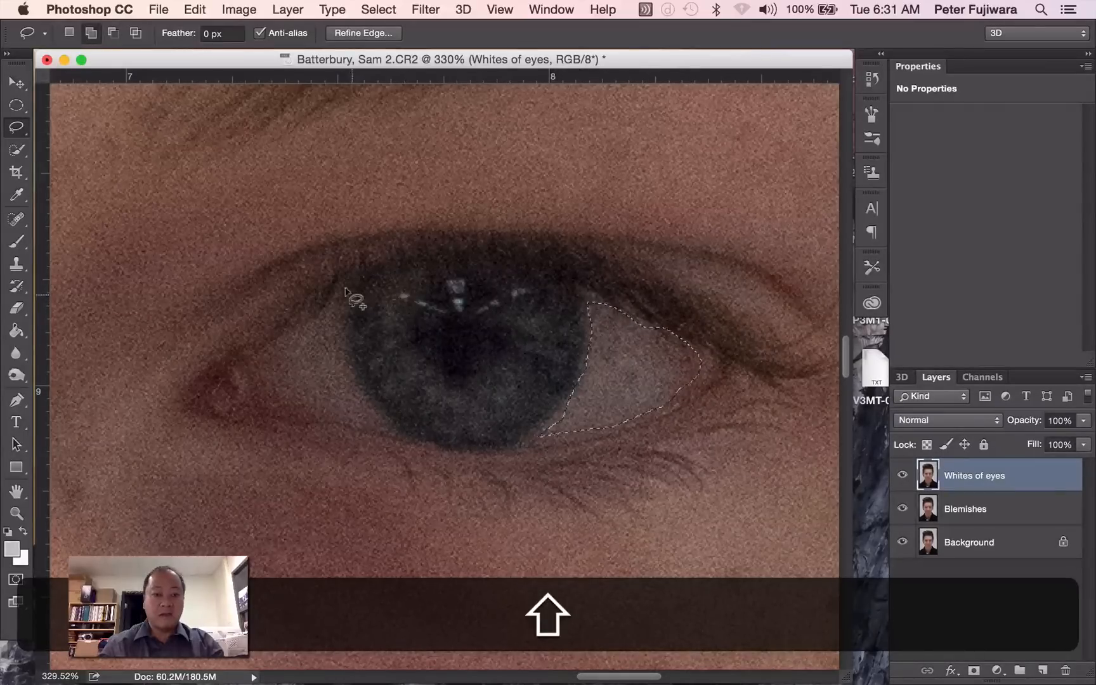
drag(353, 297, 367, 388)
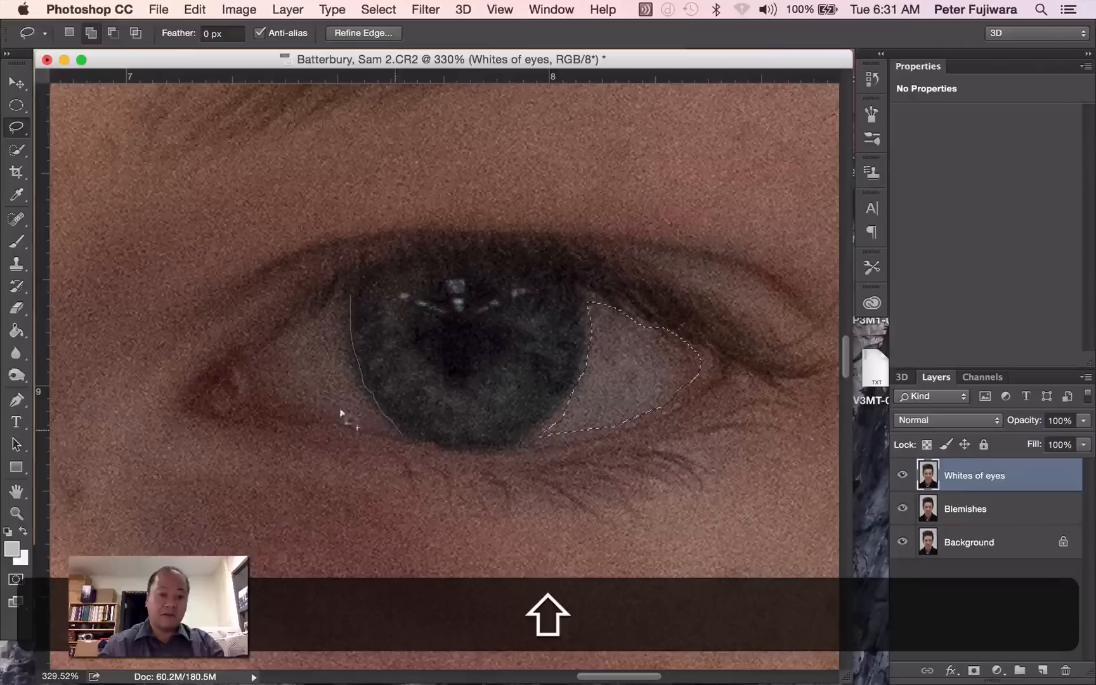
drag(343, 419, 289, 332)
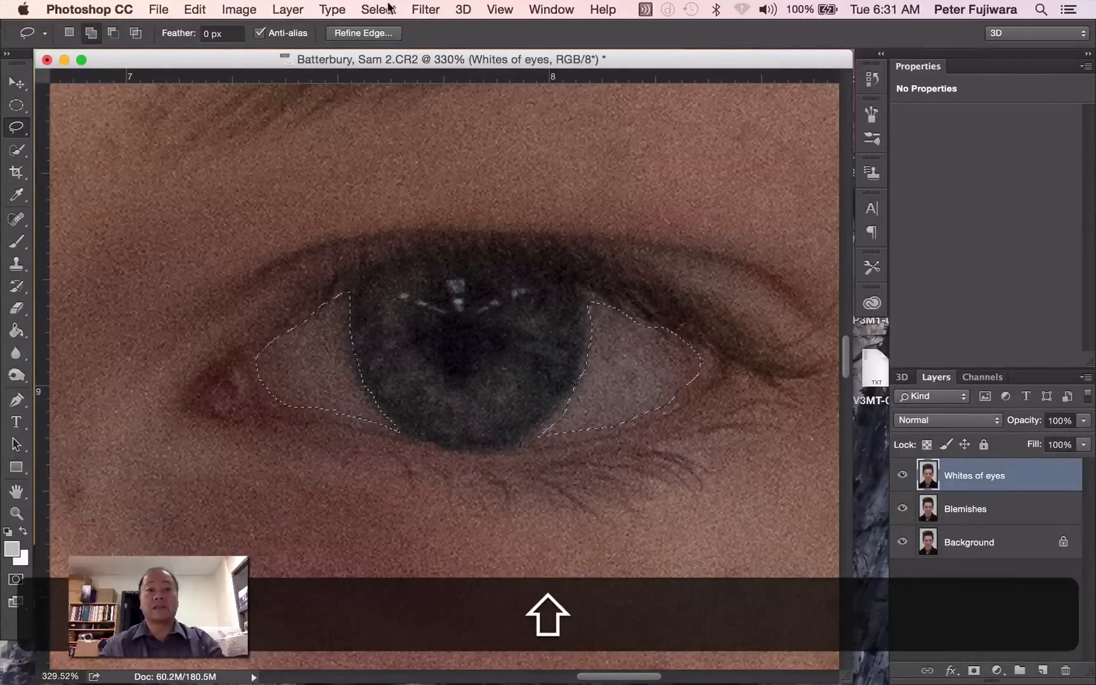
Feather the eye-white selection by 3 pixels via Select > Modify > Feather
click(377, 9)
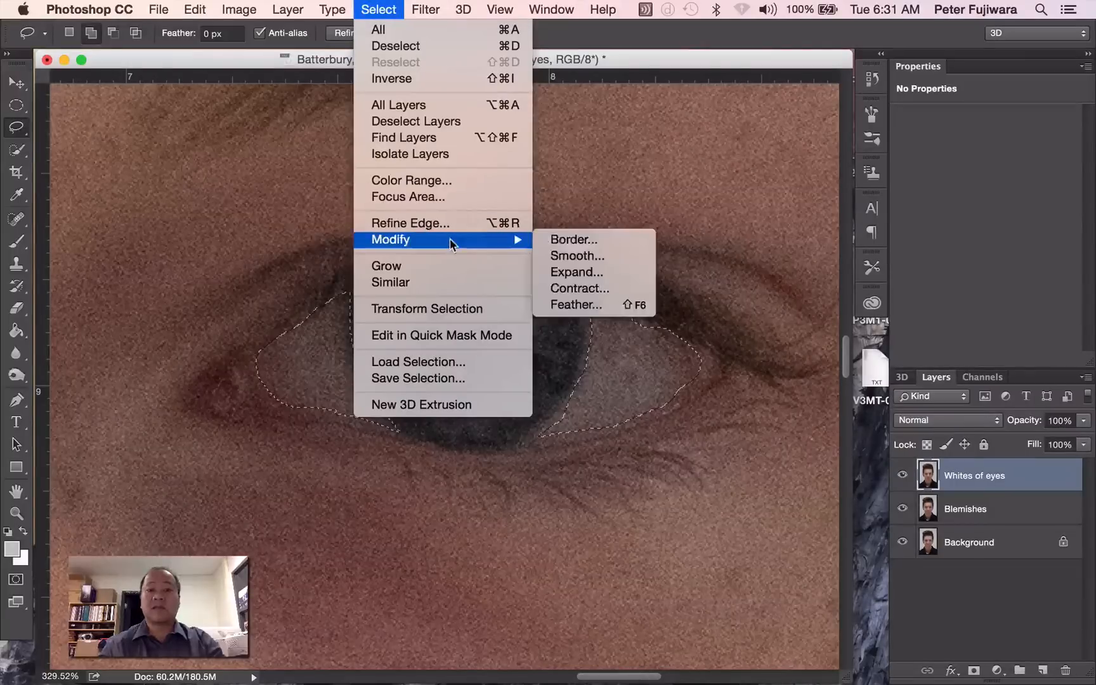
click(575, 304)
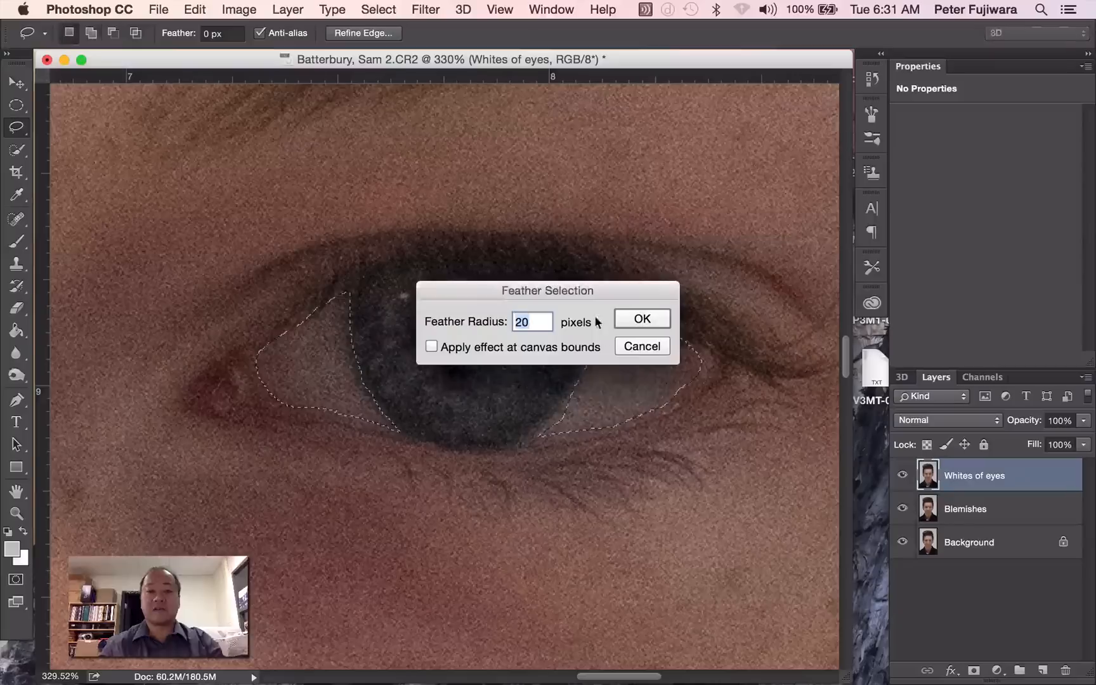
text(3)
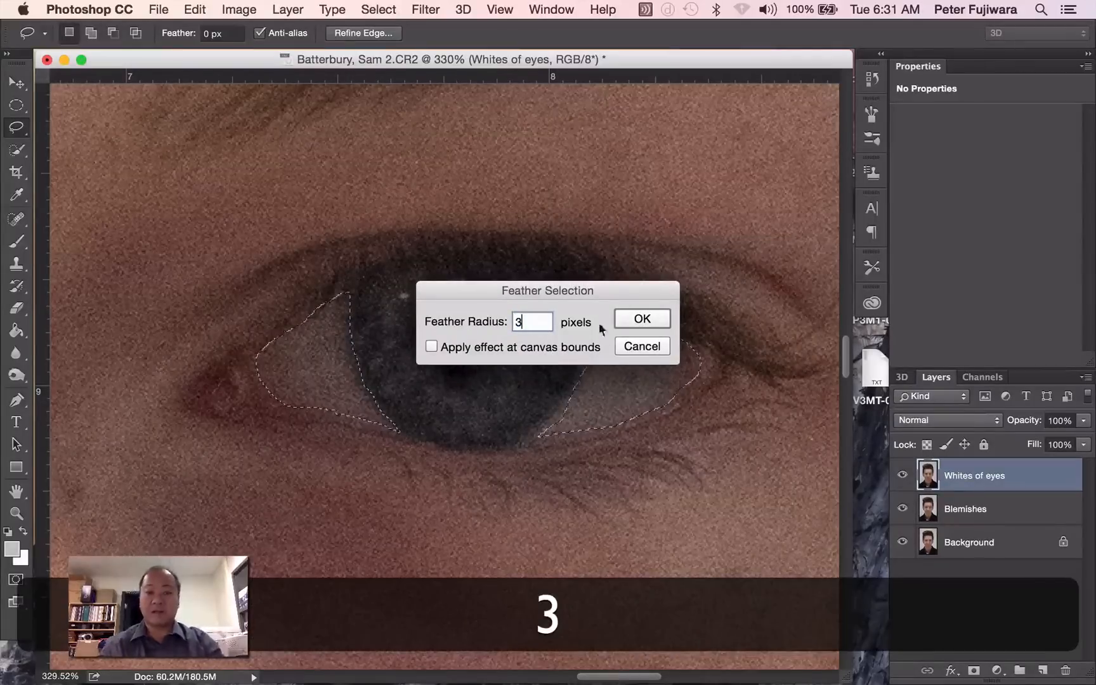
click(640, 319)
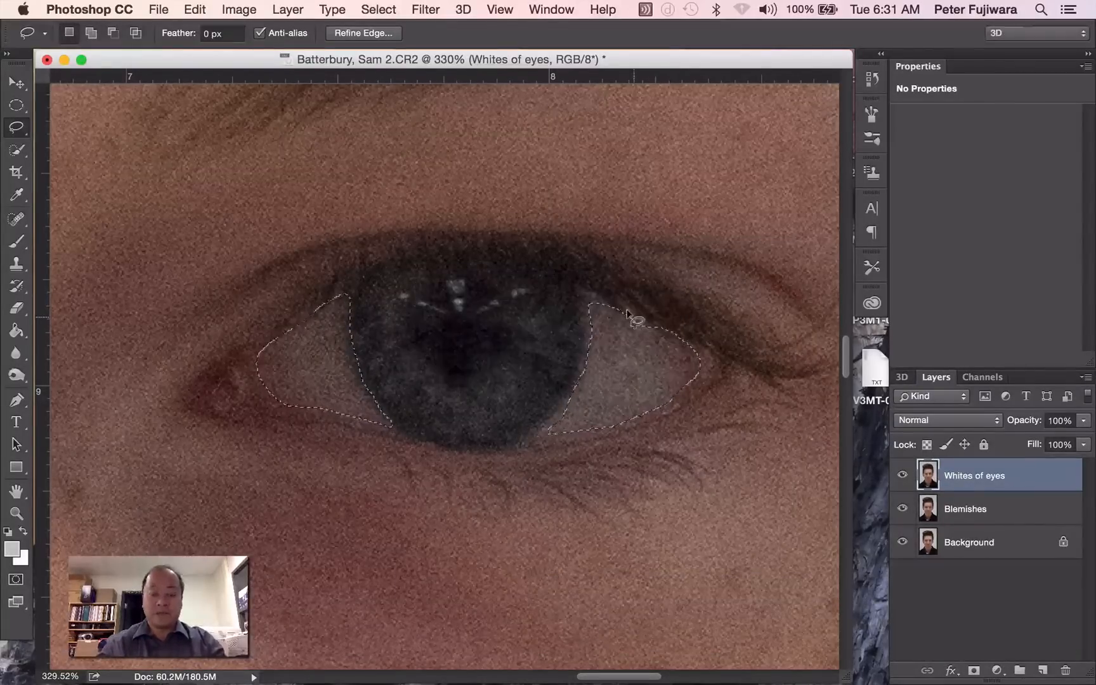
Apply Brightness/Contrast to the eye whites with Brightness 21 and Contrast -8
key(cmd+-)
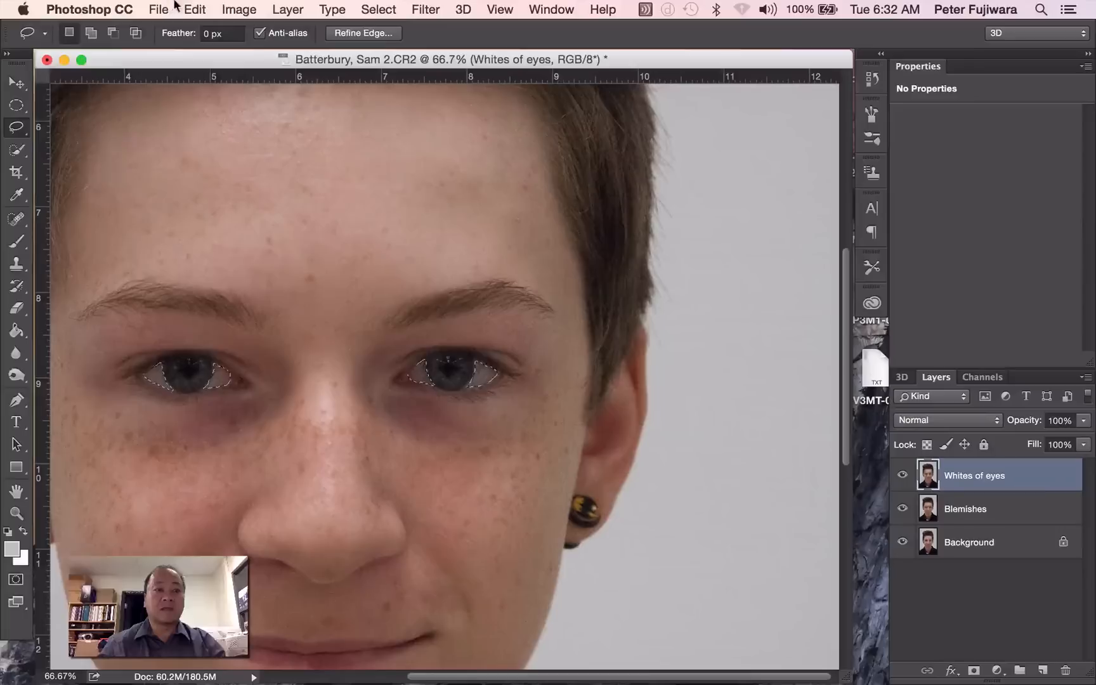
click(239, 9)
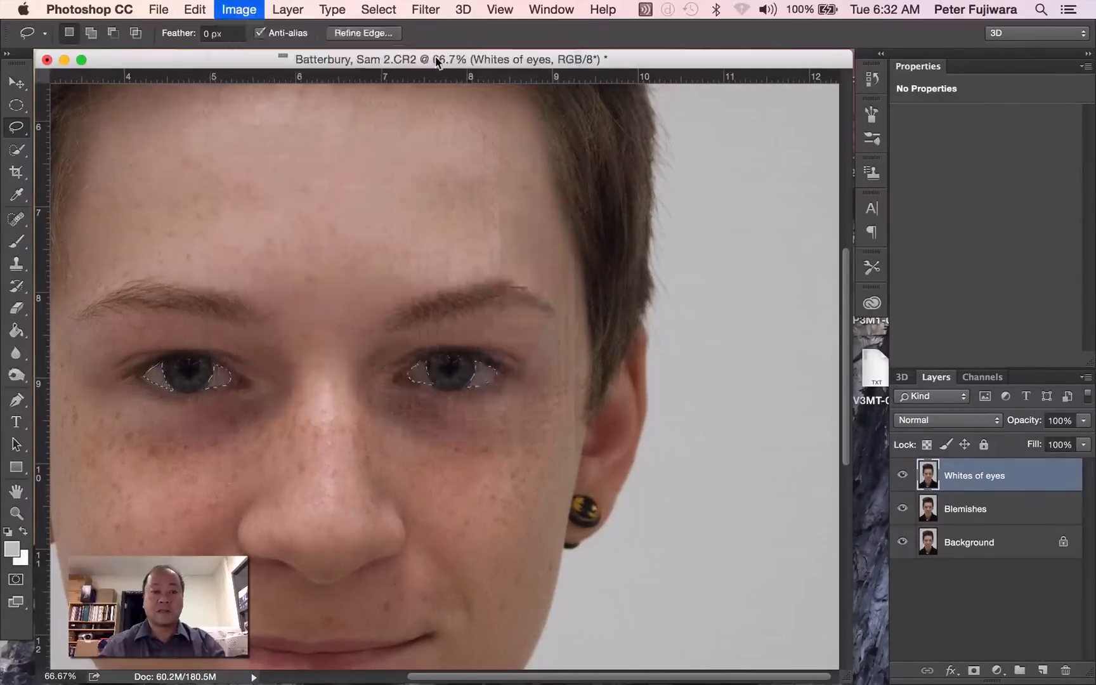
click(239, 9)
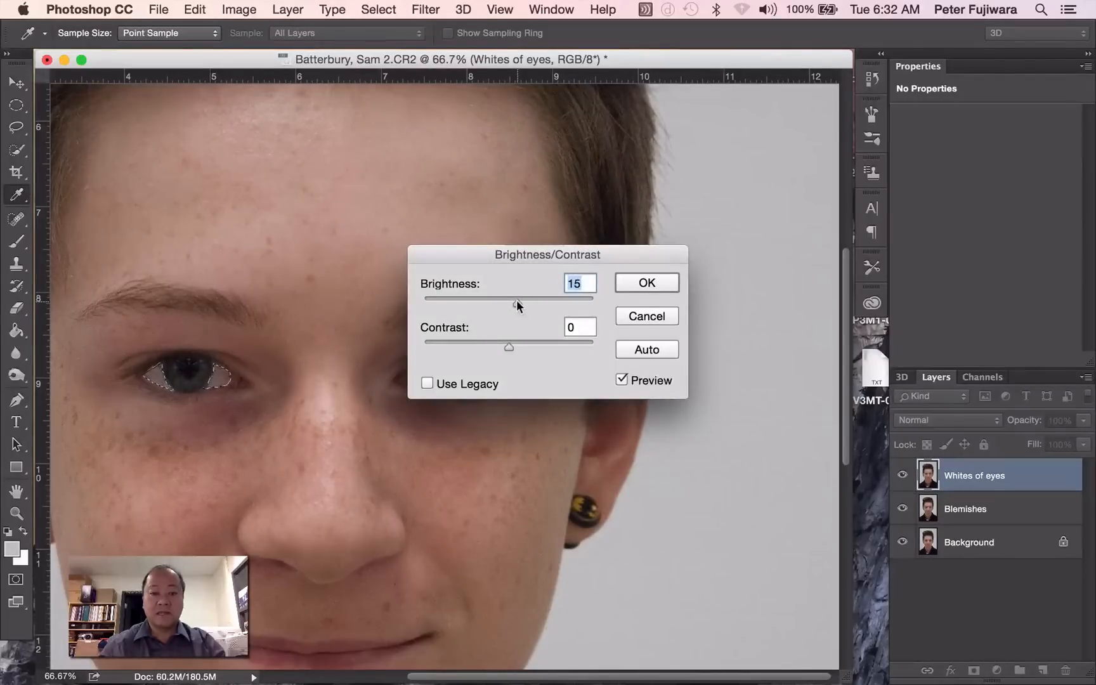
drag(508, 299, 521, 299)
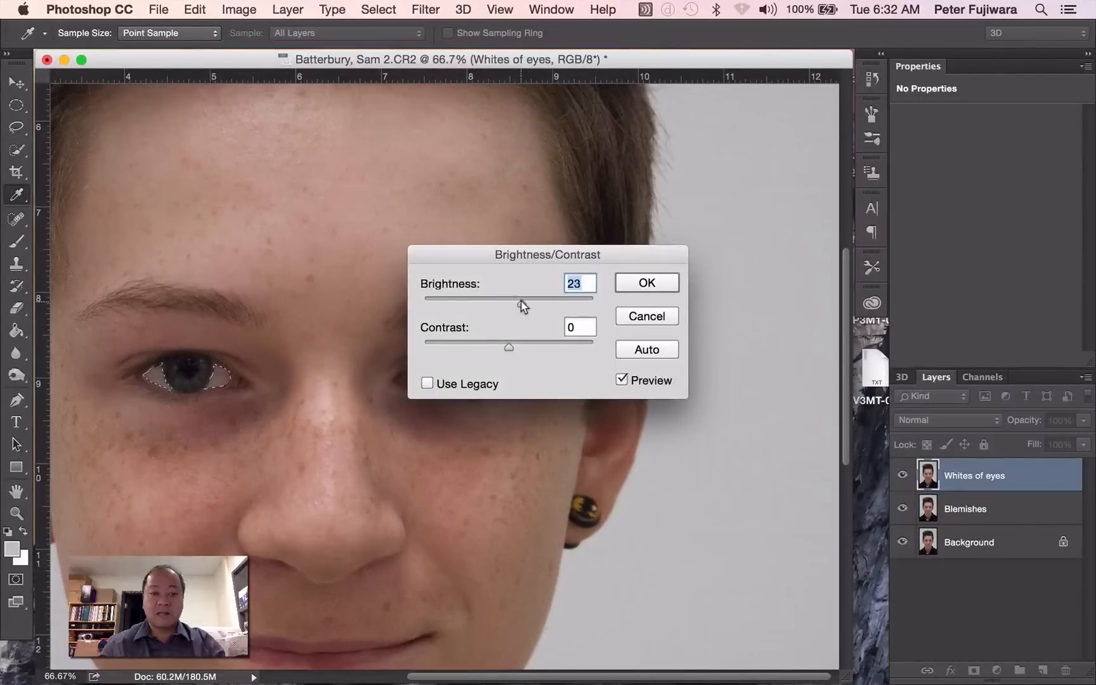
drag(553, 299, 508, 299)
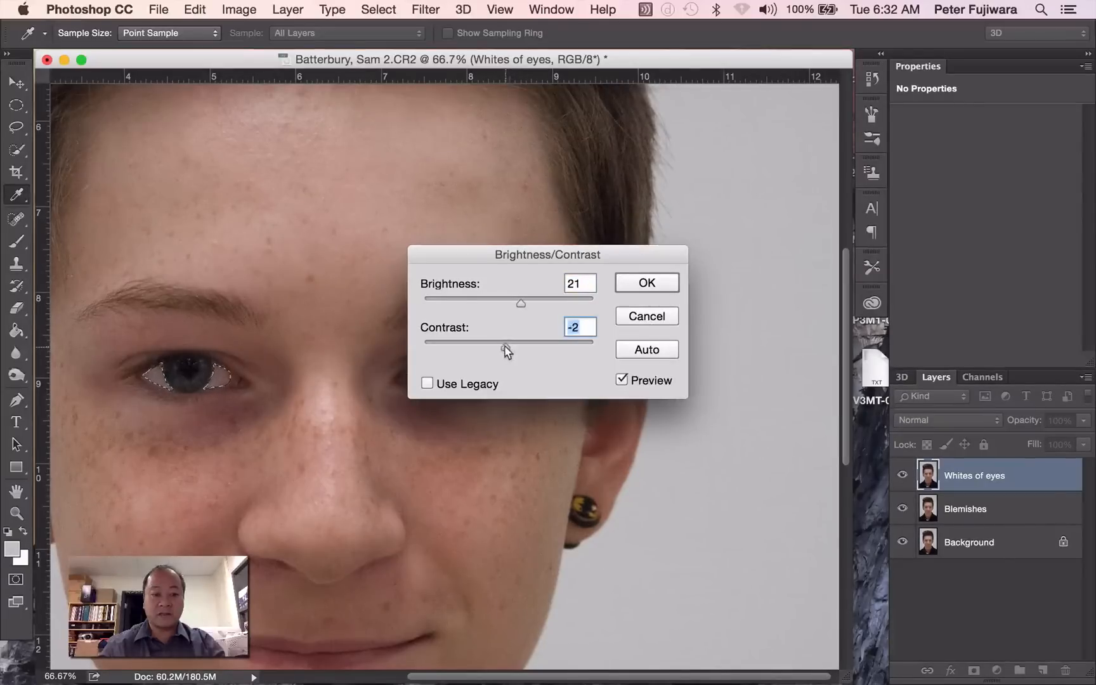
drag(521, 342, 496, 342)
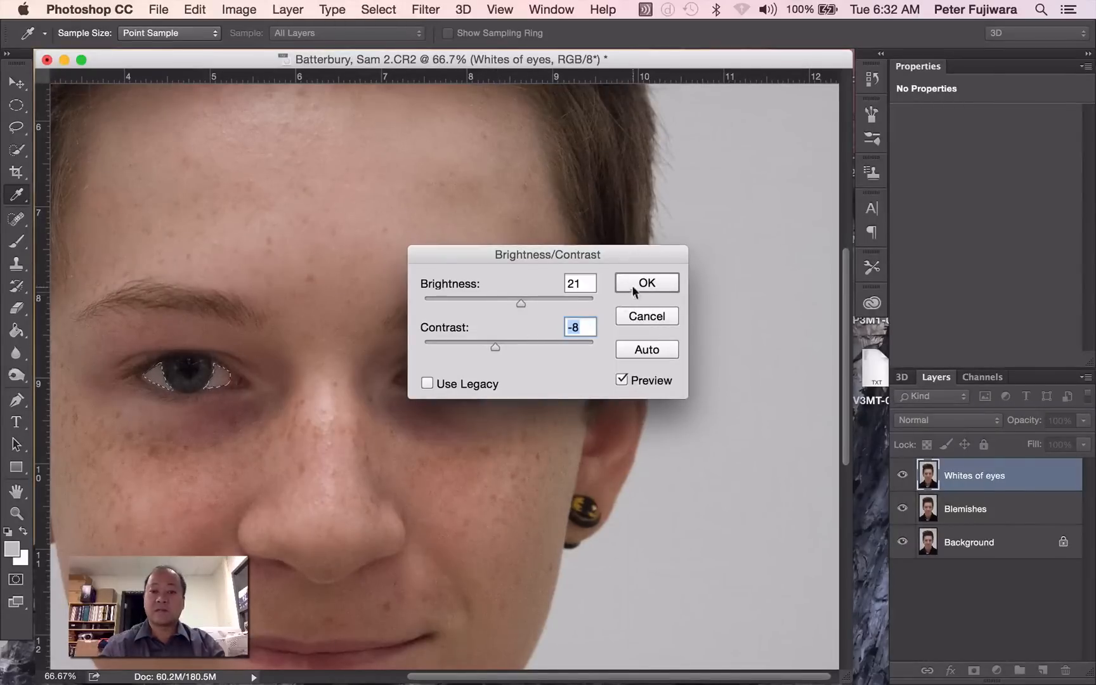
click(644, 282)
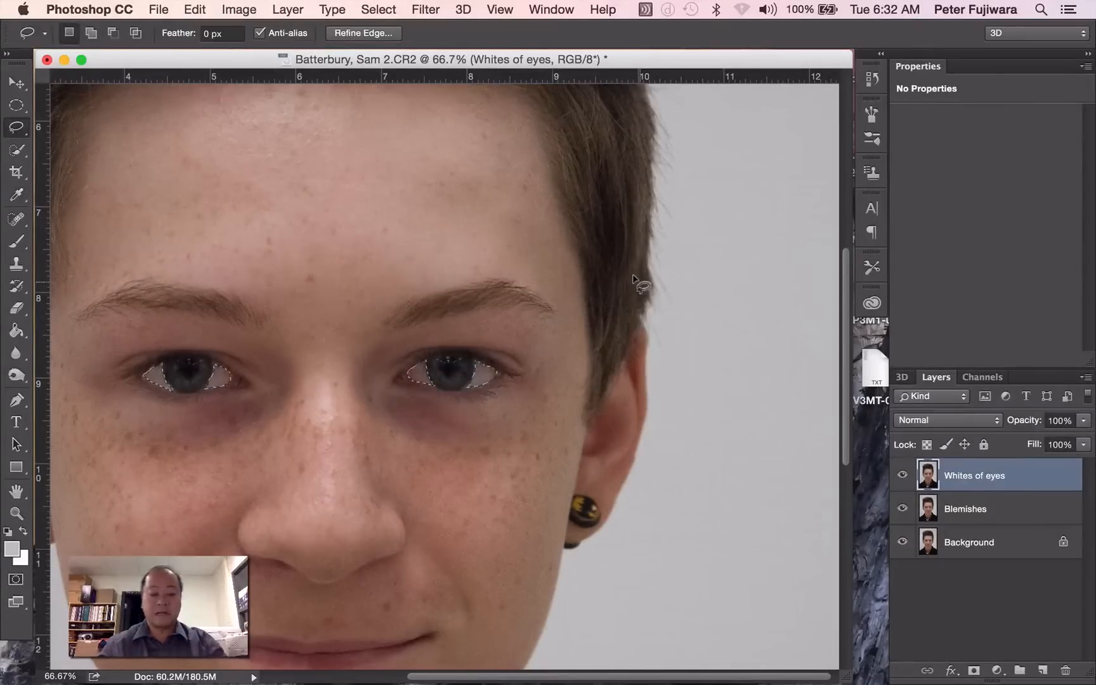
Deselect with Cmd+D and toggle the Whites of eyes layer to compare the result
key(cmd+d)
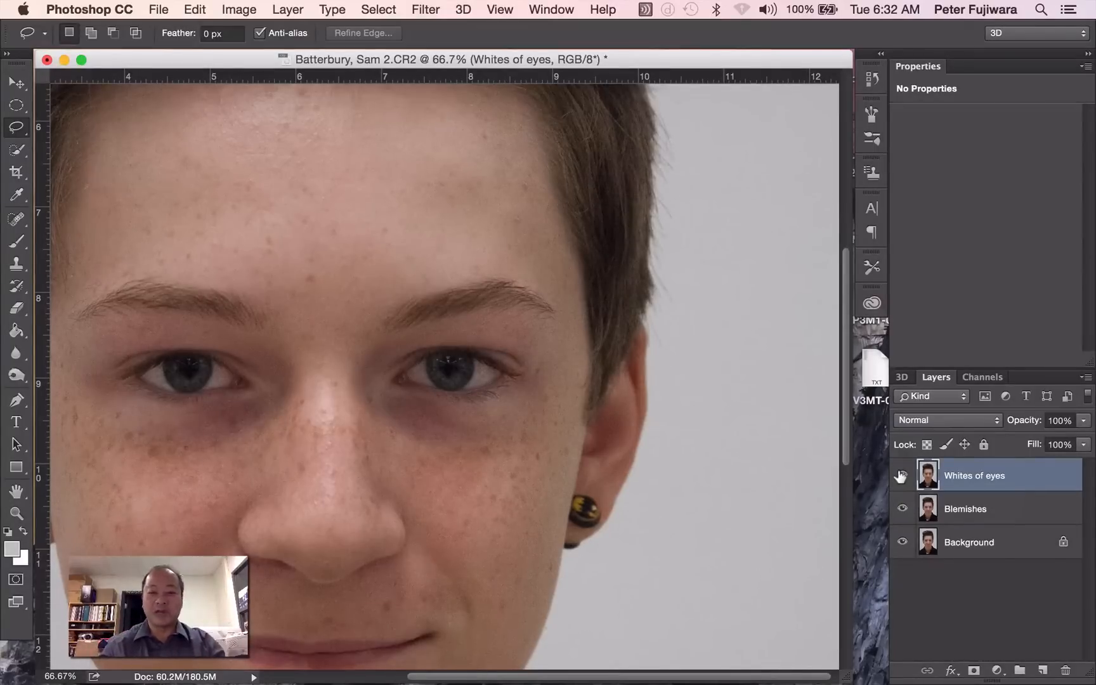
click(902, 475)
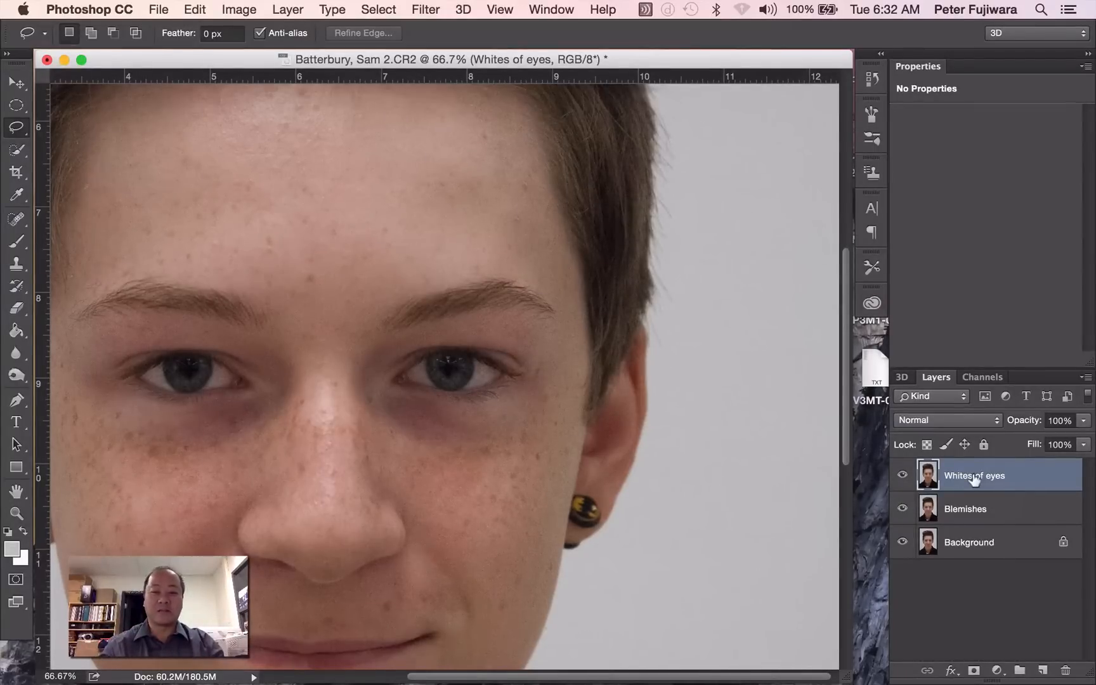
mouse_move(974, 475)
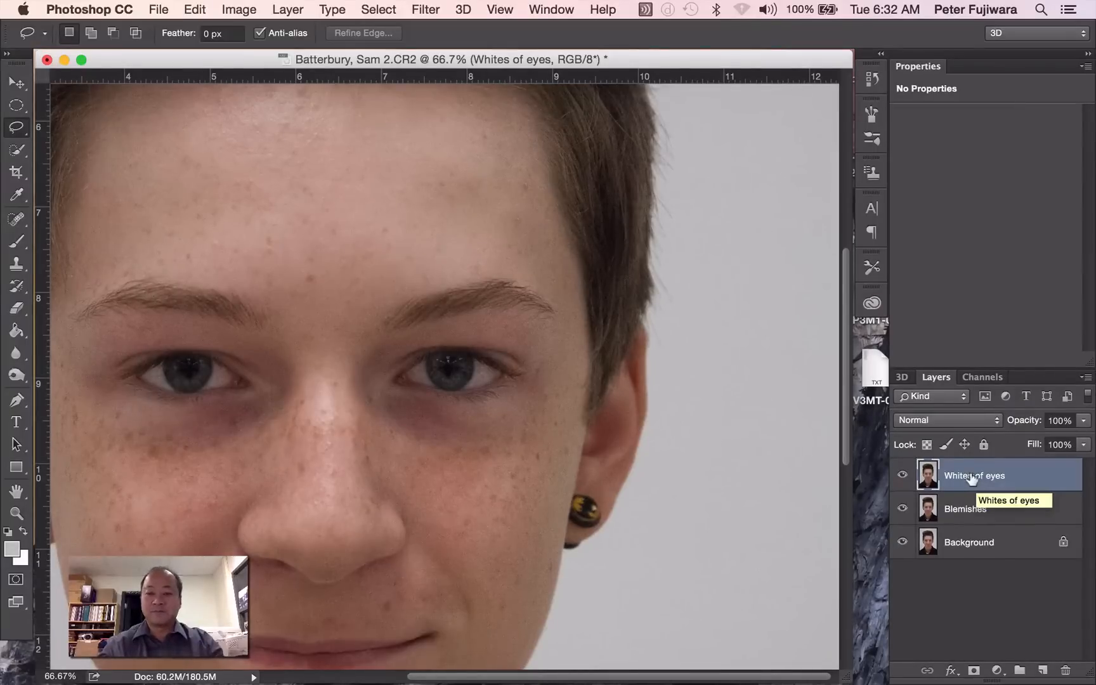
Duplicate the Whites of eyes layer as a new layer named 'Skin Softening'
right_click(974, 475)
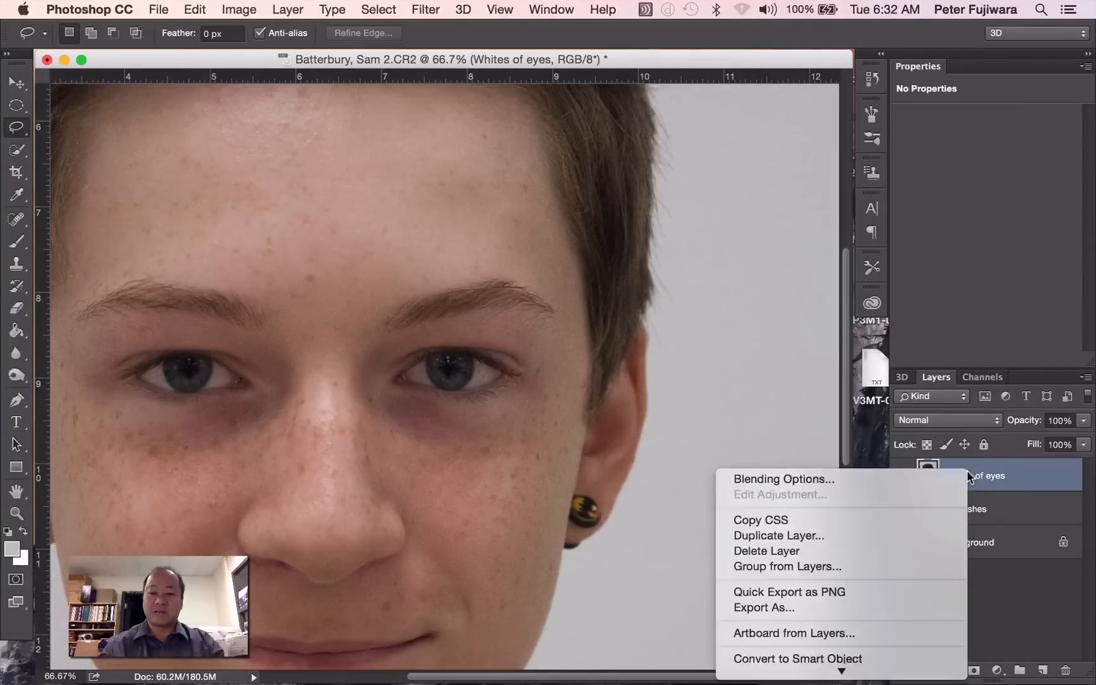
mouse_move(778, 535)
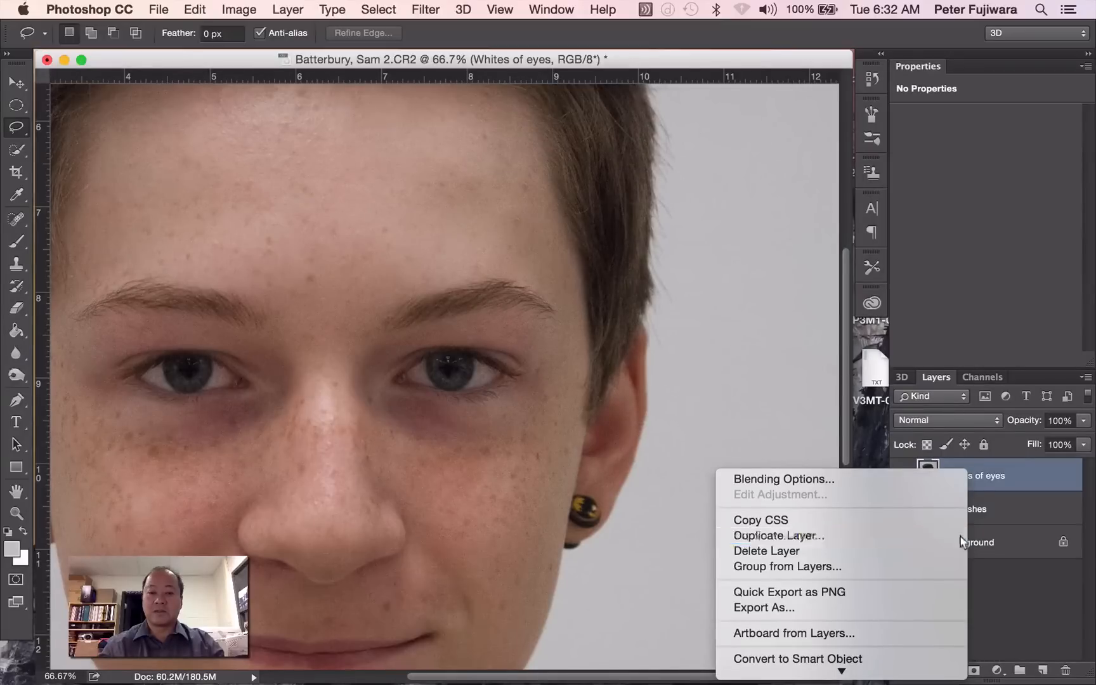
click(778, 535)
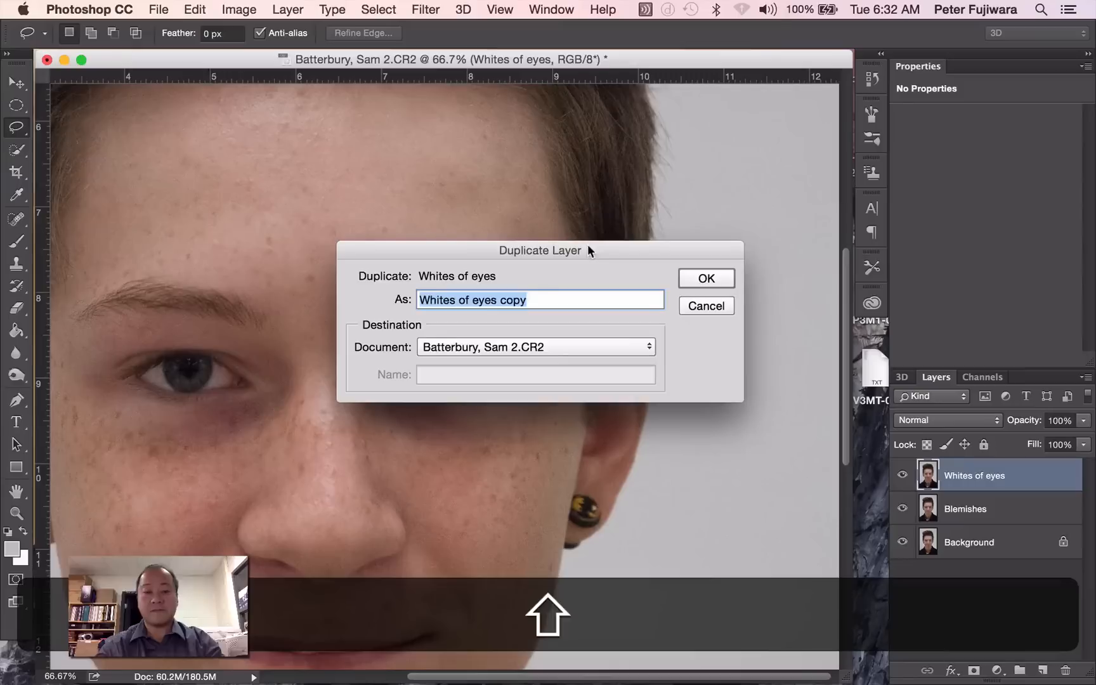
text(Skin So)
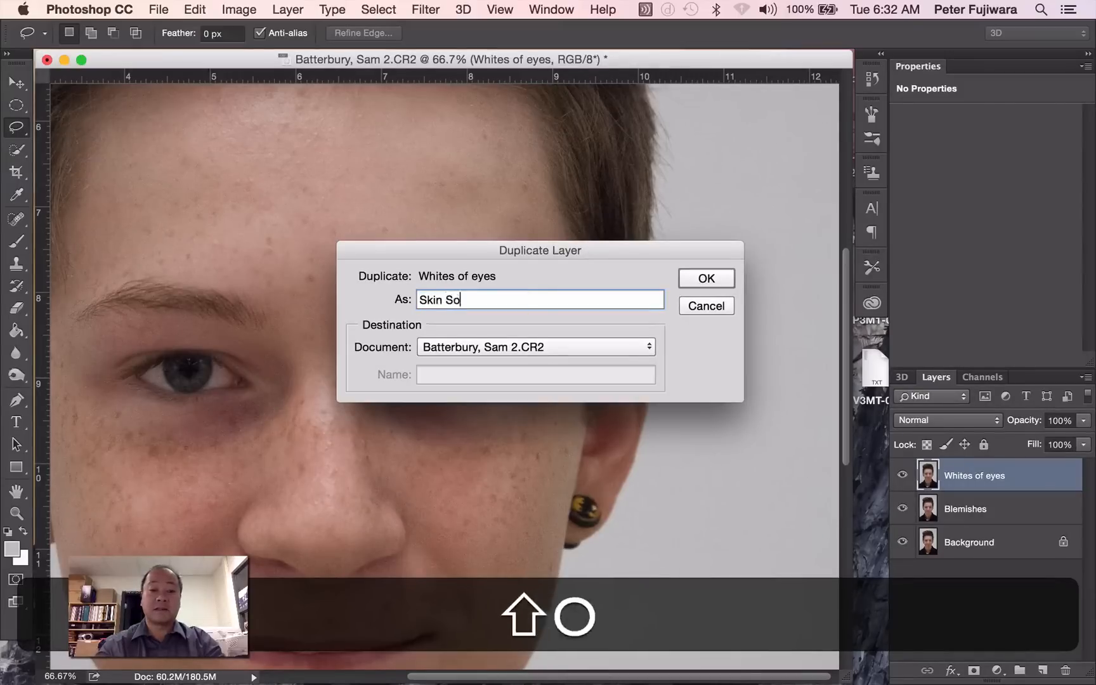
text(ftening)
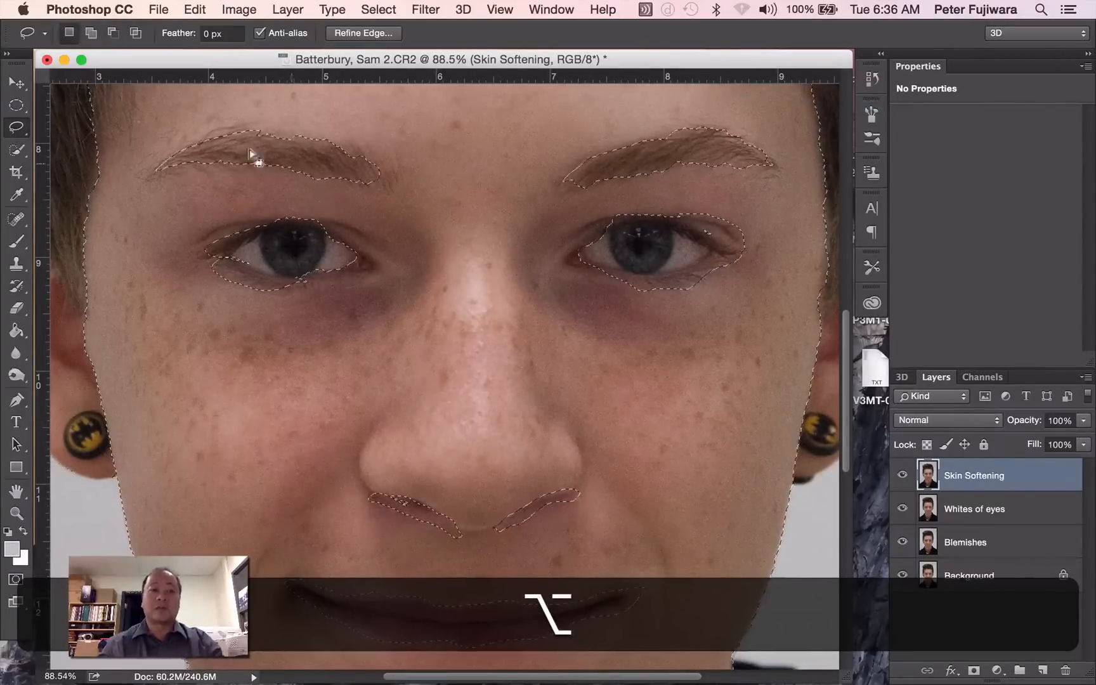
Feather the facial skin selection by 3 pixels via Select > Modify > Feather
click(378, 9)
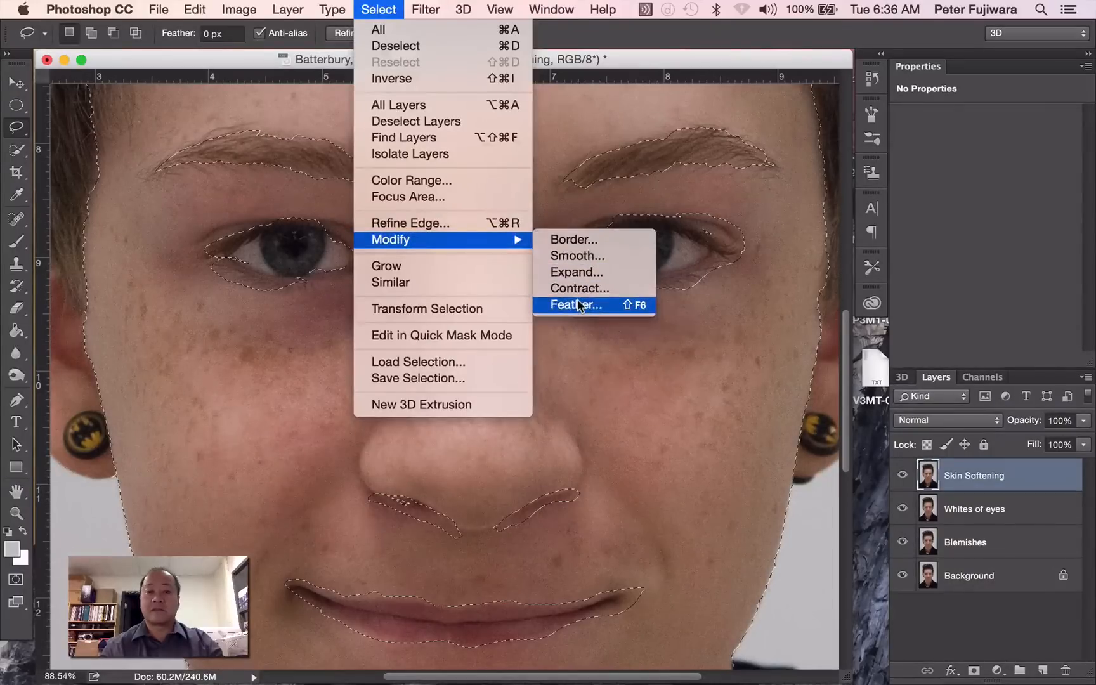
click(575, 305)
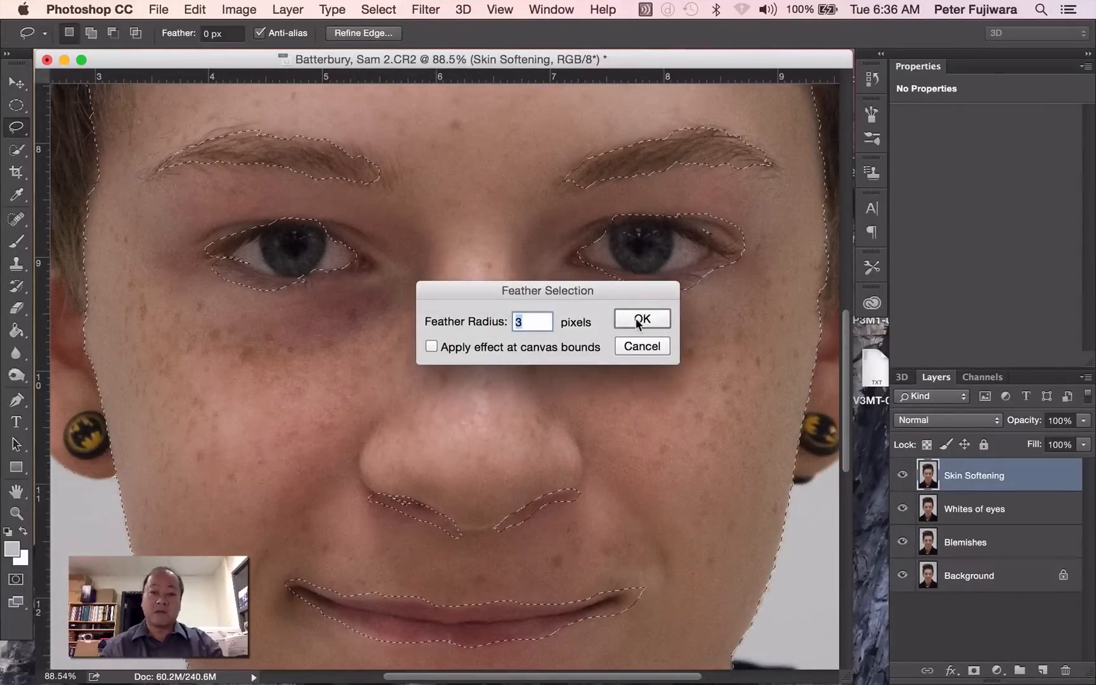
click(641, 319)
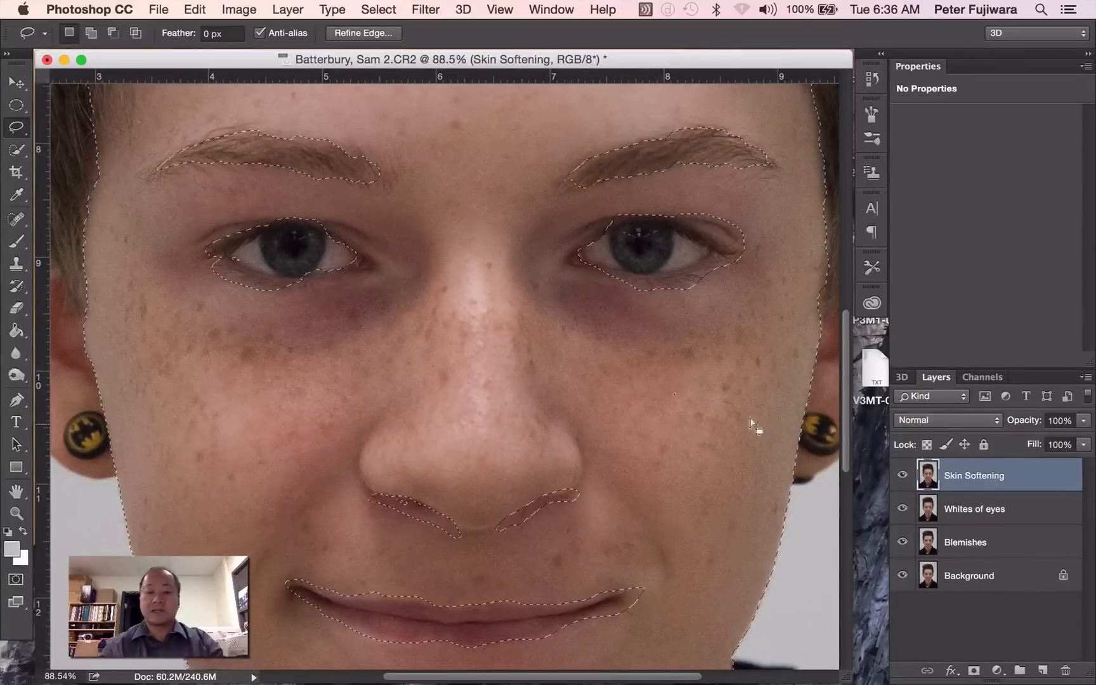
Apply a Gaussian Blur of 2.6 pixels to the feathered skin selection, previewing before confirming
click(425, 9)
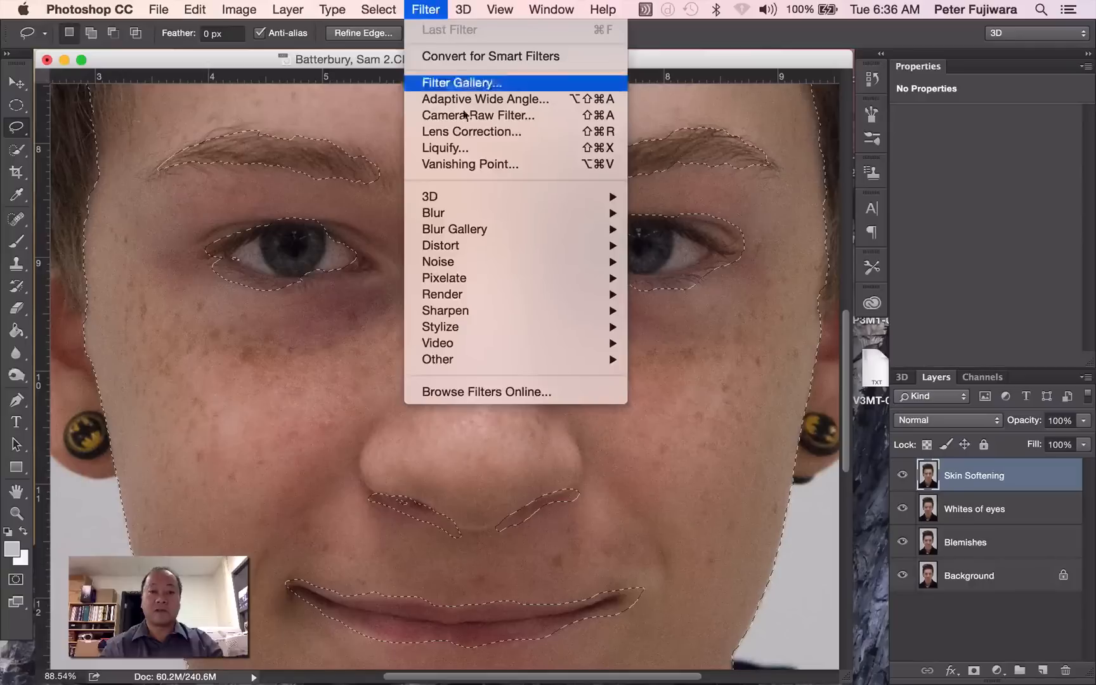
mouse_move(432, 213)
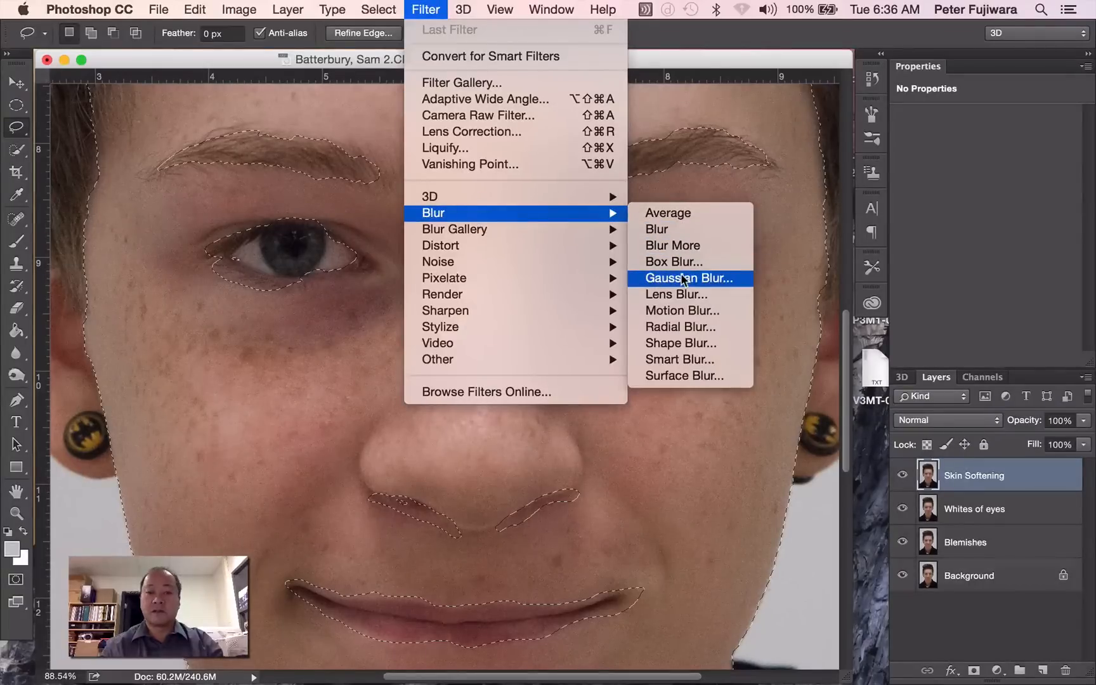
click(689, 279)
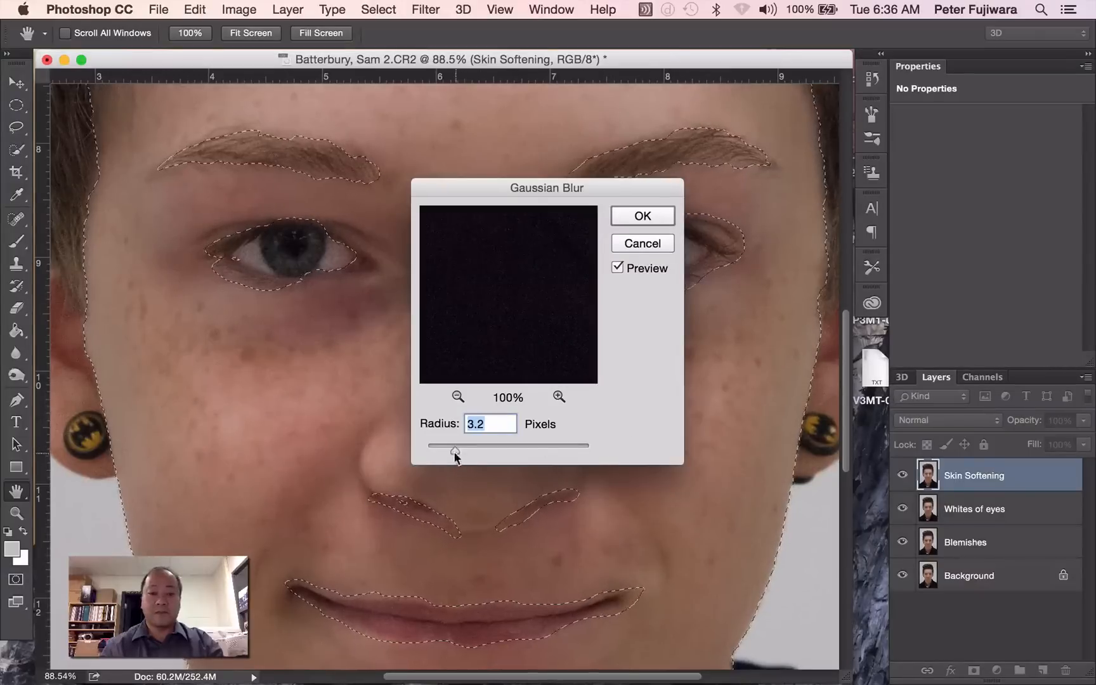
drag(455, 446, 453, 446)
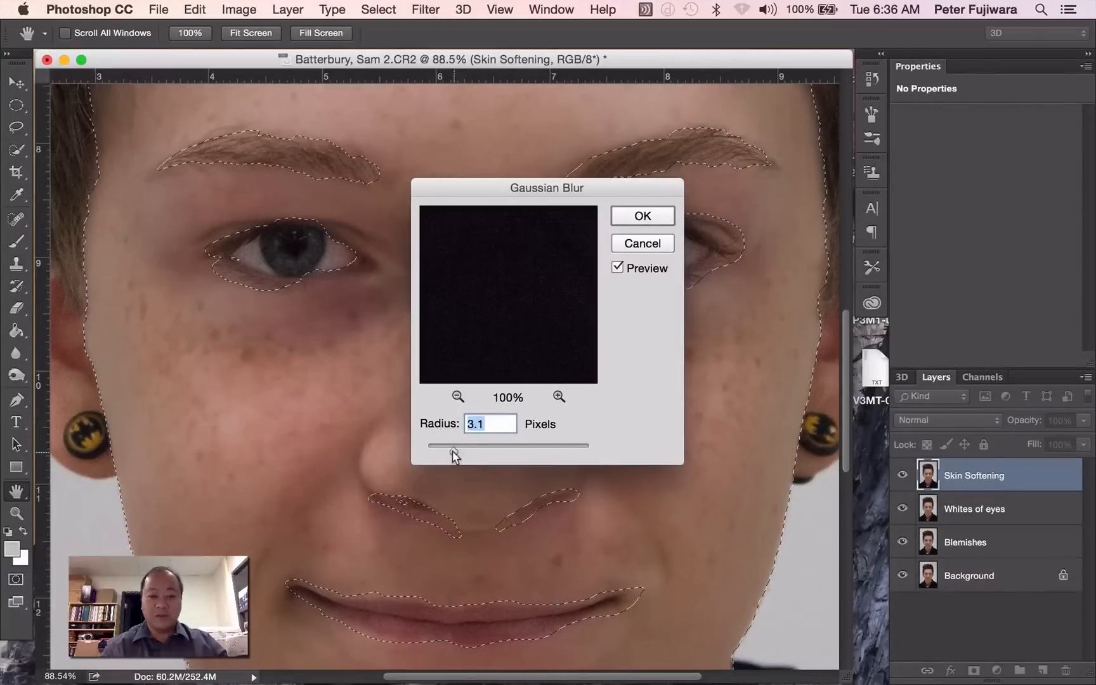
drag(454, 445, 449, 445)
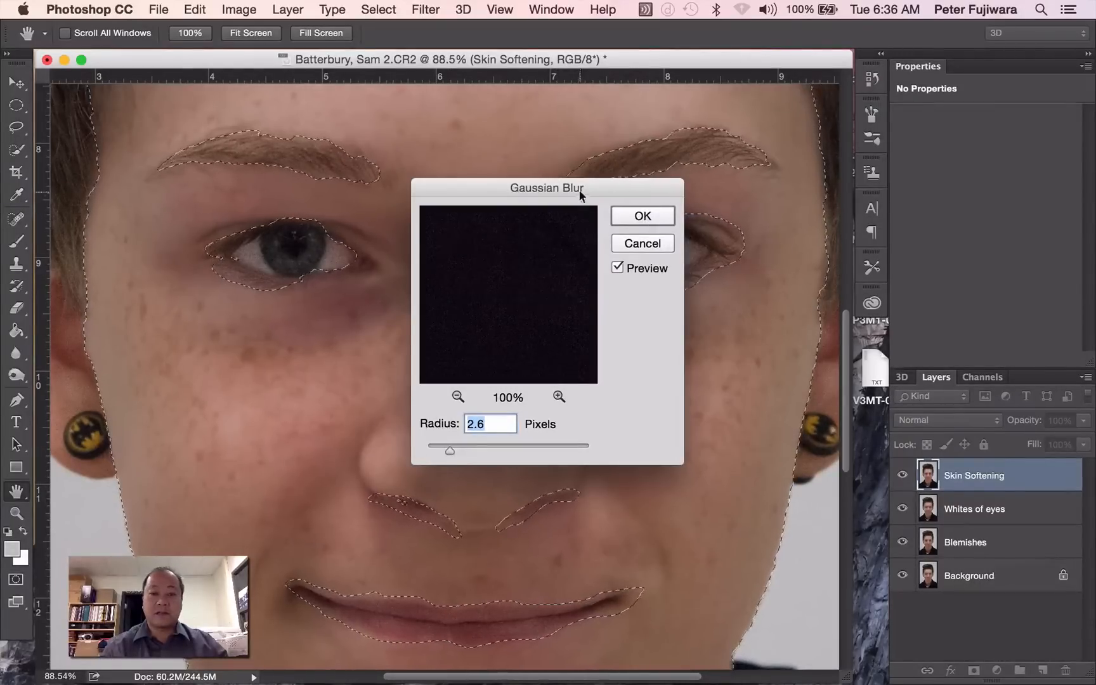
drag(547, 187, 655, 242)
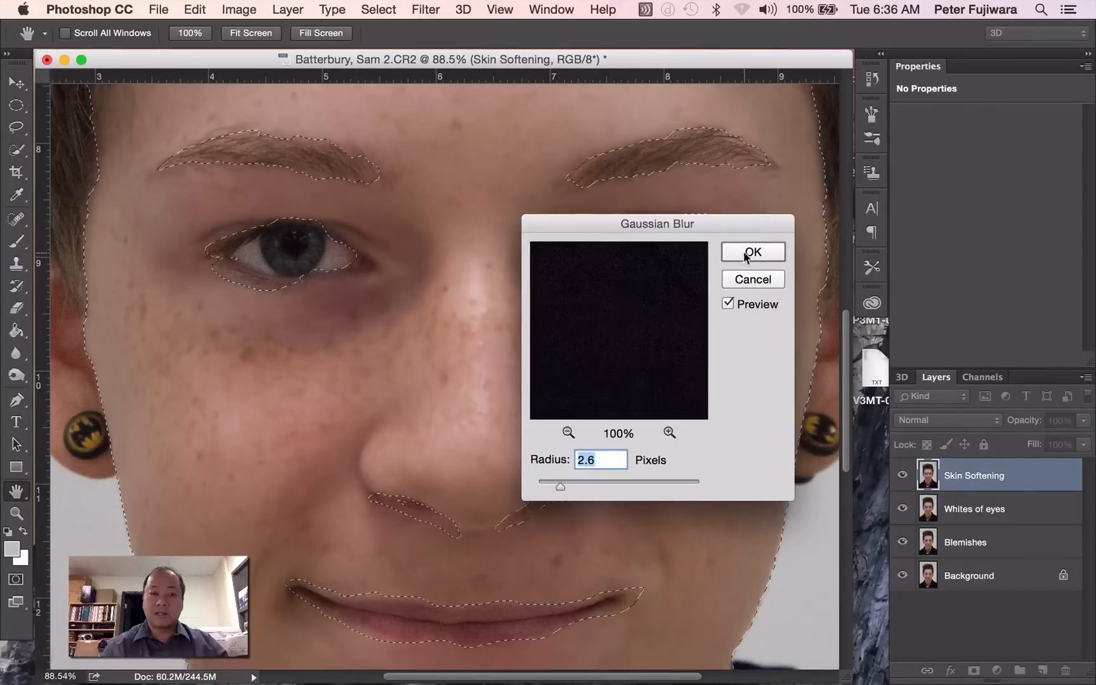
click(752, 252)
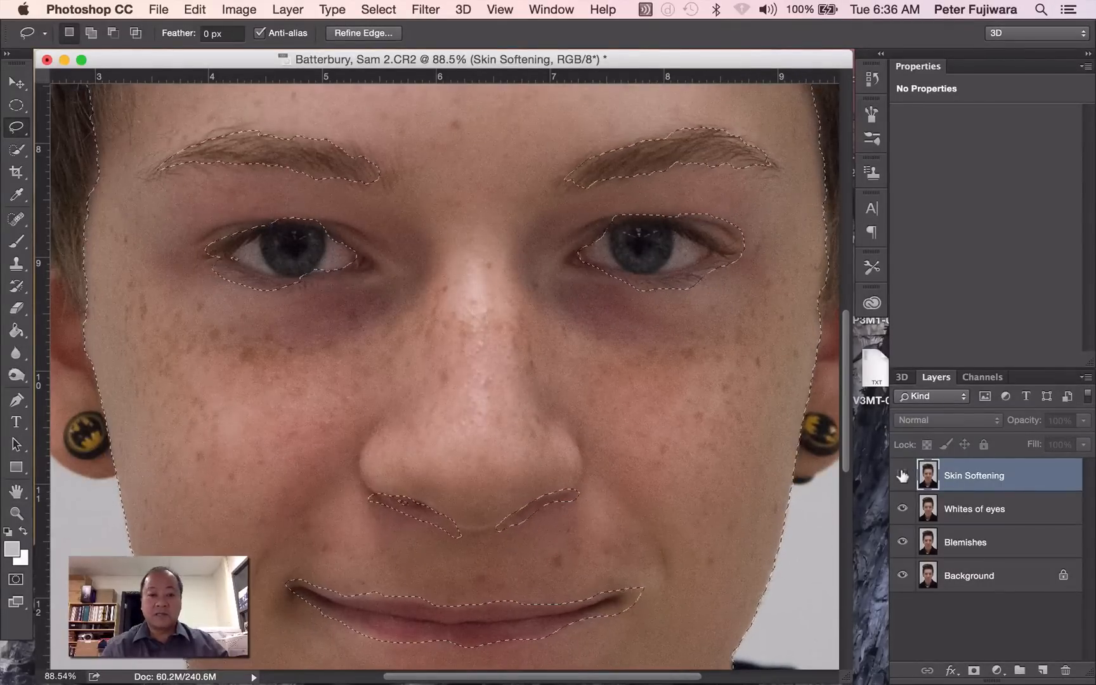
mouse_move(902, 474)
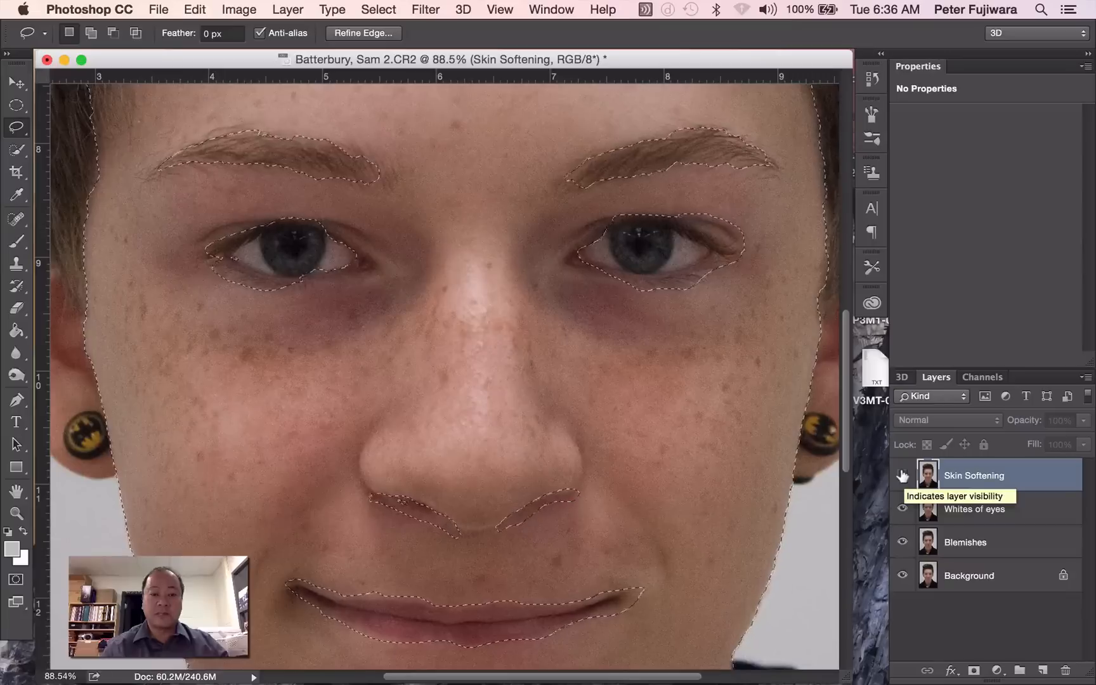
Hide and re-show the Skin Softening layer to compare the face before and after
click(902, 475)
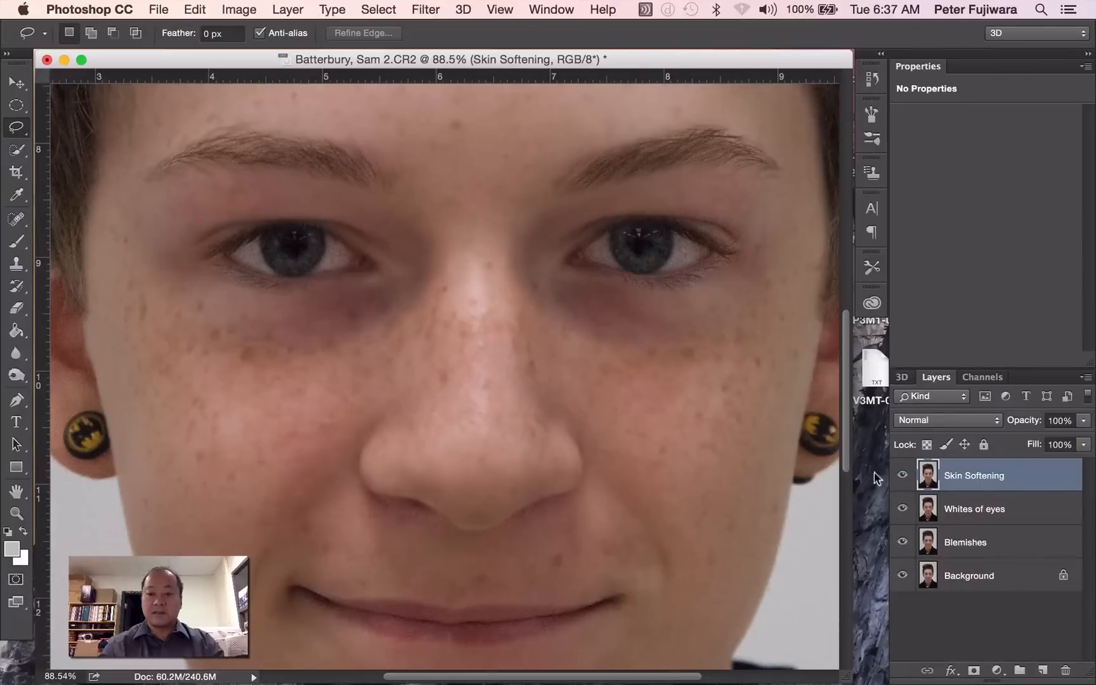
click(902, 478)
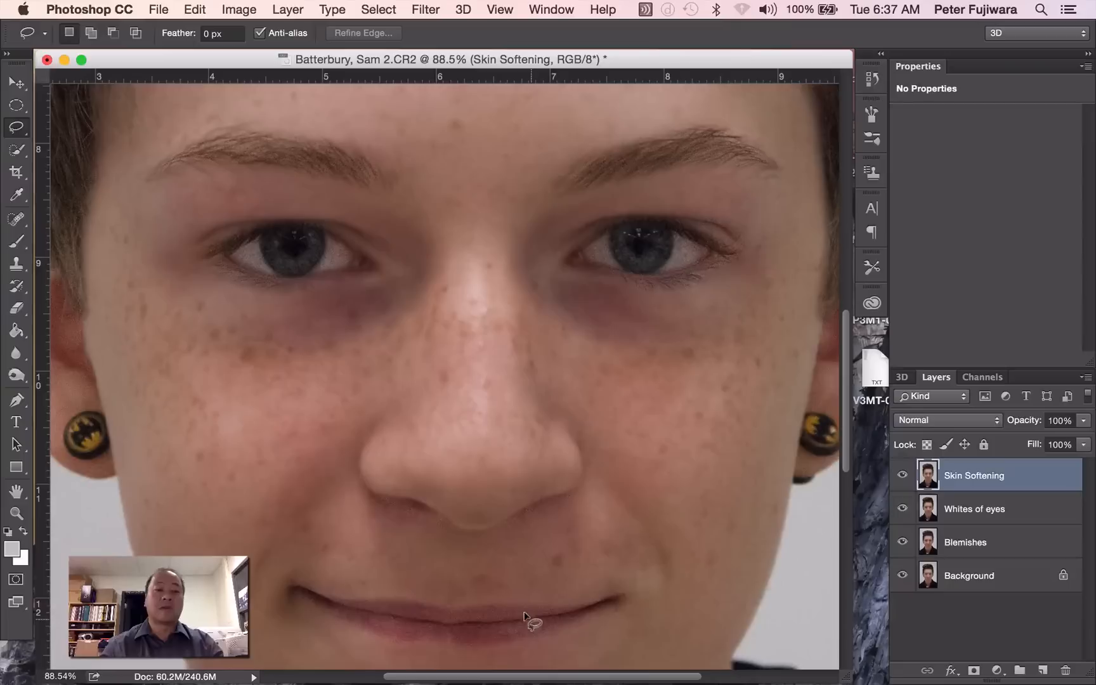
mouse_move(664, 552)
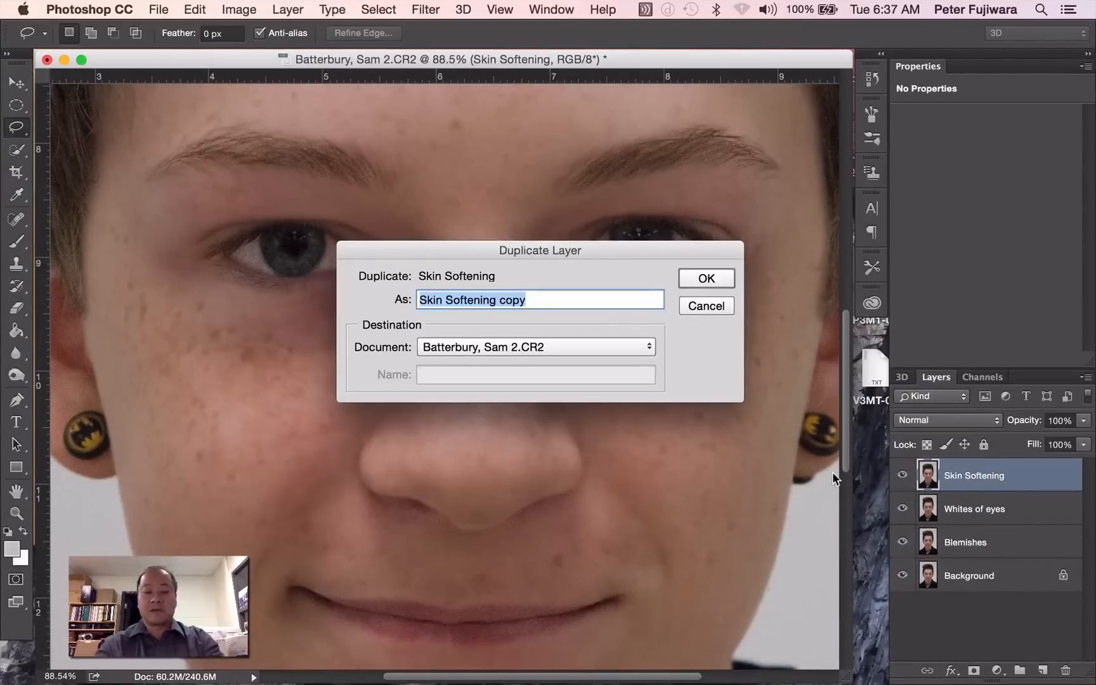
Name the duplicated layer 'Eye Colour Change' and confirm the duplicate
text(Eye)
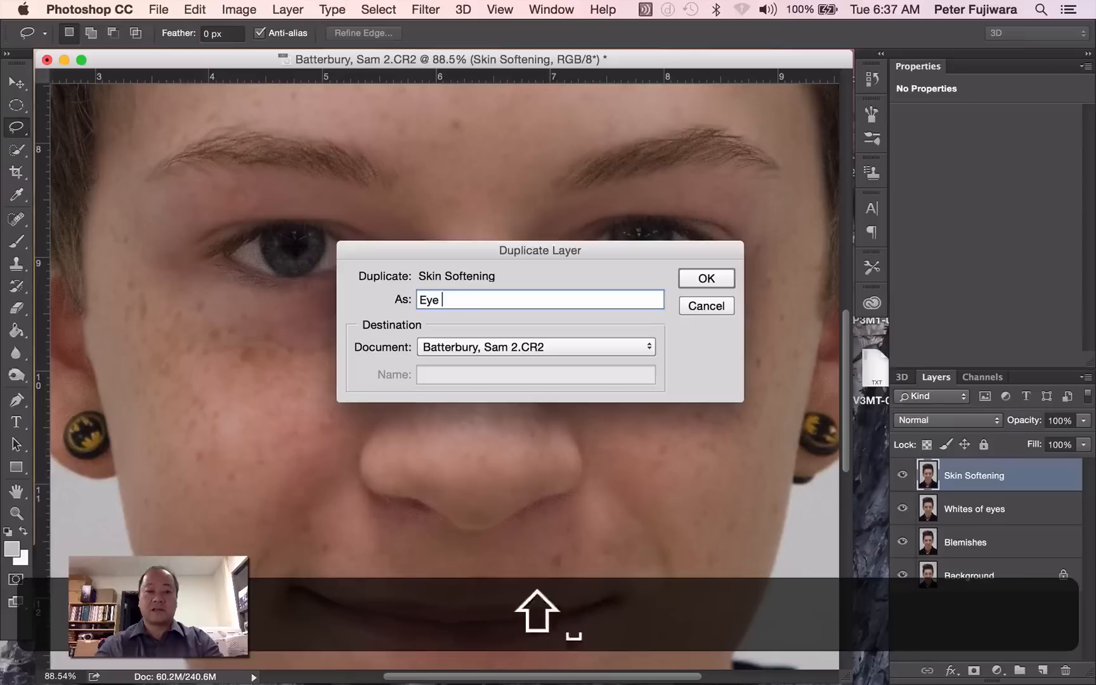
text(Colour Chan)
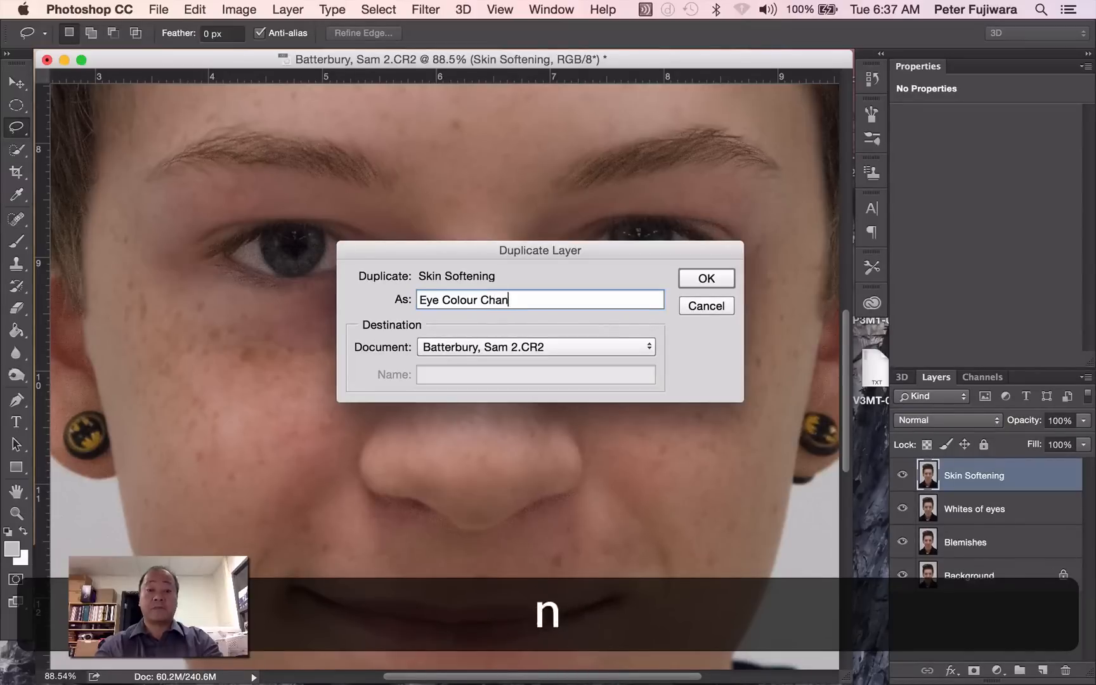
click(705, 278)
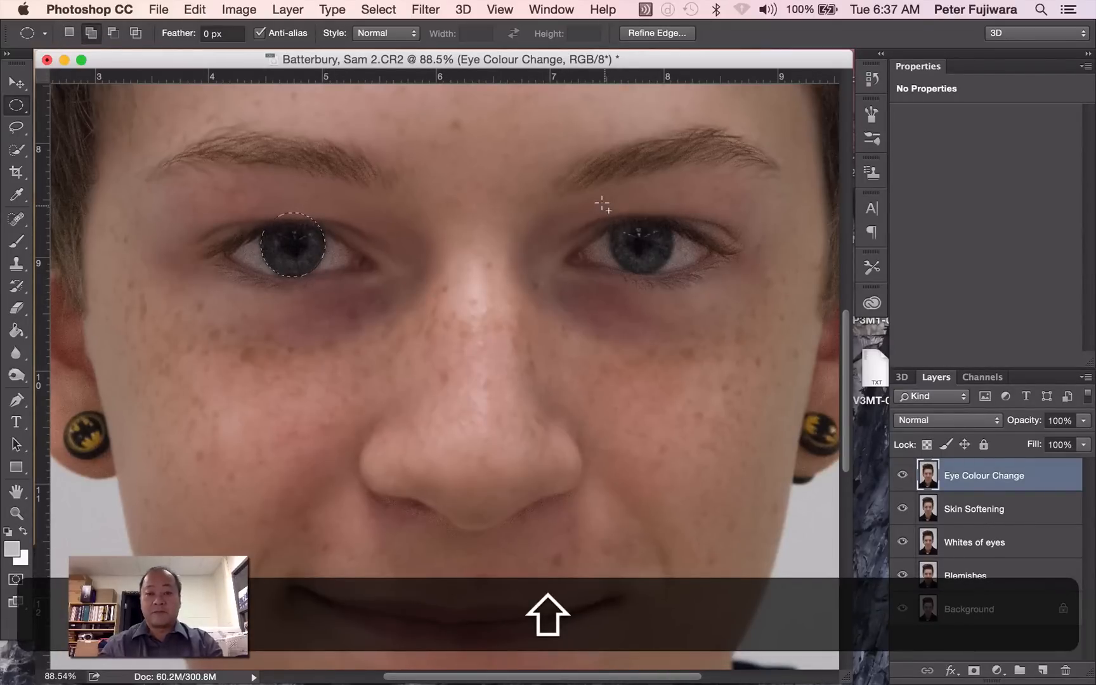
Draw an elliptical selection around the iris on the right of the image
drag(603, 204, 674, 274)
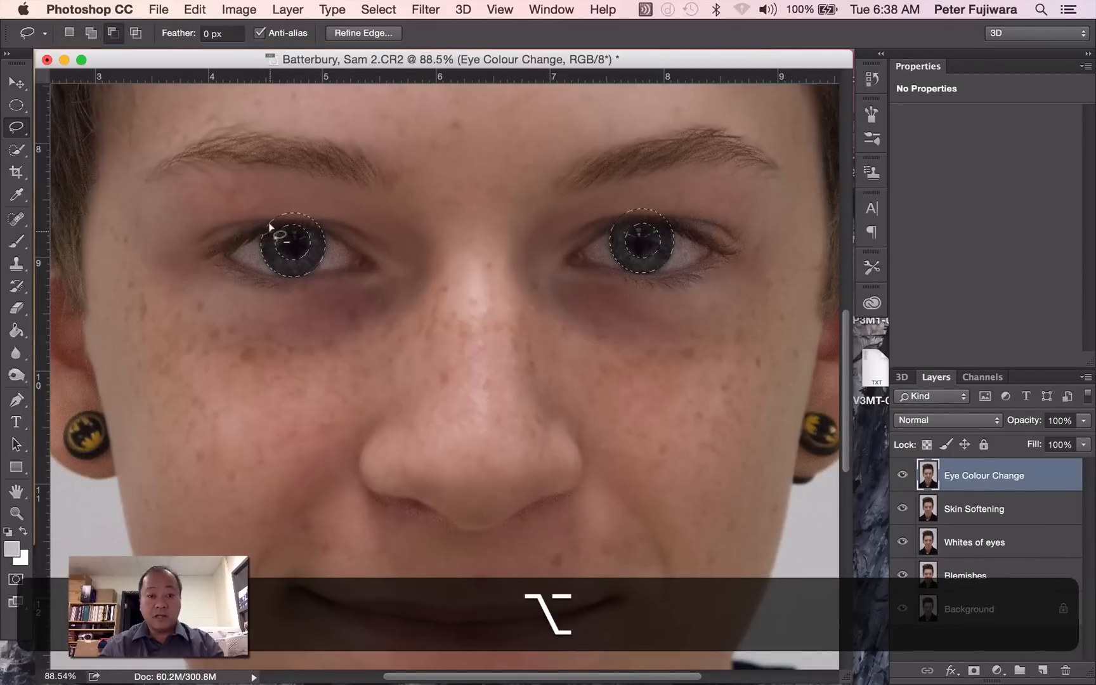
mouse_move(321, 231)
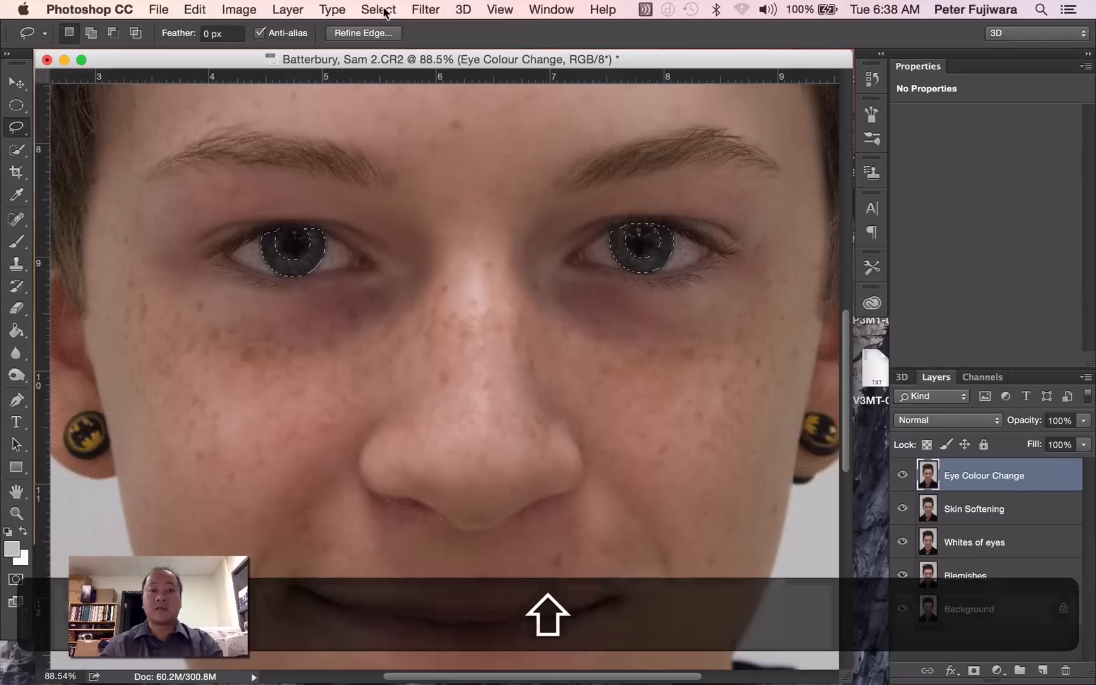
Feather the trimmed iris selections by 3 pixels
click(377, 9)
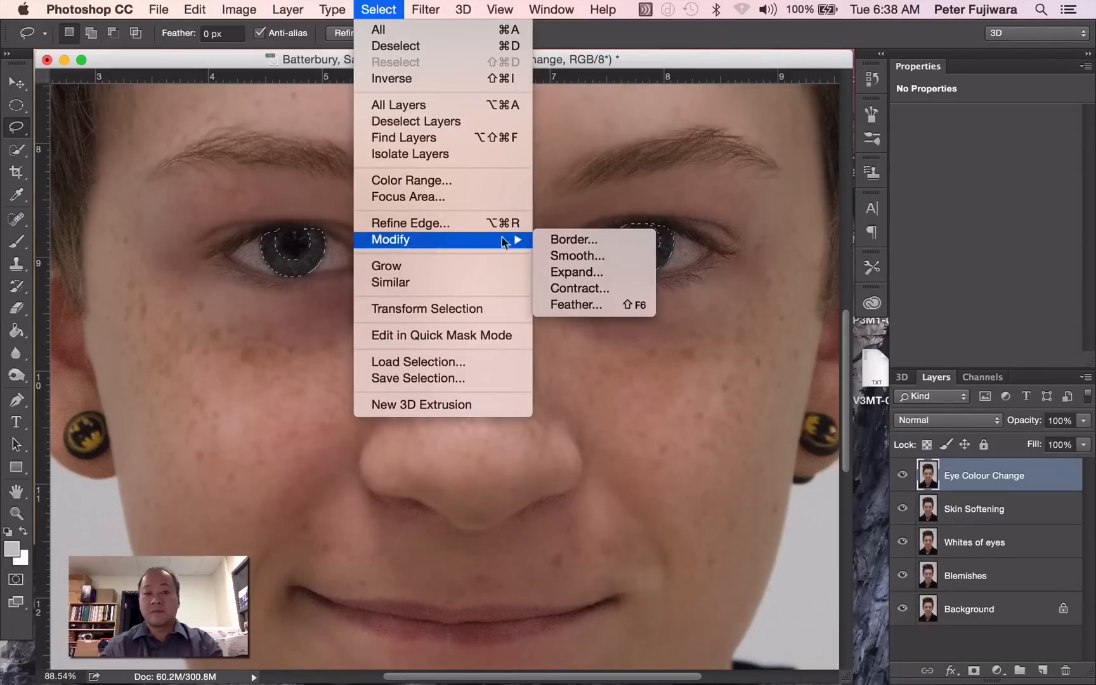
click(576, 304)
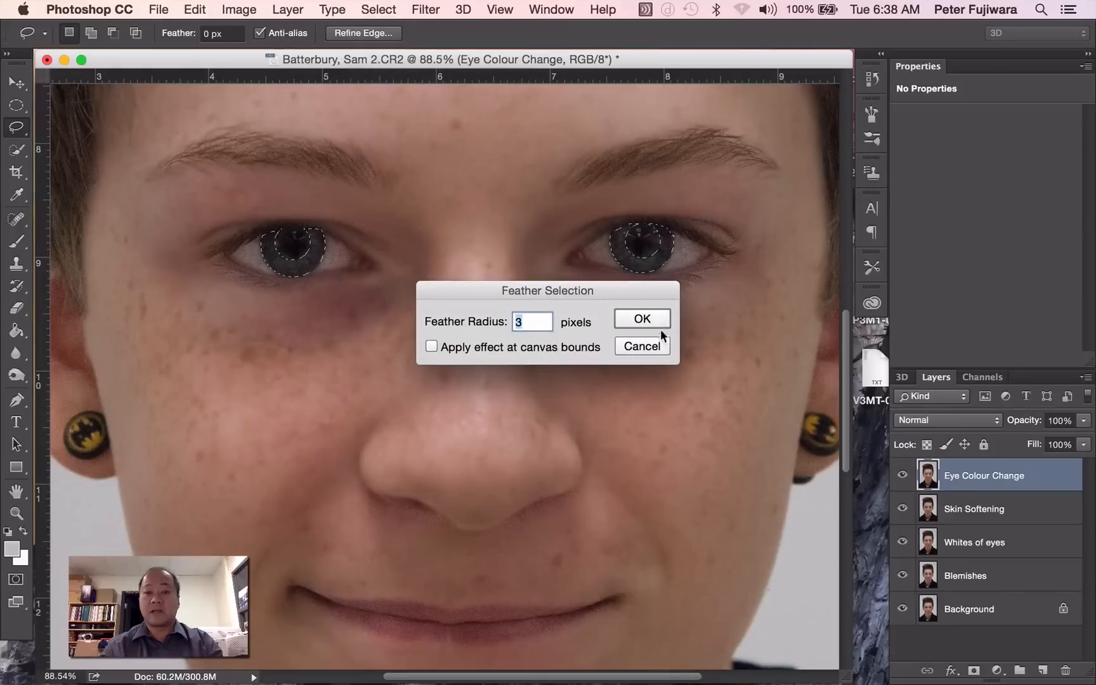
click(639, 318)
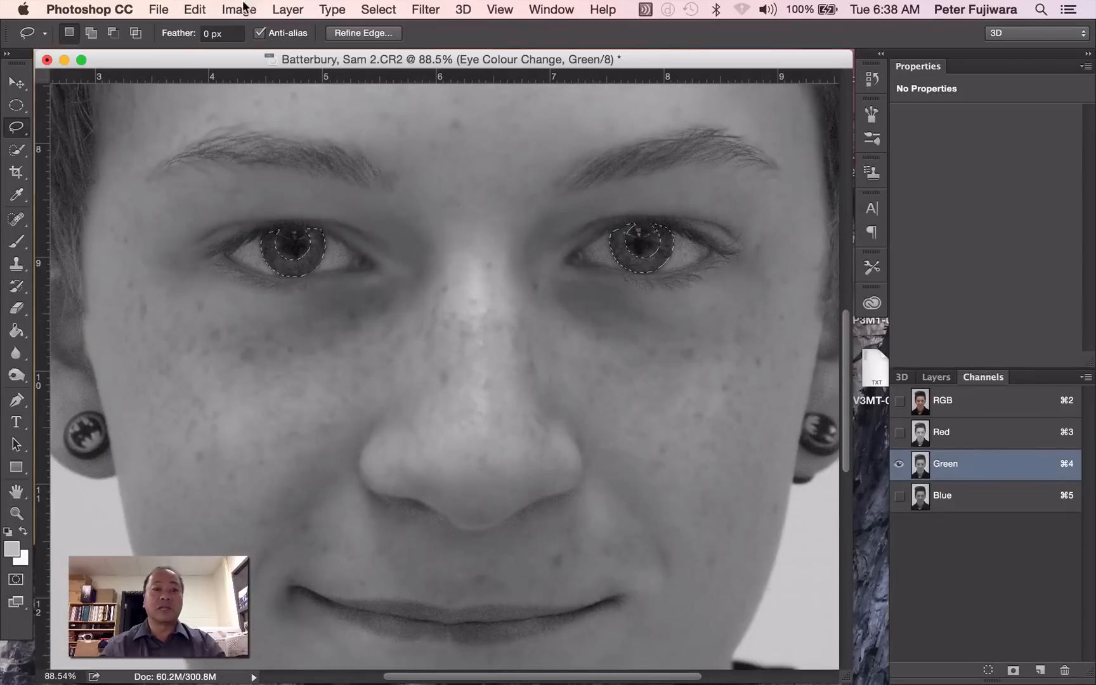
Set Brightness/Contrast on the Green channel irises to brightness 30, contrast 13
click(238, 9)
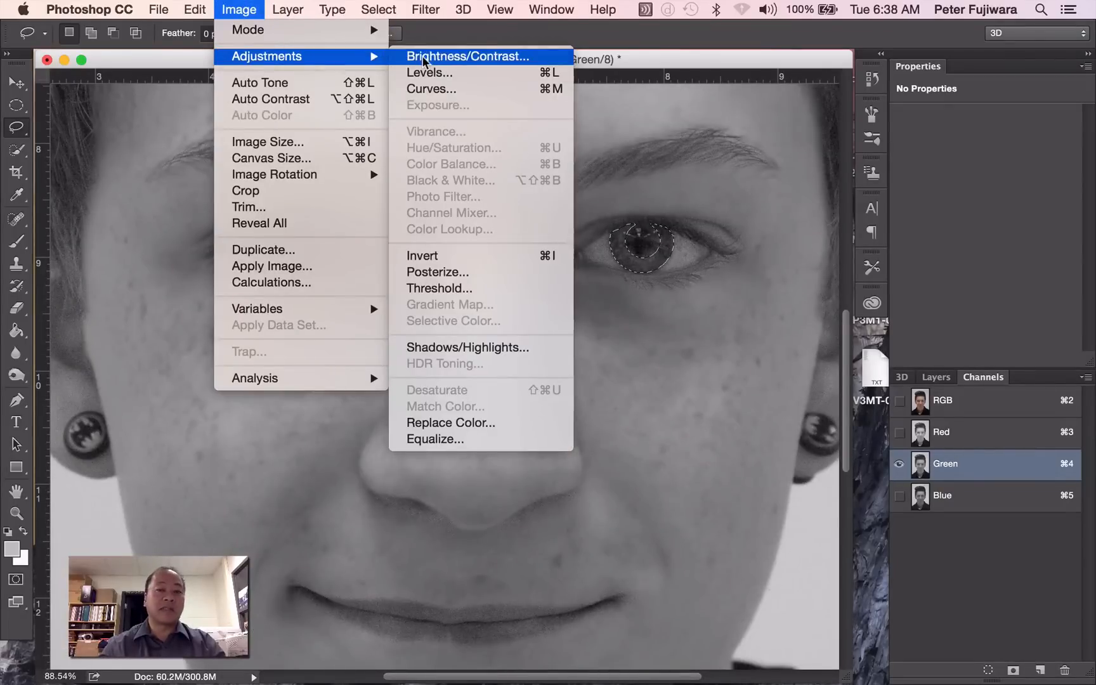
click(466, 56)
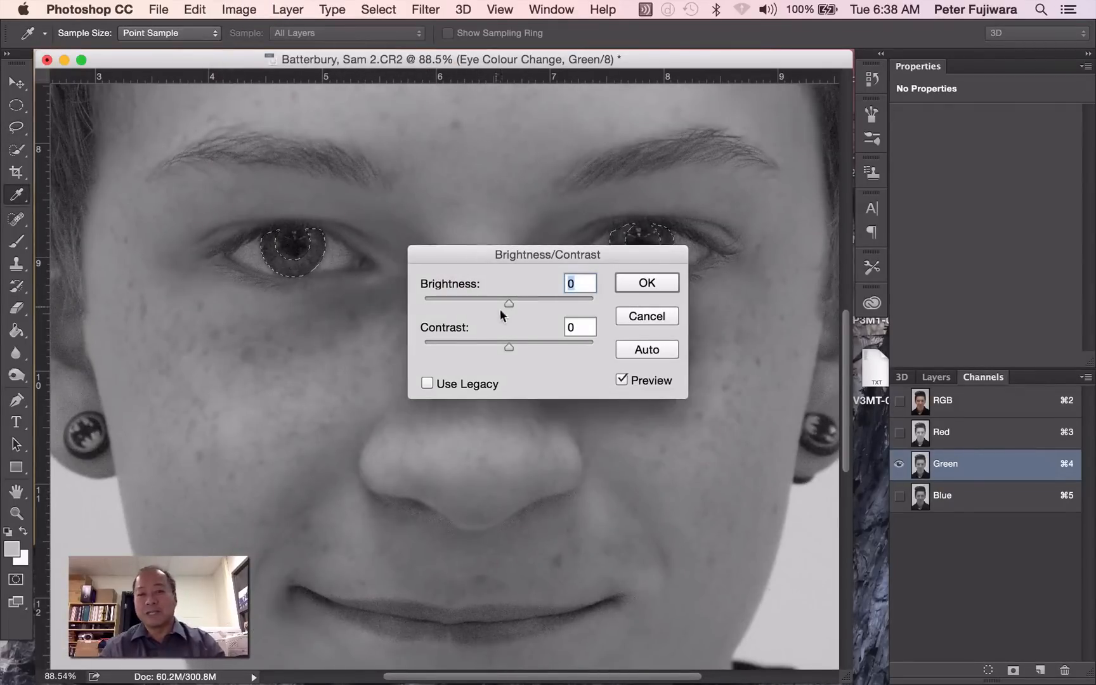
drag(508, 301, 517, 302)
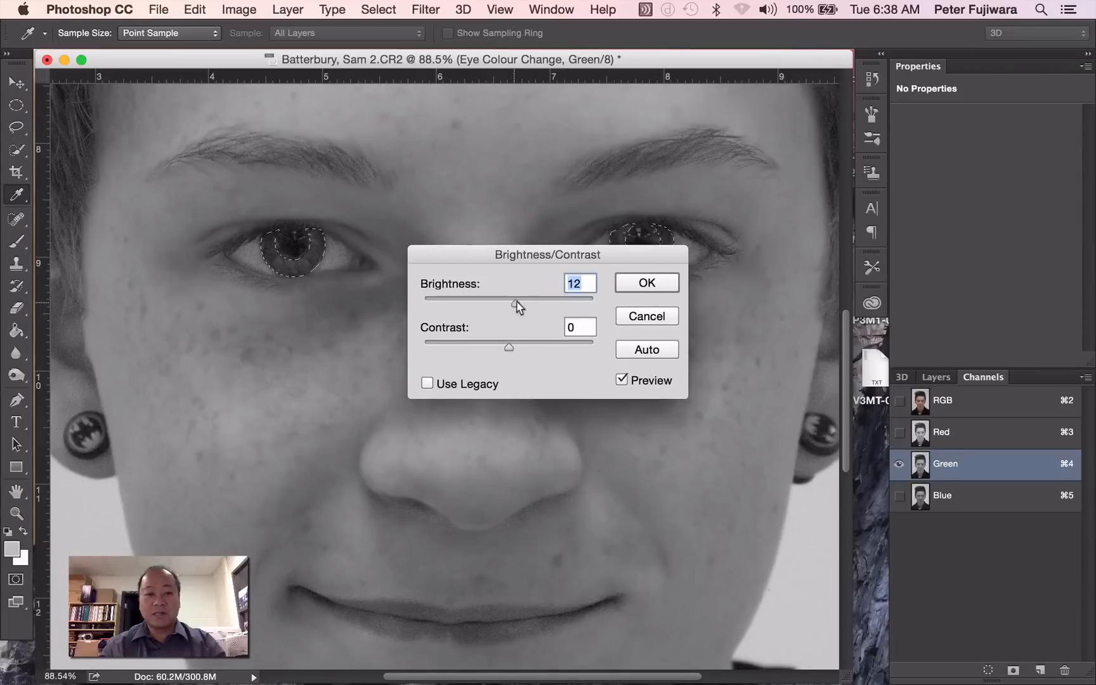
drag(509, 299, 525, 299)
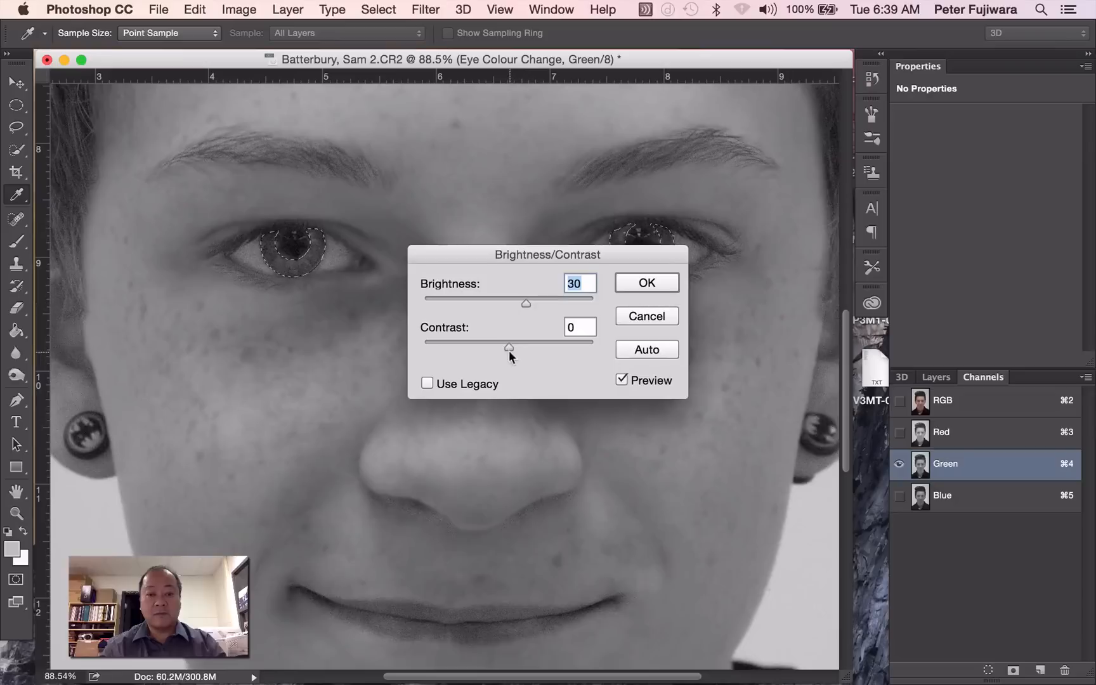
drag(508, 348, 518, 347)
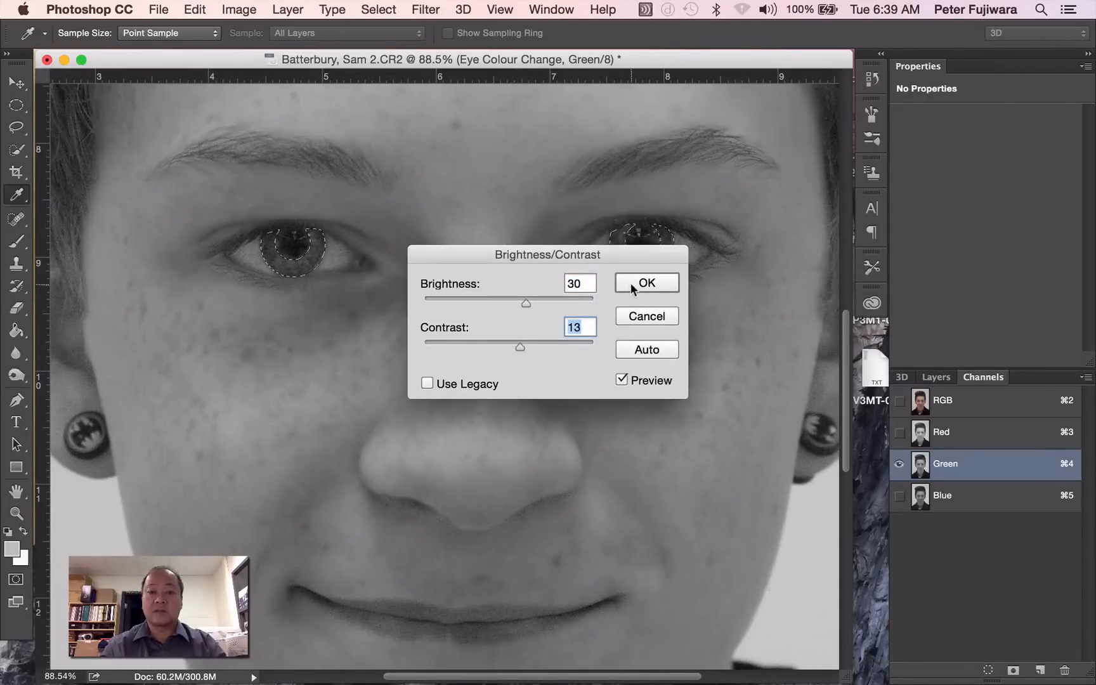
Apply the Green brightening, then lower the Blue channel brightness in the irises to about -15
click(645, 282)
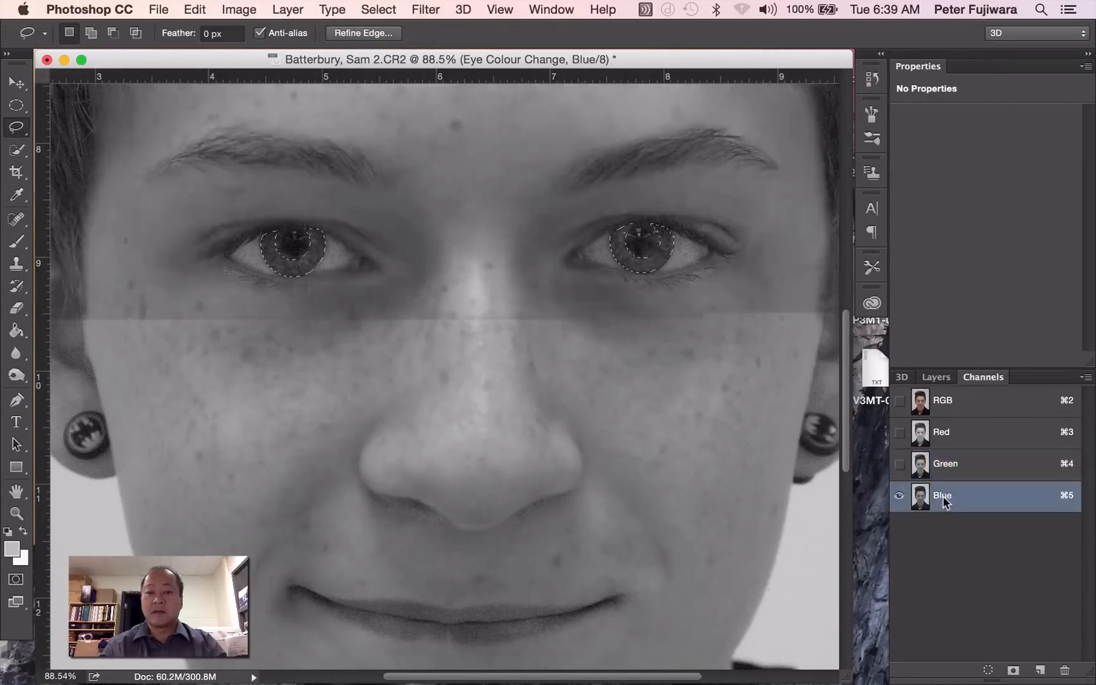
click(239, 9)
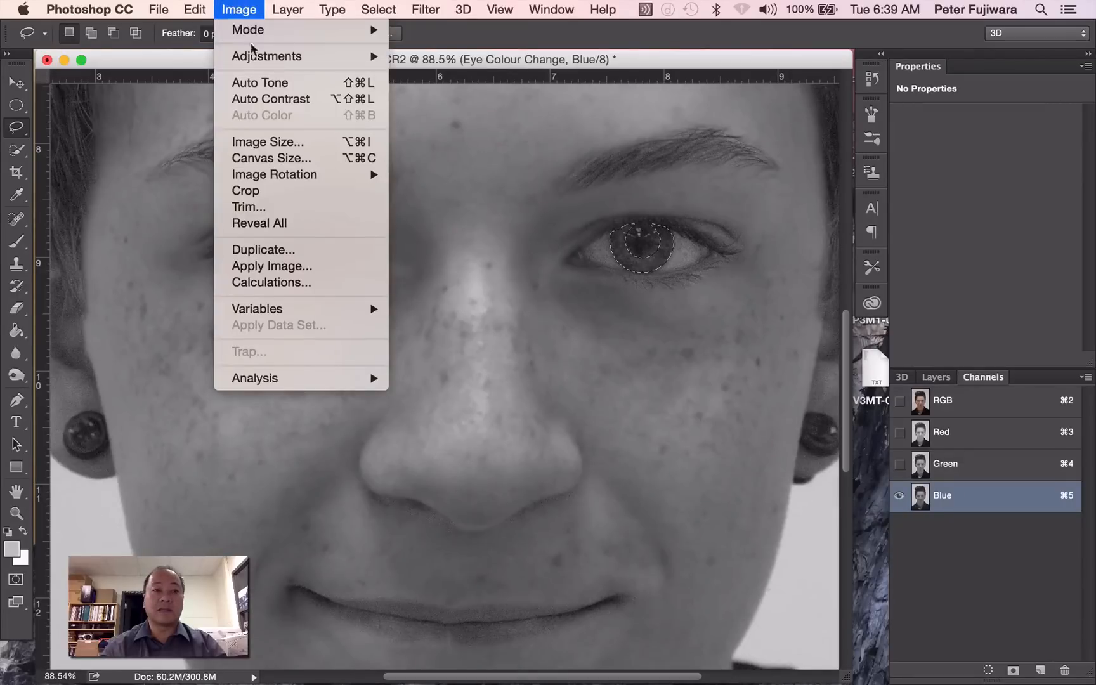
click(265, 56)
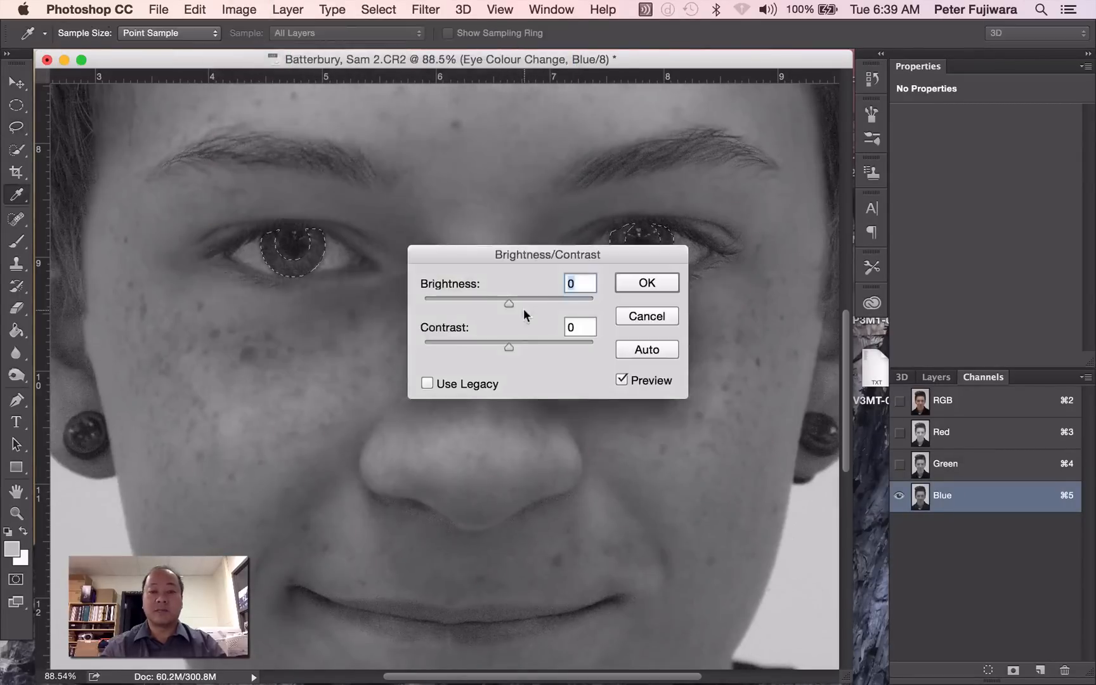
drag(508, 301, 498, 301)
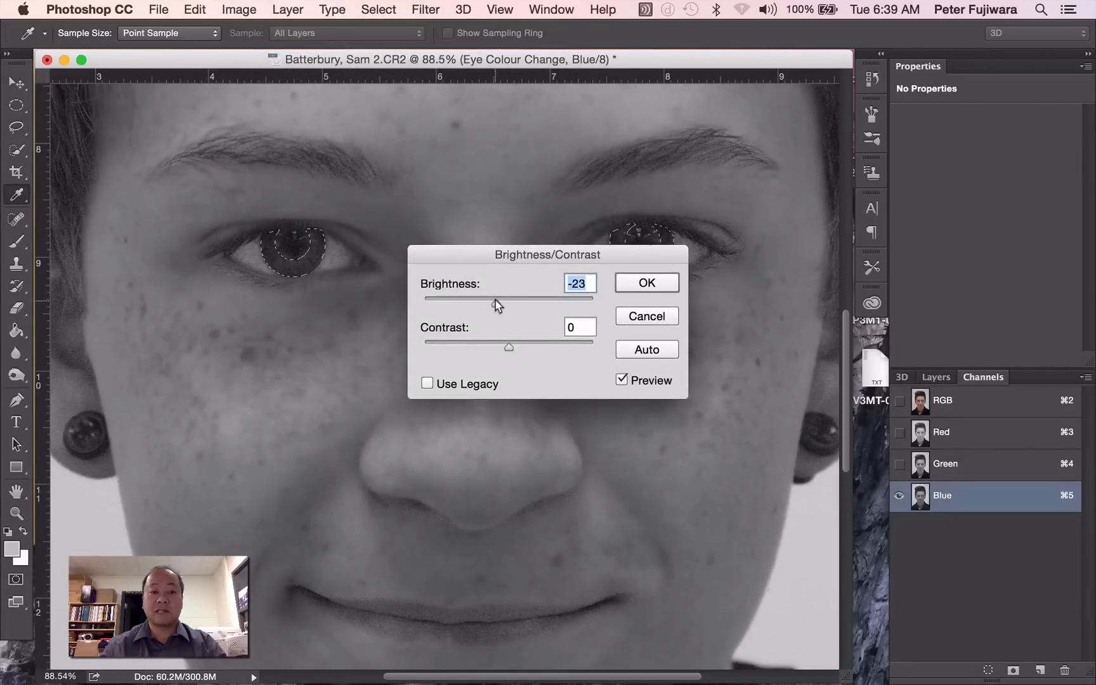
drag(488, 302, 501, 302)
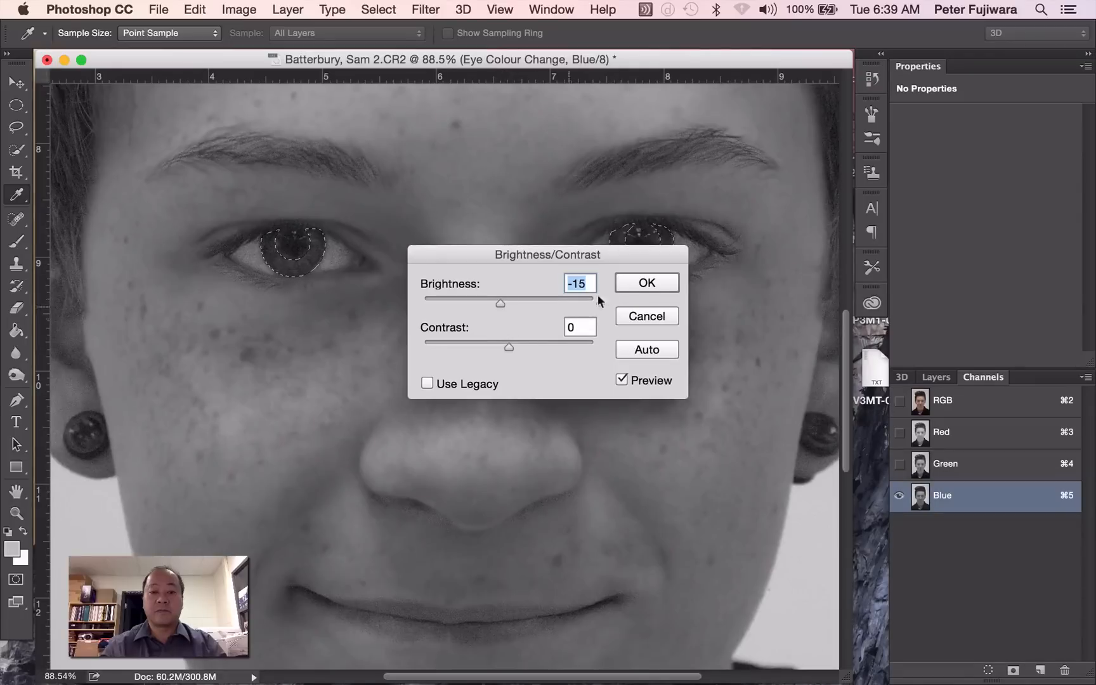
click(941, 431)
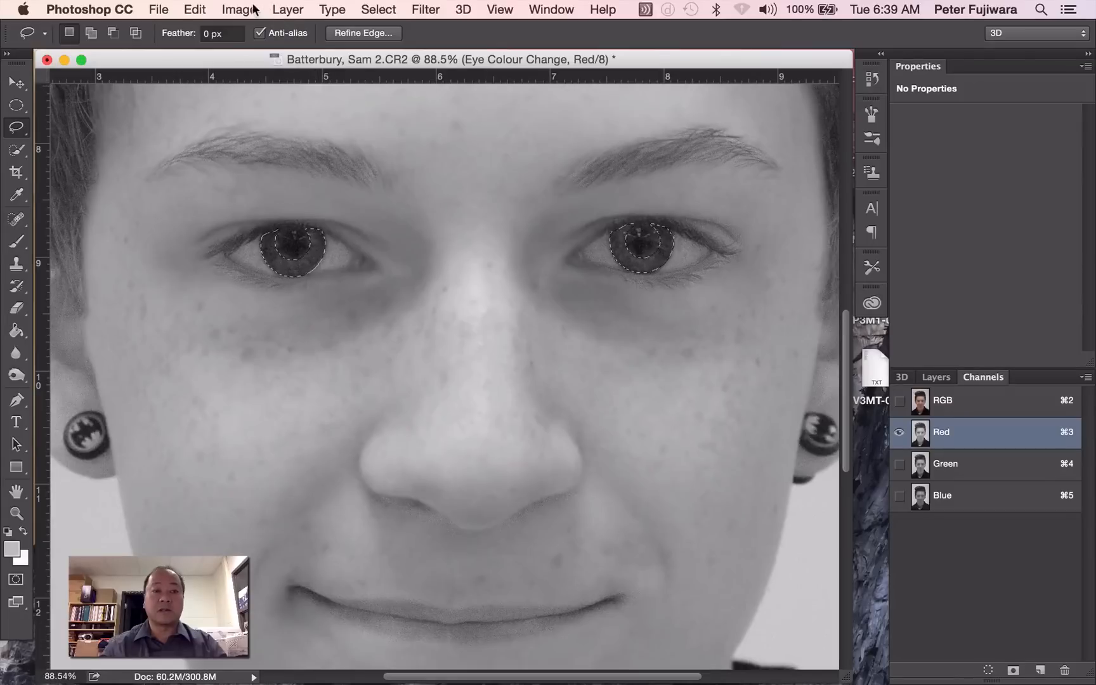
Lower the Red channel brightness in the irises to about -12 and confirm
click(239, 8)
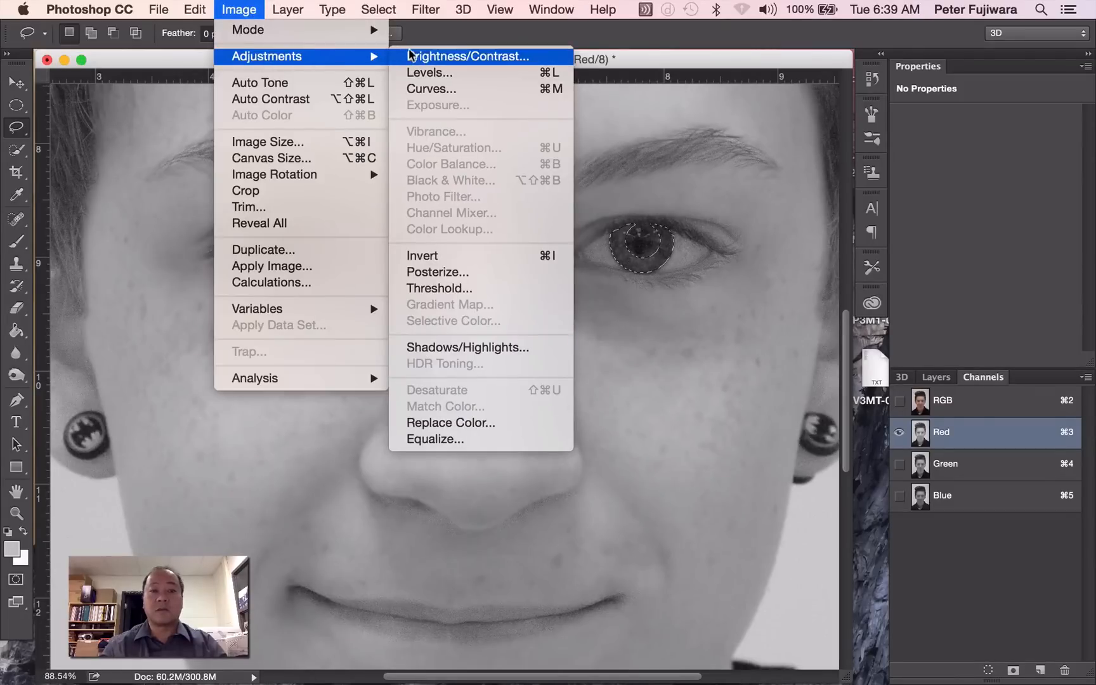
click(465, 57)
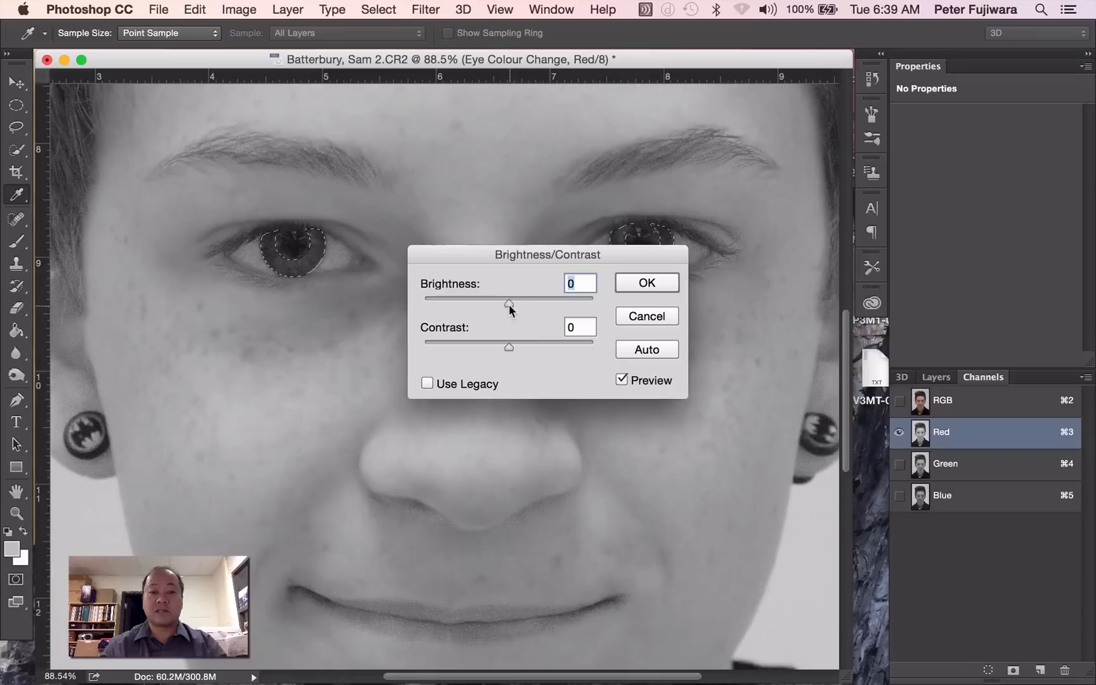
drag(509, 304, 501, 303)
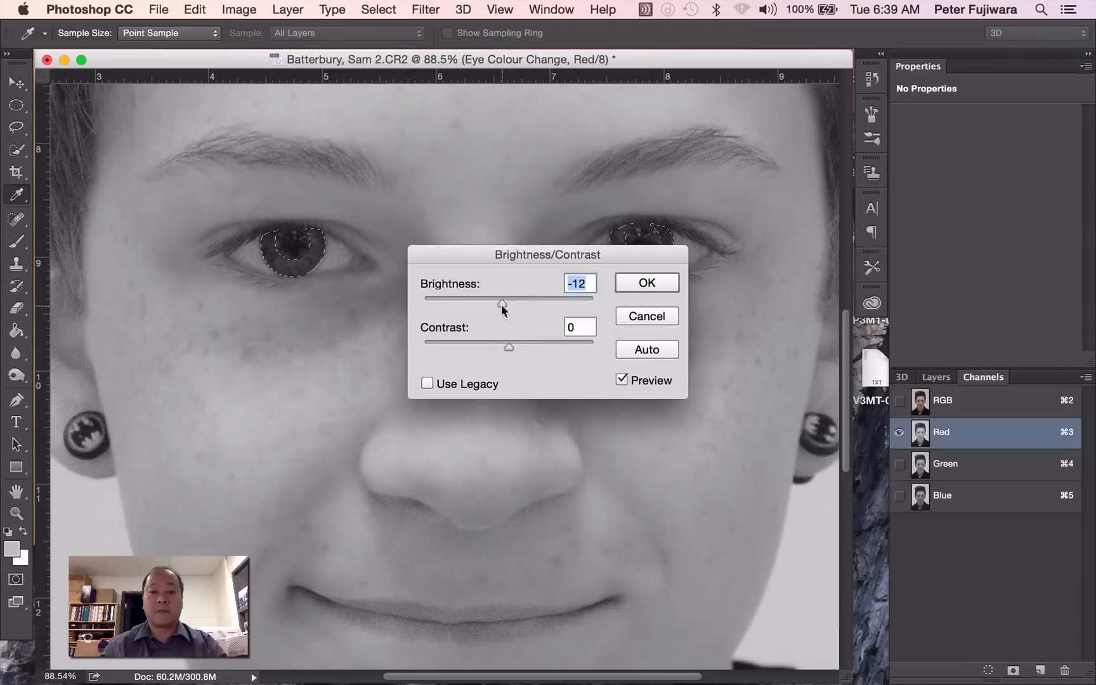
click(645, 282)
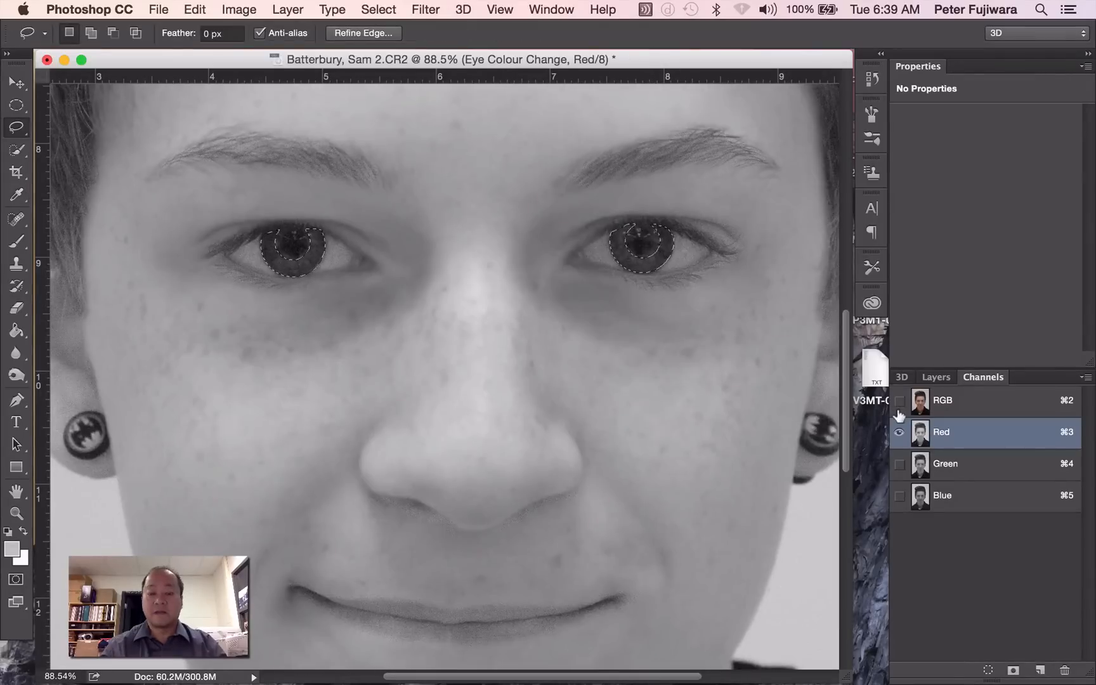
Deselect the iris outlines and bring the Layers panel back into view
key(cmd+d)
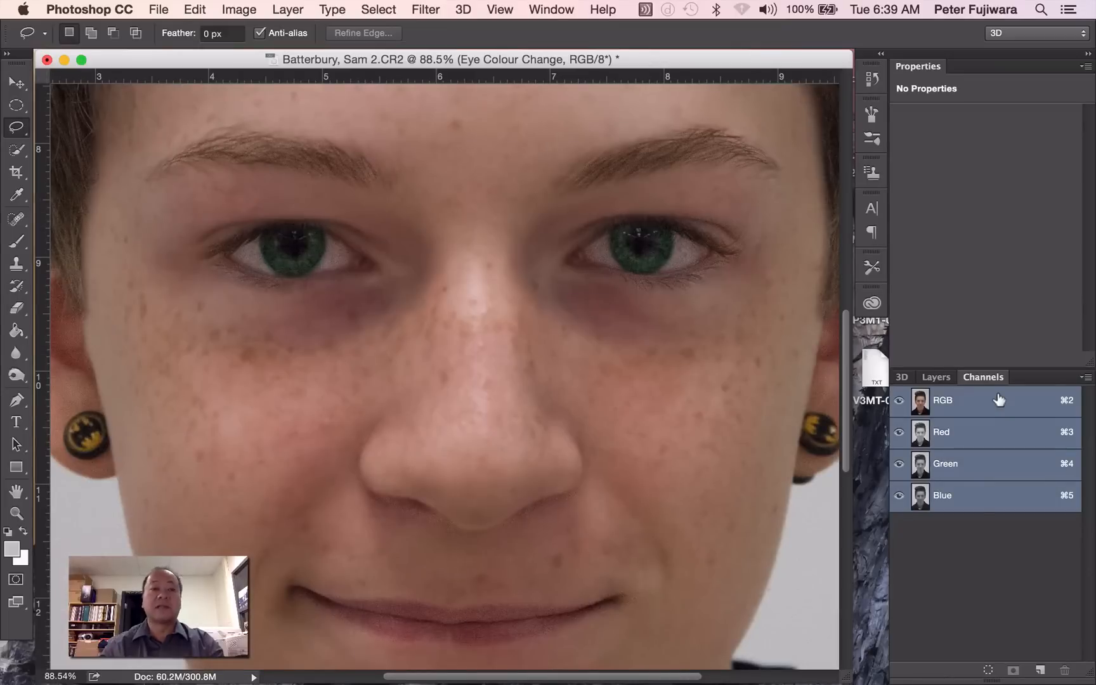
click(935, 377)
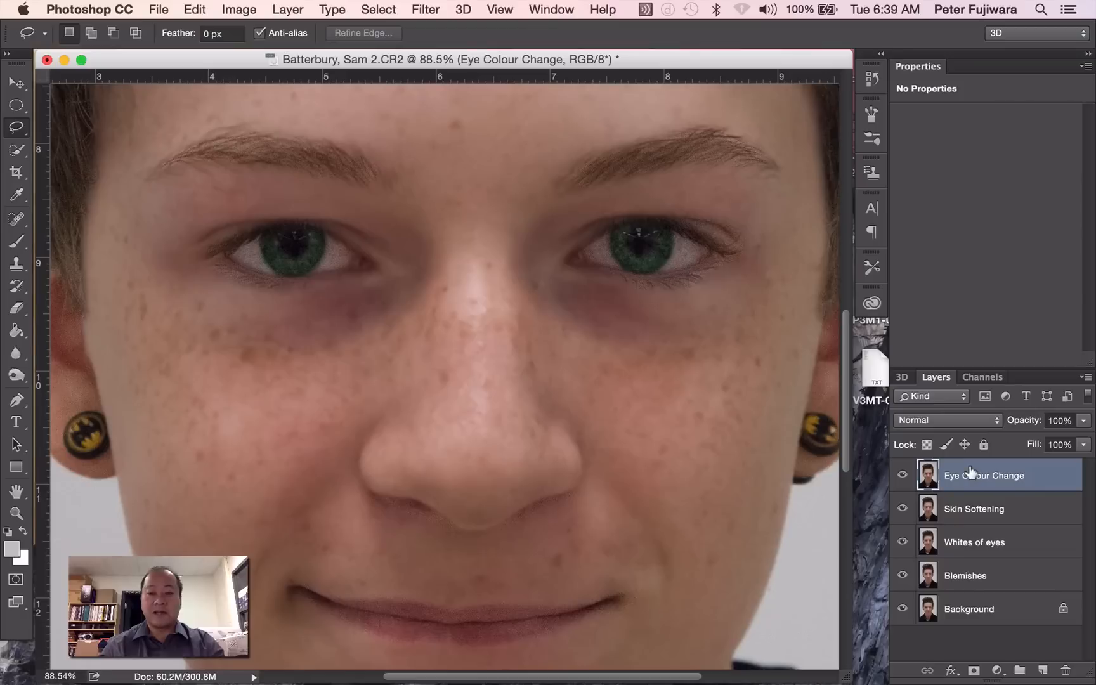
Duplicate the Eye Colour Change layer as 'Liquify' and fit the whole portrait on screen
right_click(984, 475)
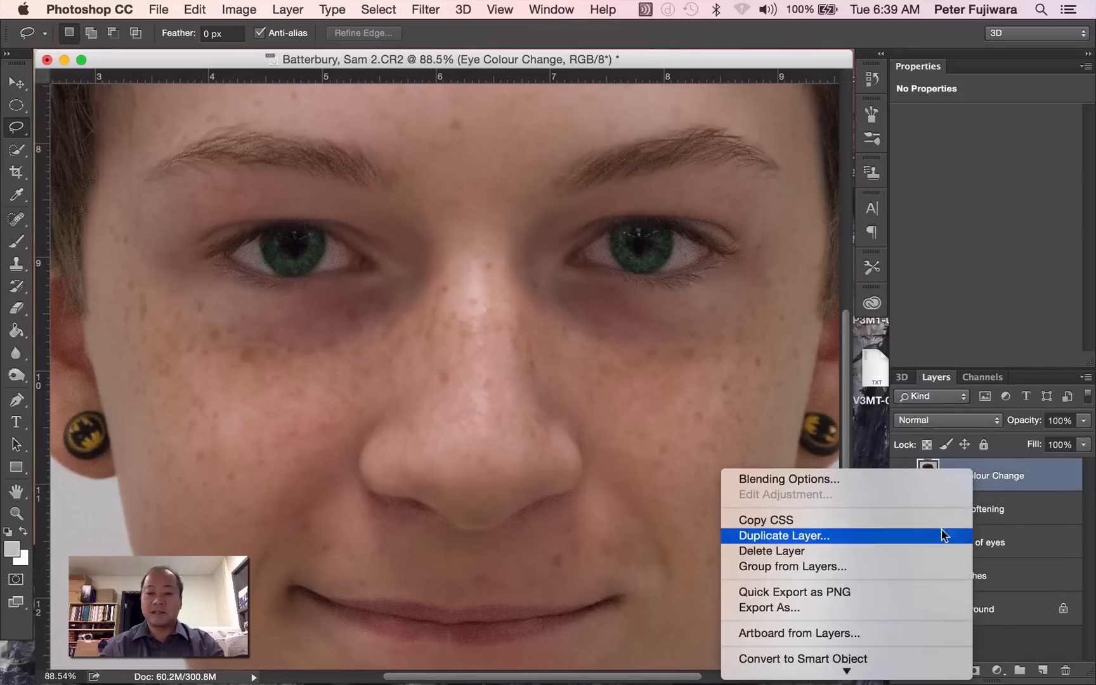
click(782, 535)
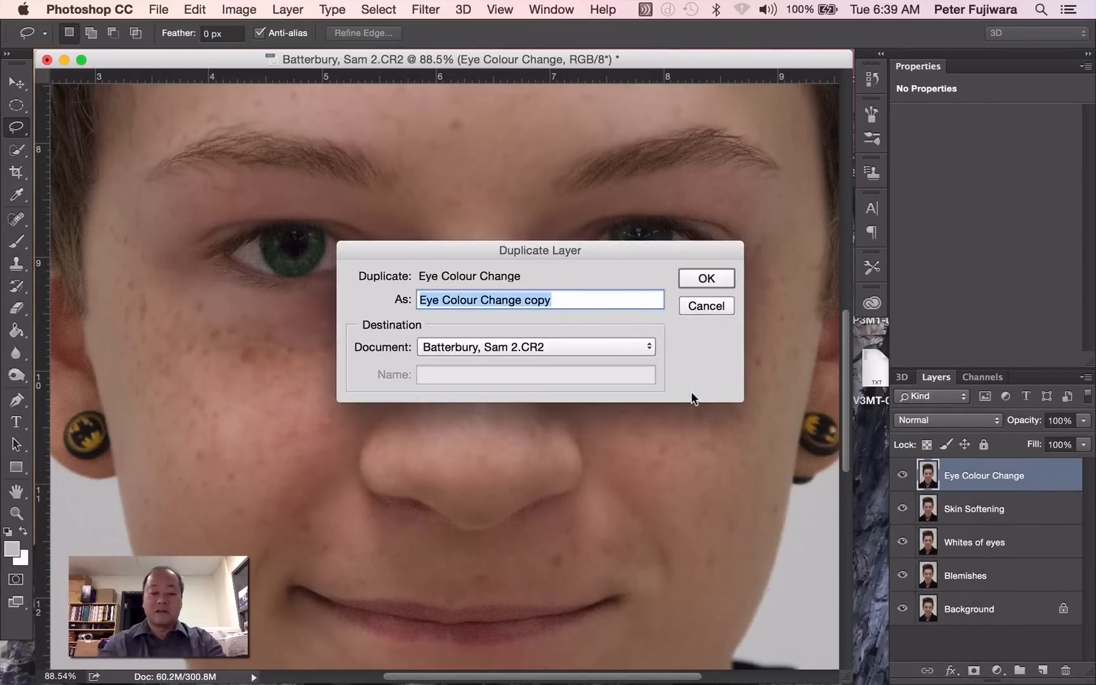
text(Liqui)
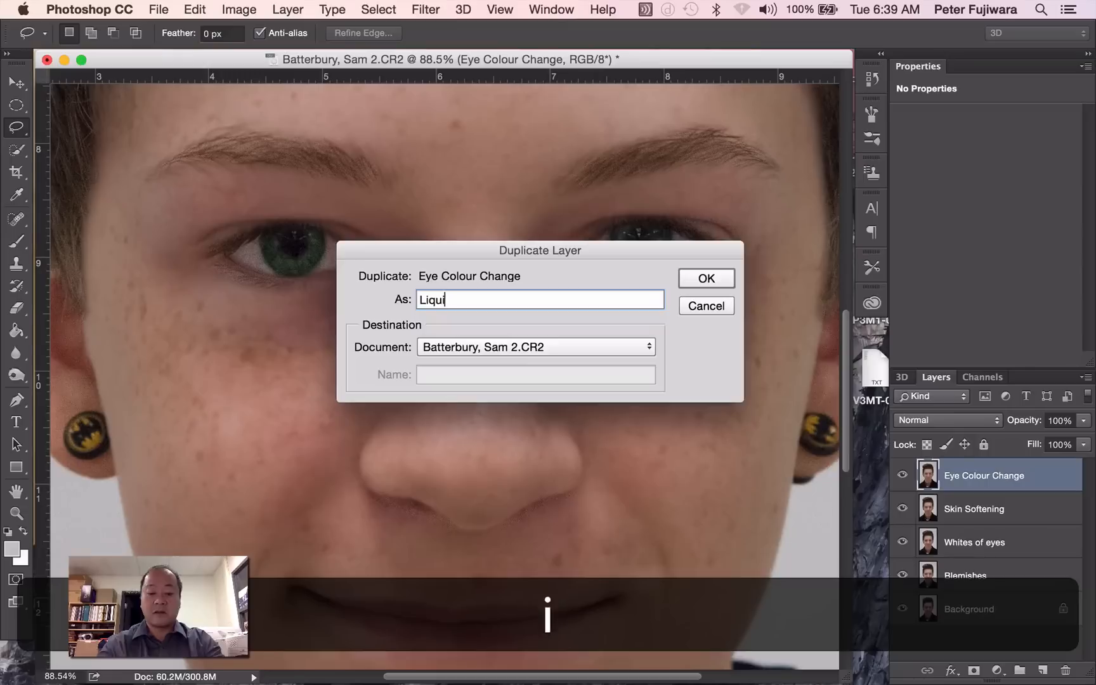
click(705, 278)
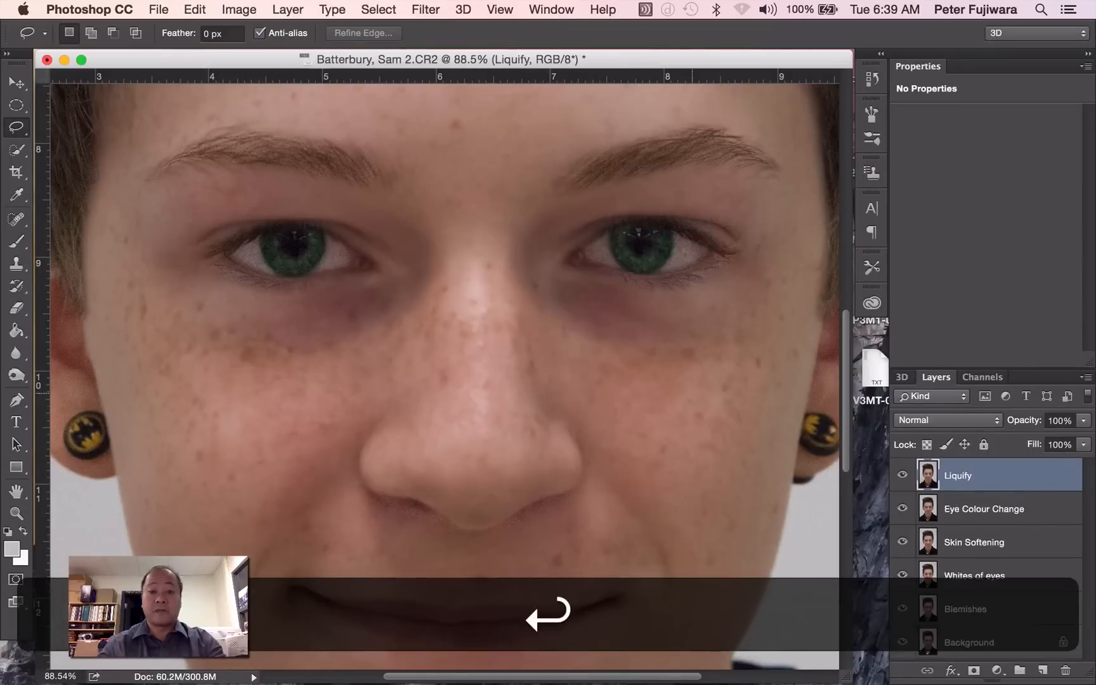
key(cmd+0)
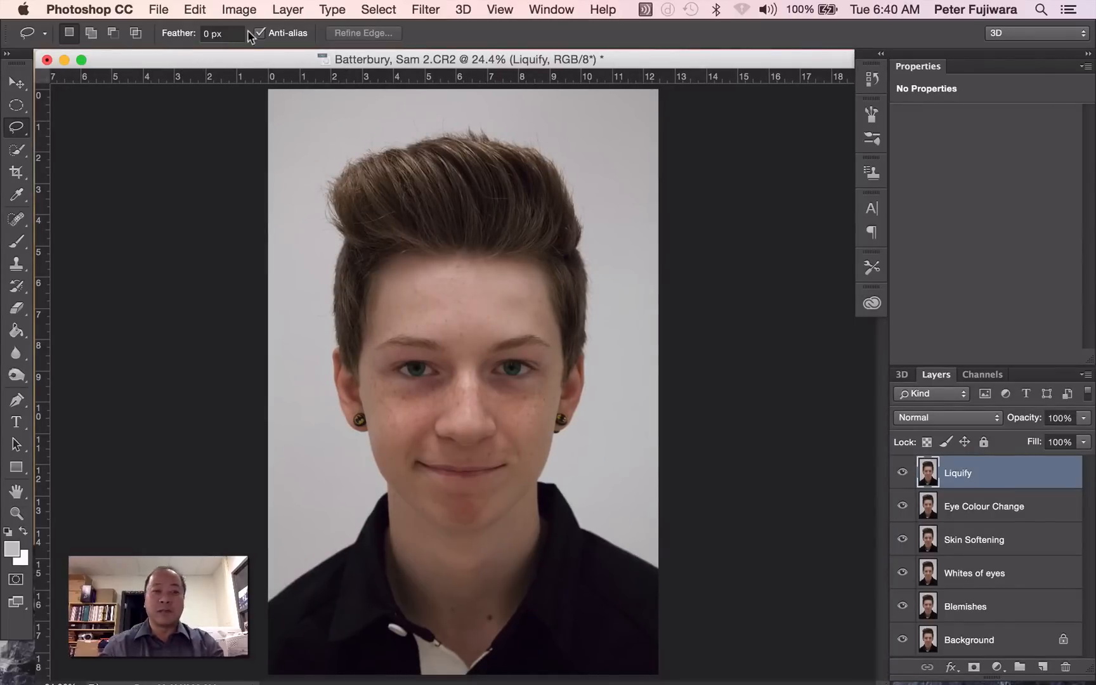
Start Liquify from the Filter menu and enlarge the Forward Warp brush to 471 px
click(424, 9)
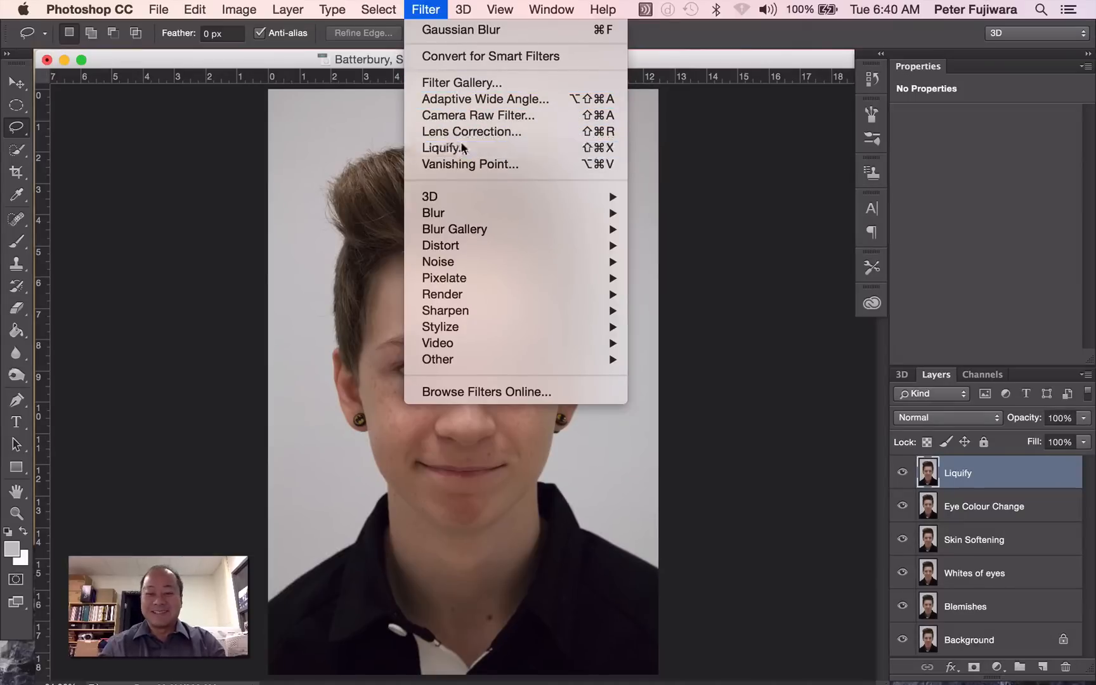
click(443, 148)
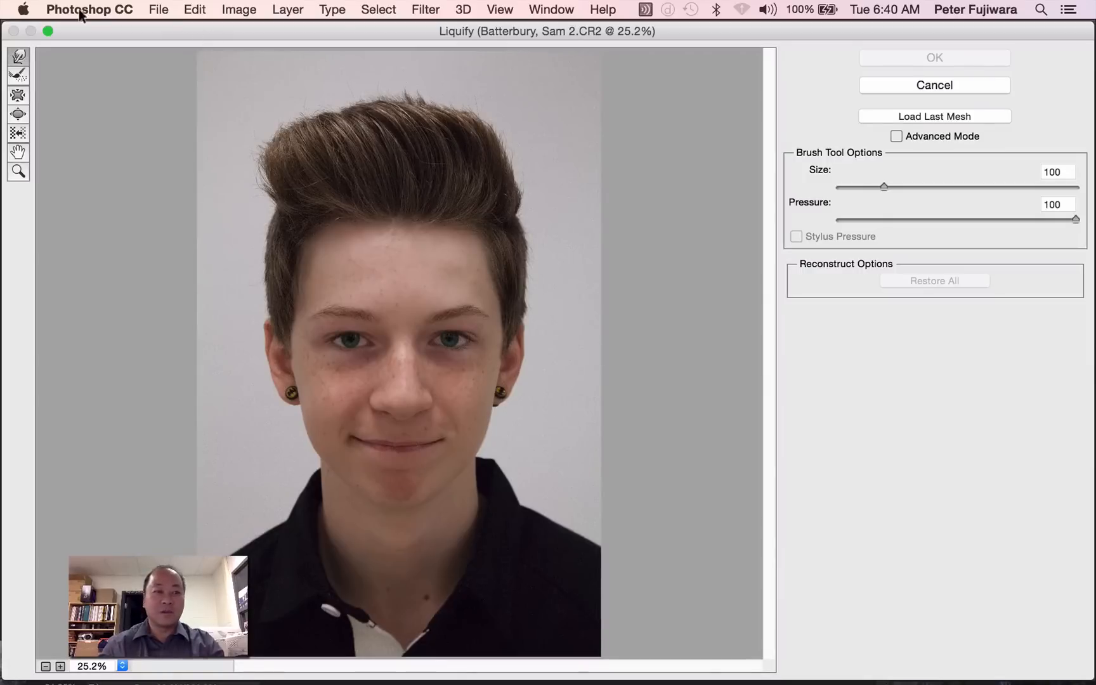
mouse_move(882, 187)
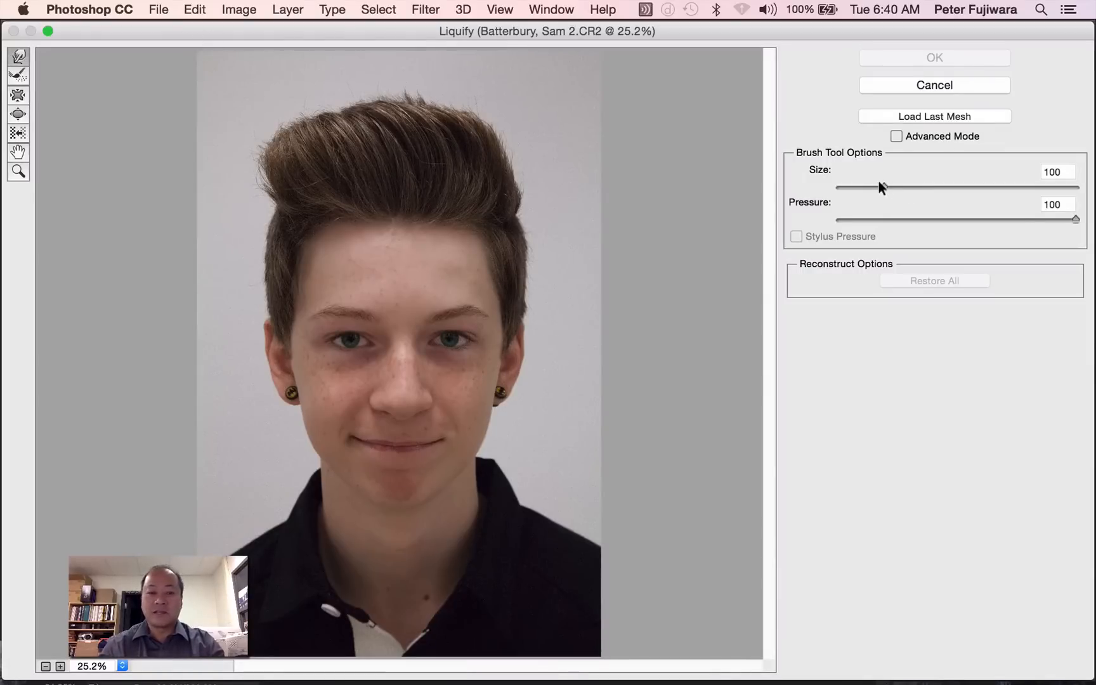
drag(882, 187, 910, 187)
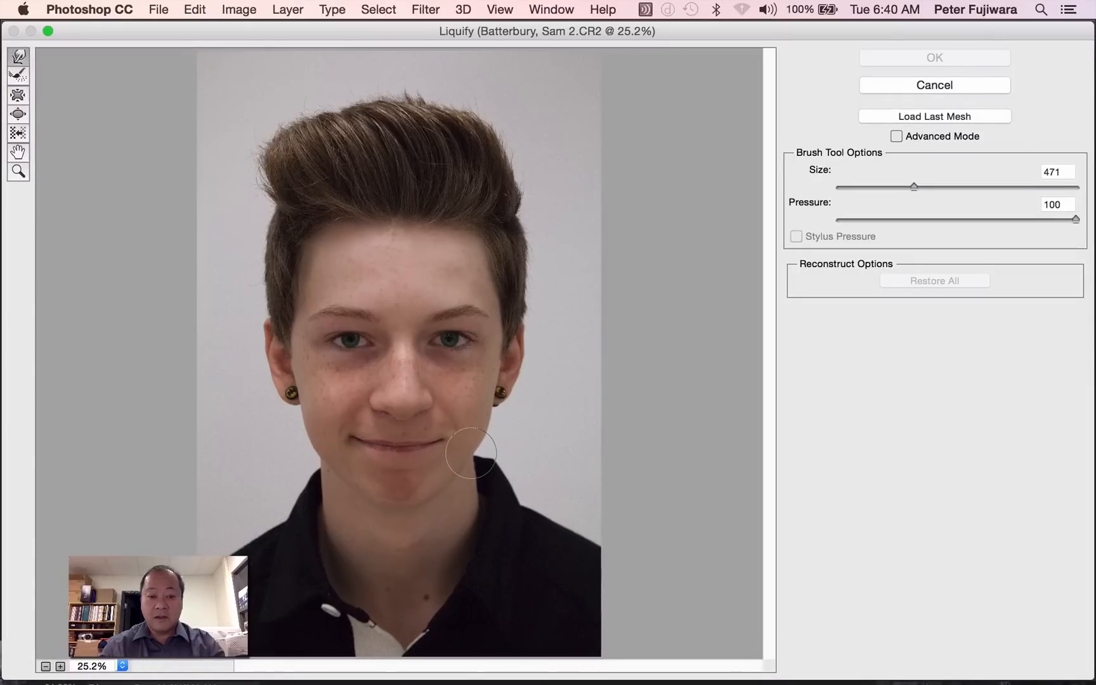
Push the right side of the face and the left cheek inward to narrow the jawline
drag(471, 453, 483, 427)
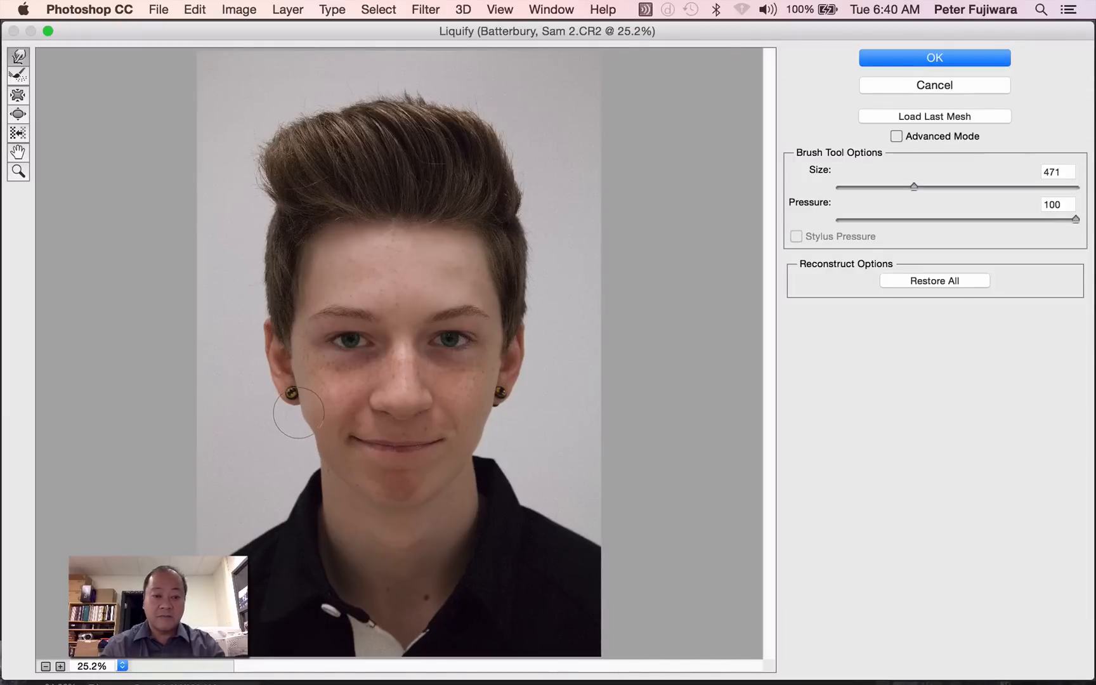
mouse_move(299, 407)
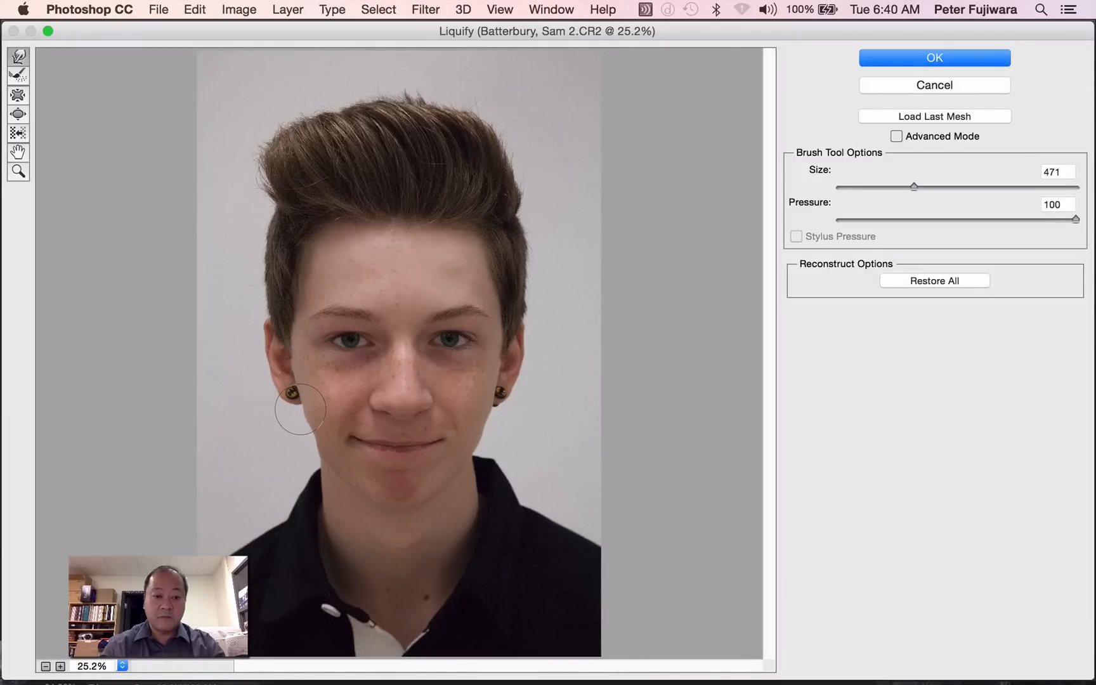
drag(302, 409, 306, 422)
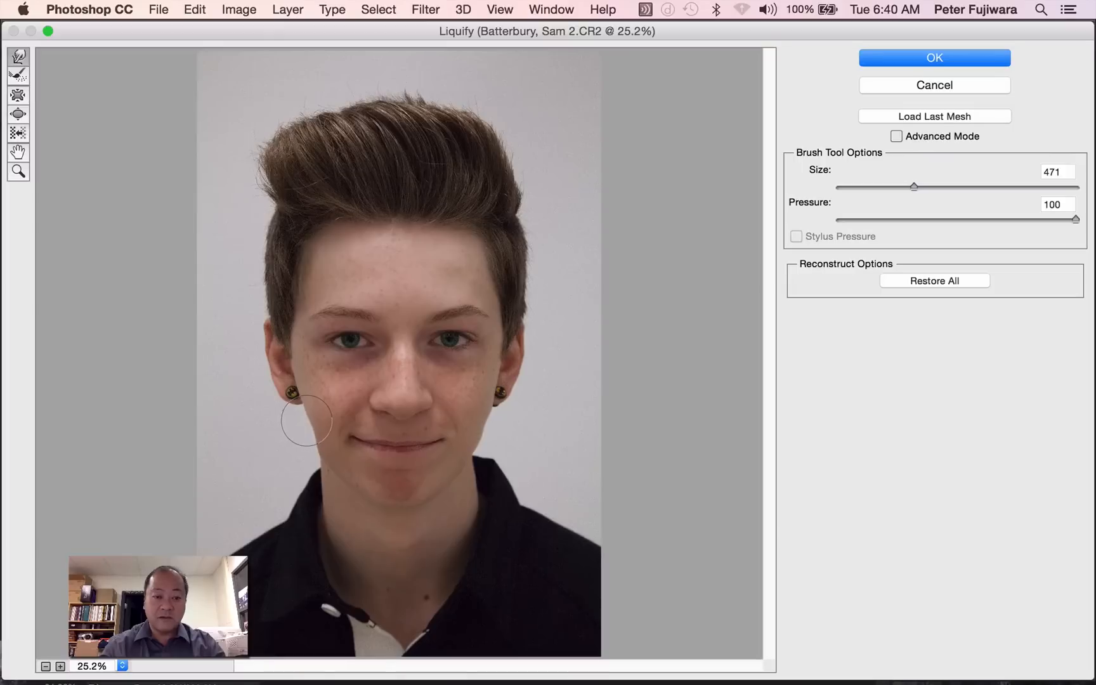
drag(306, 421, 321, 451)
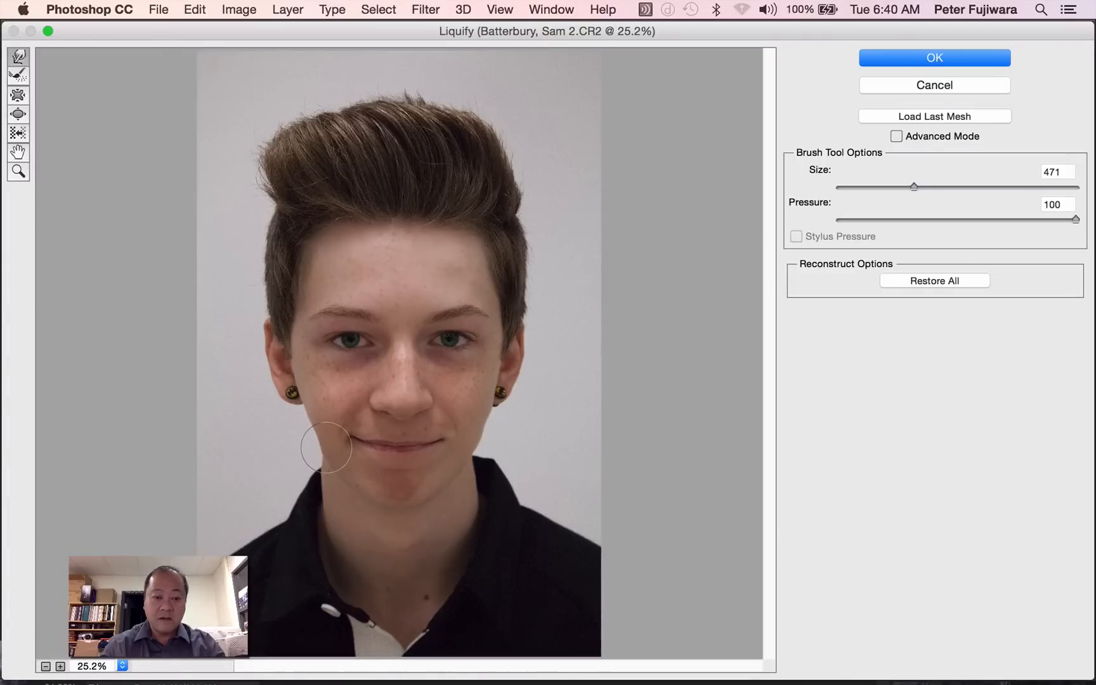
Restore All, enlarge the brush to 804 px, and push the left cheek inward again
click(933, 281)
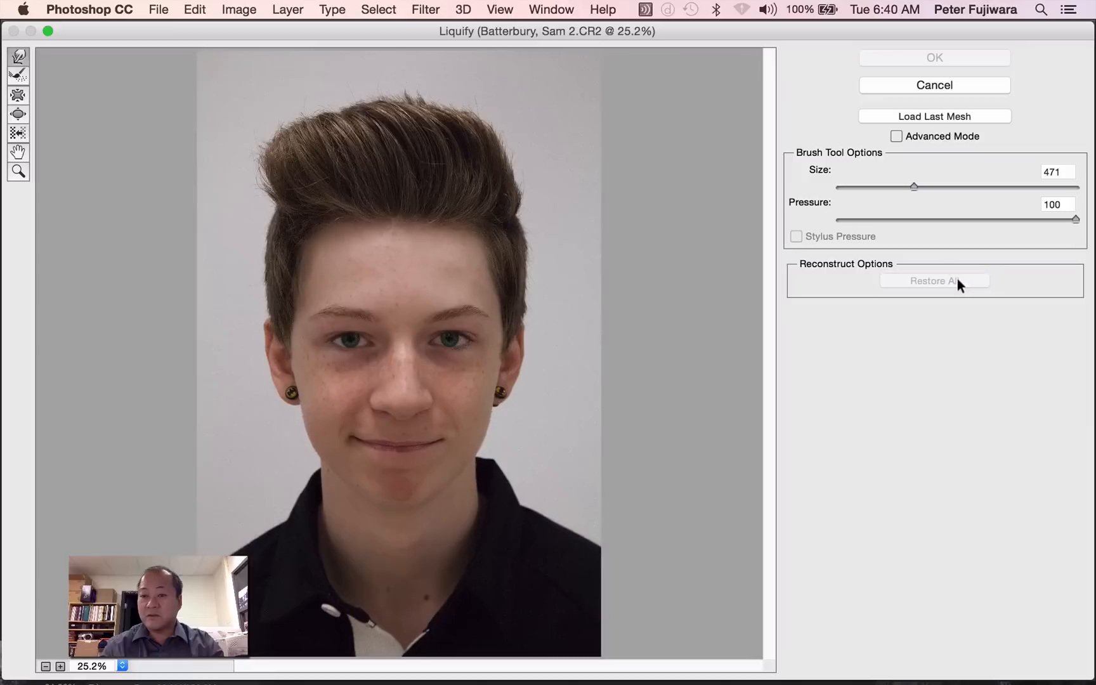
drag(913, 186, 920, 187)
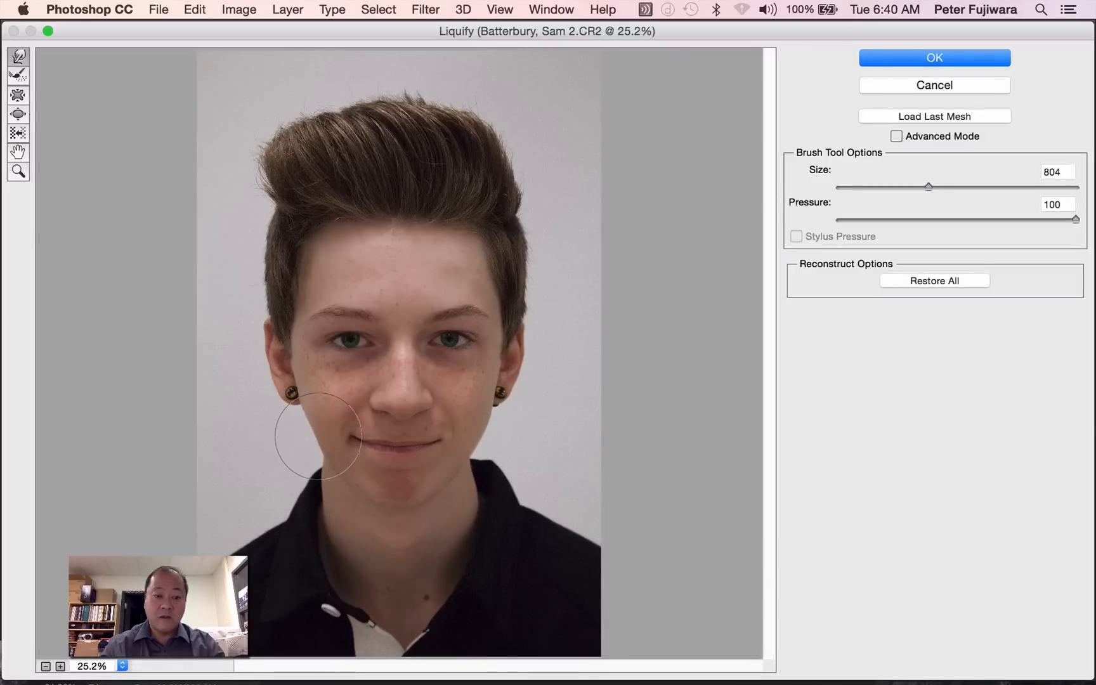
drag(319, 436, 301, 409)
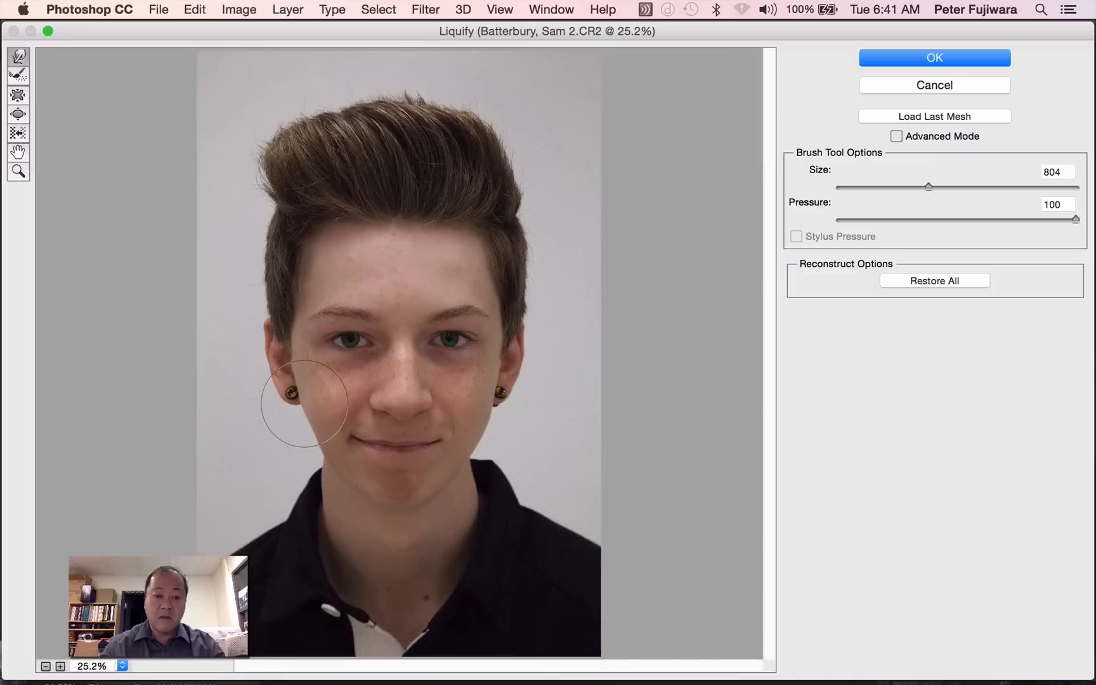
drag(302, 407, 327, 462)
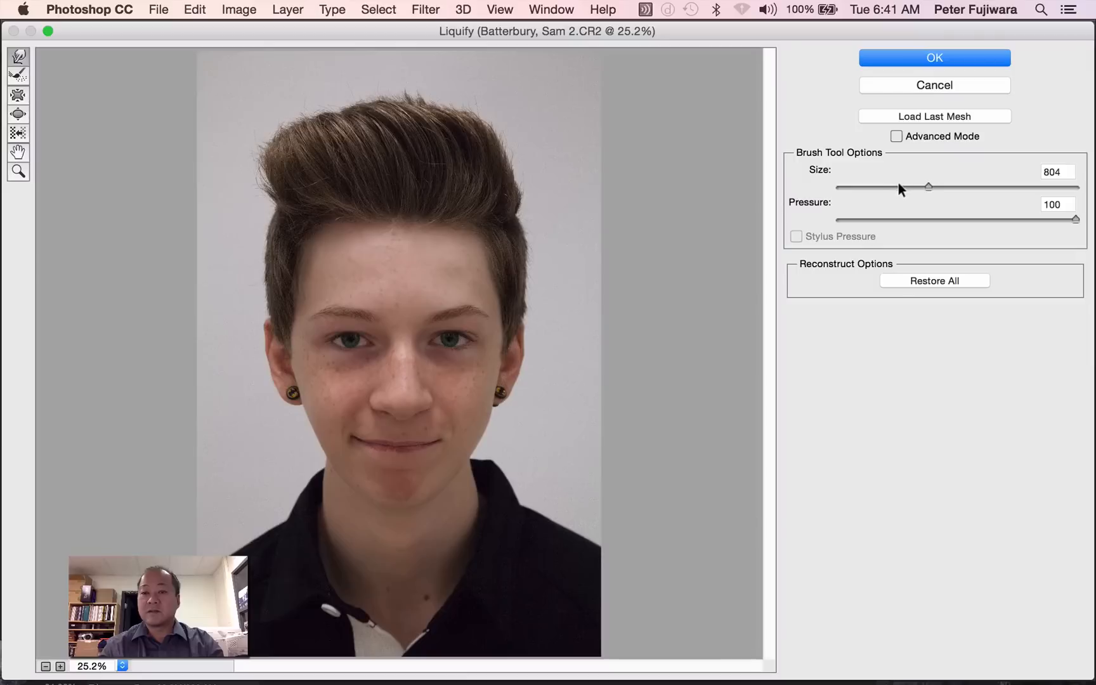
Shrink the brush to 235 px, narrow the nose, and apply Liquify with OK
drag(929, 186, 905, 186)
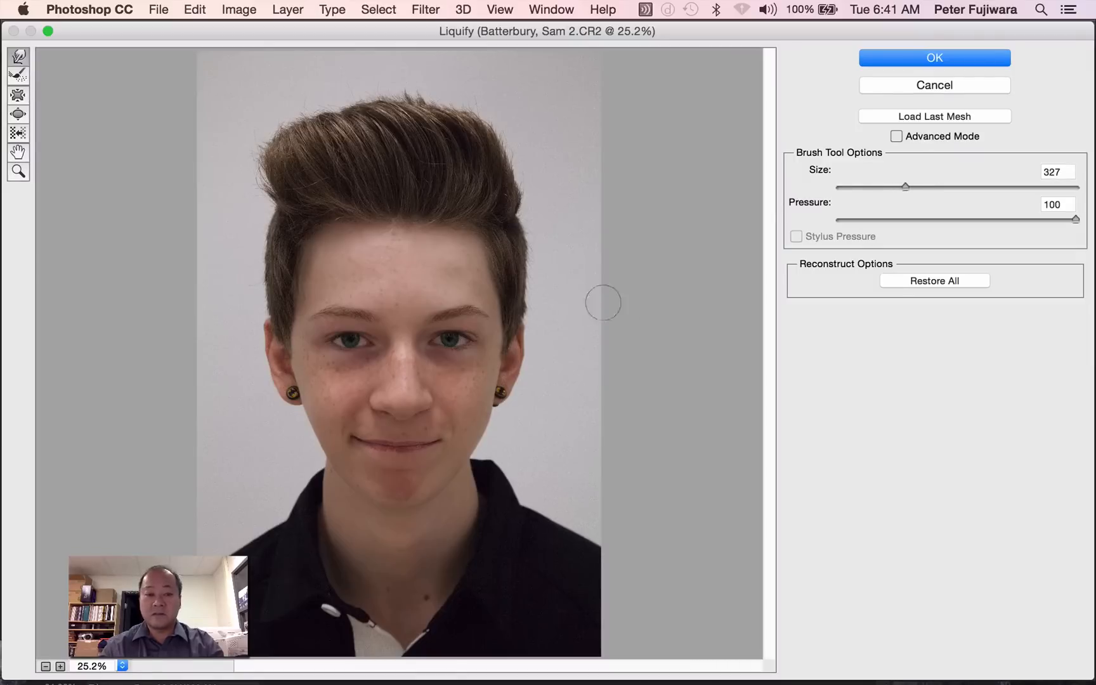
mouse_move(896, 183)
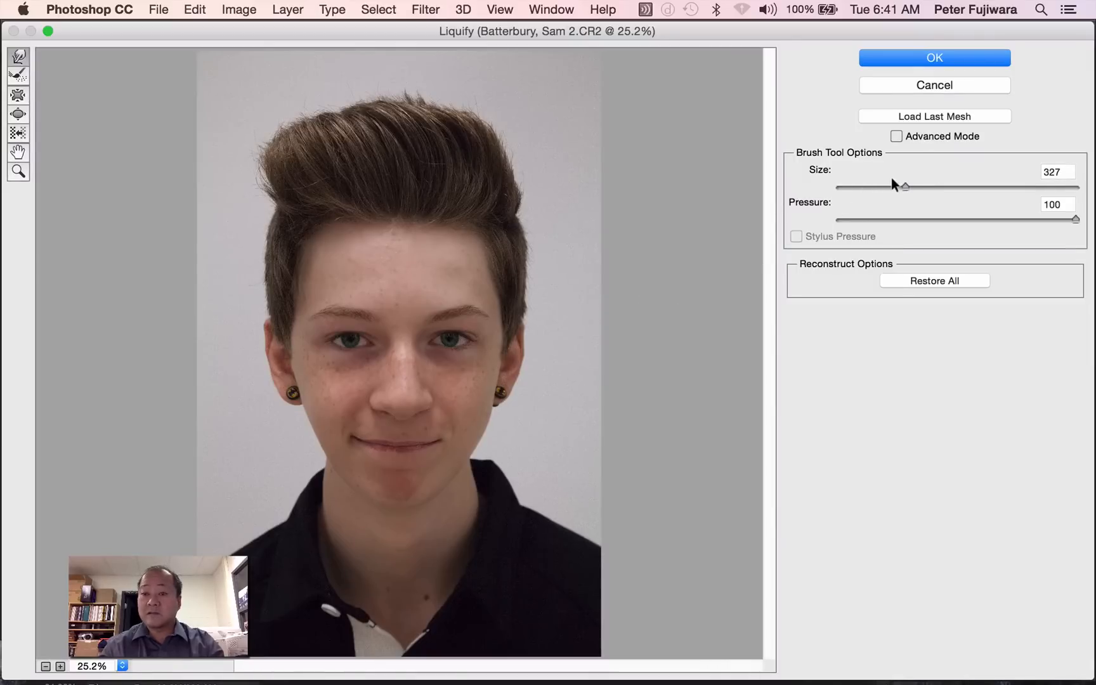
drag(905, 185, 898, 186)
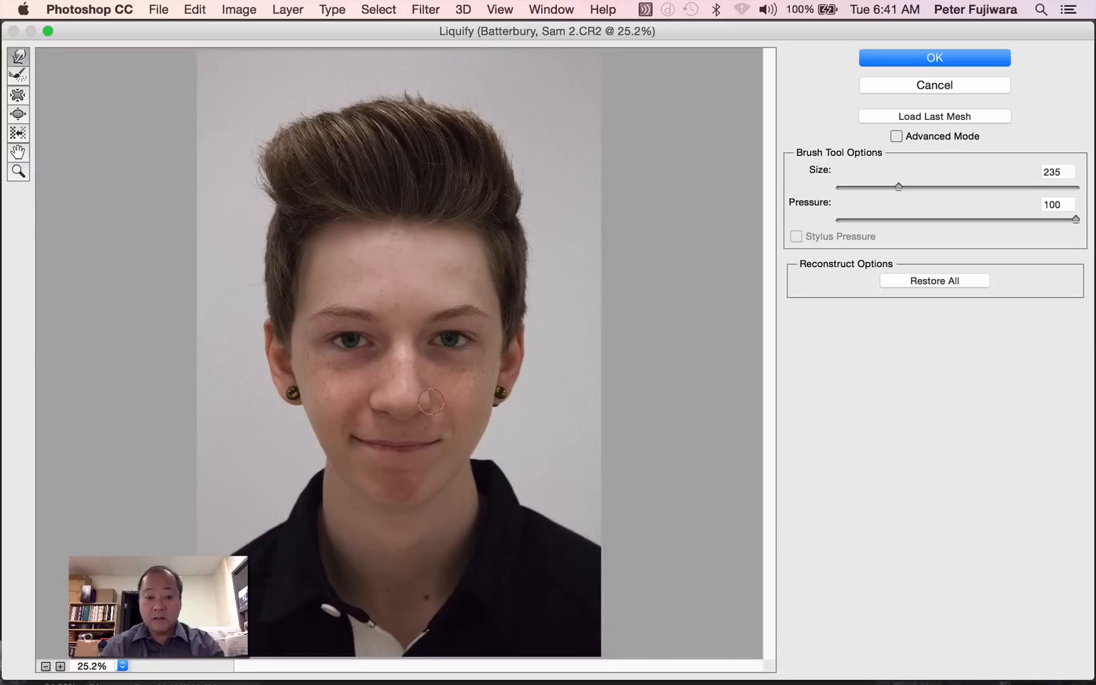
mouse_move(409, 390)
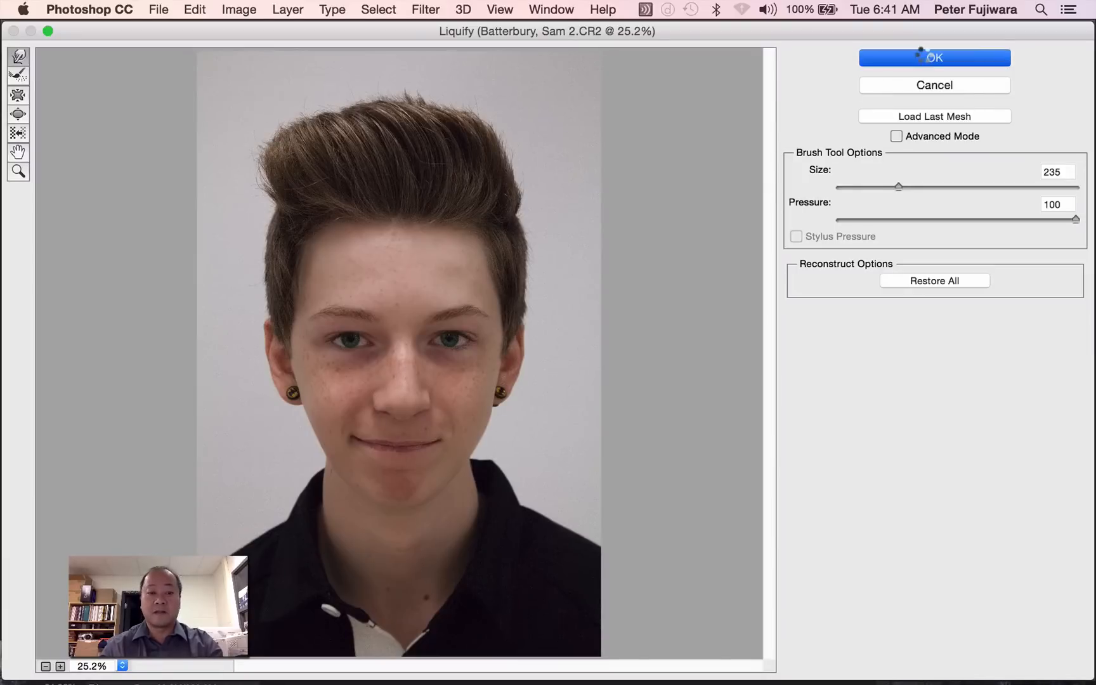
click(934, 57)
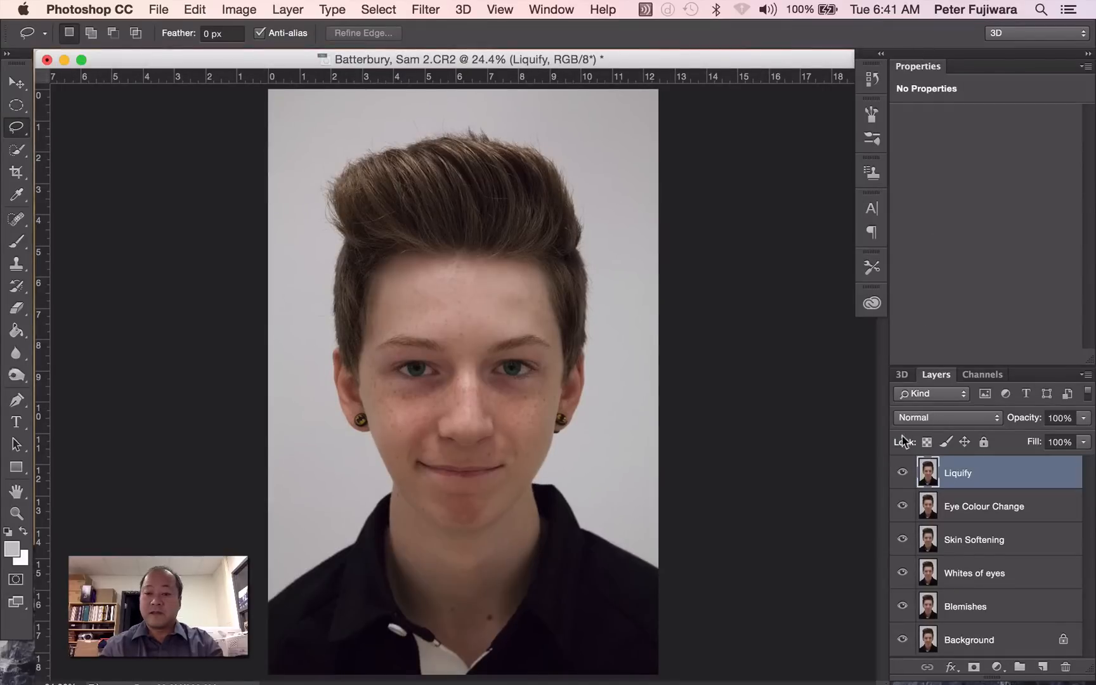